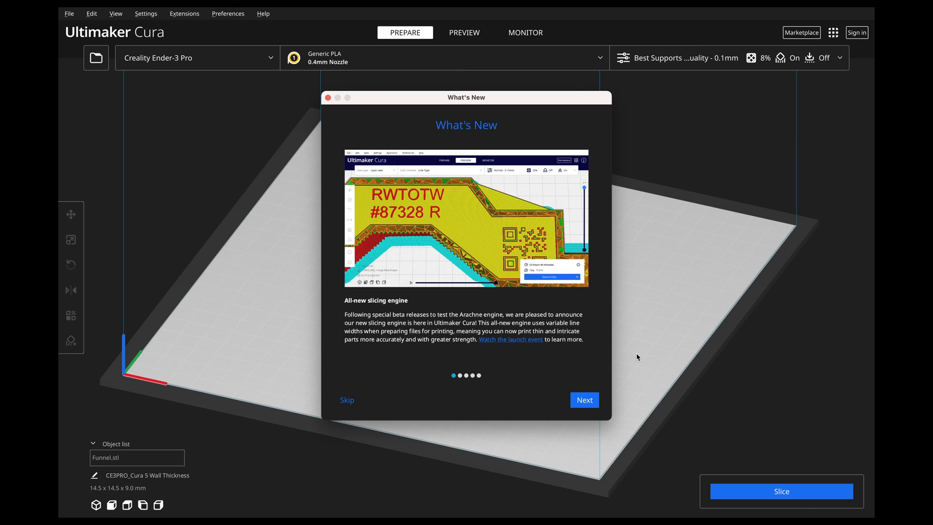
pyautogui.moveTo(355, 337)
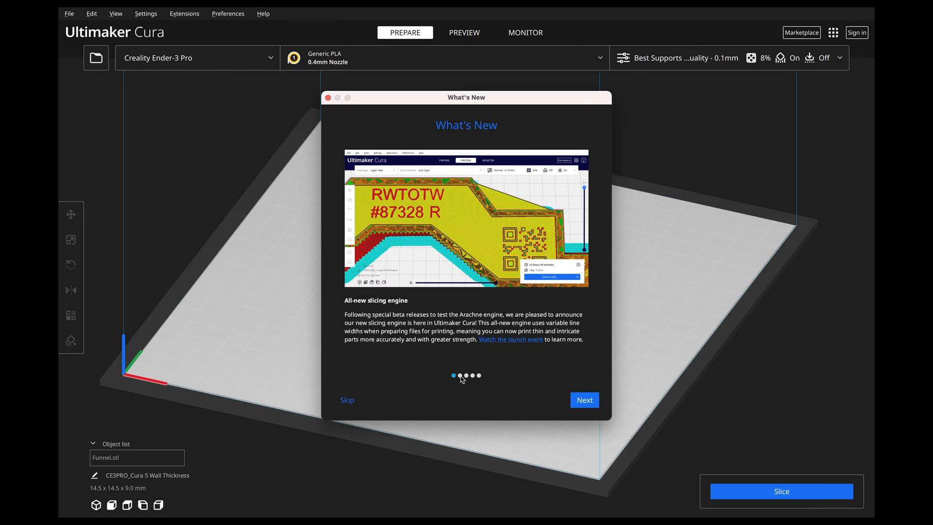
# Page through the What's New highlights, close the announcement, and zoom toward the funnel
pyautogui.click(584, 400)
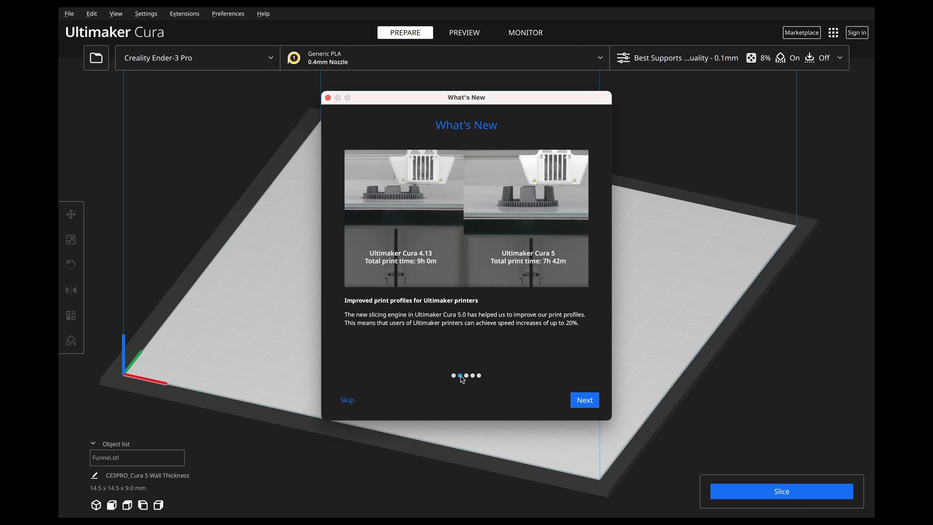
pyautogui.click(453, 376)
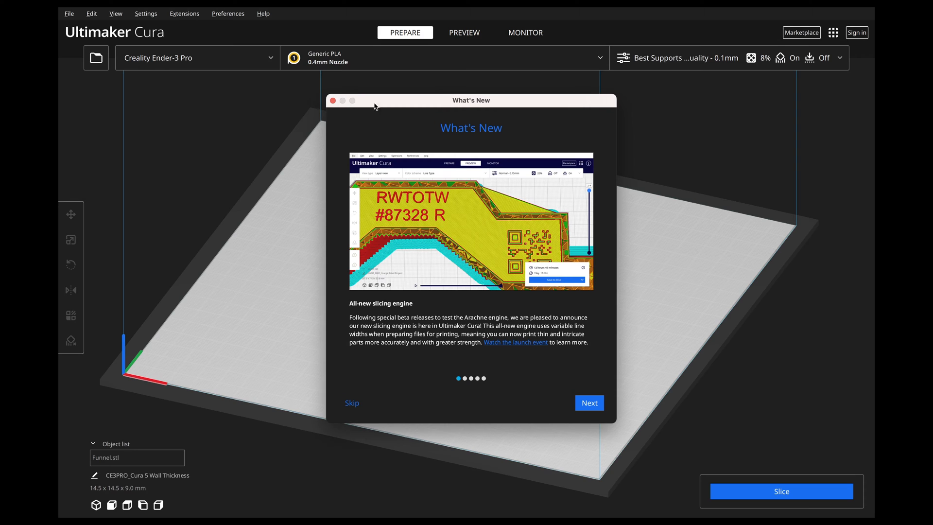
pyautogui.moveTo(333, 101)
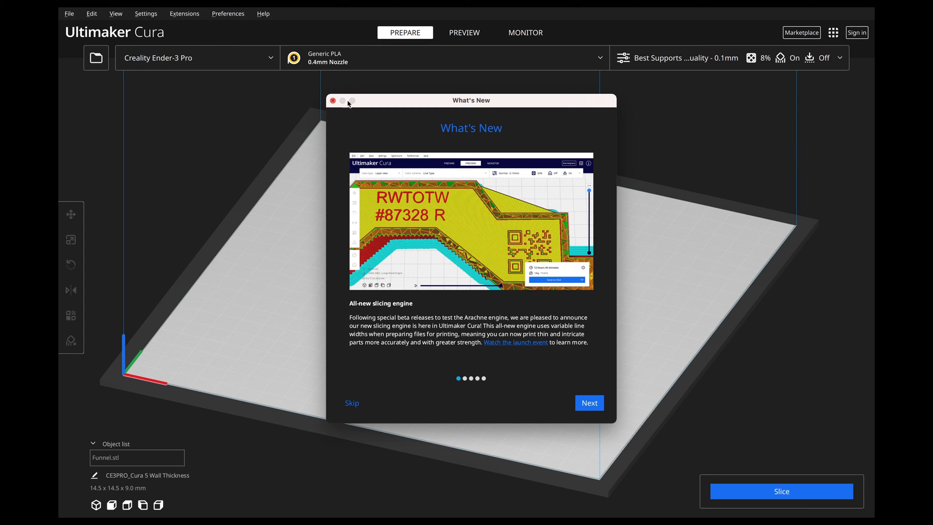
pyautogui.click(333, 100)
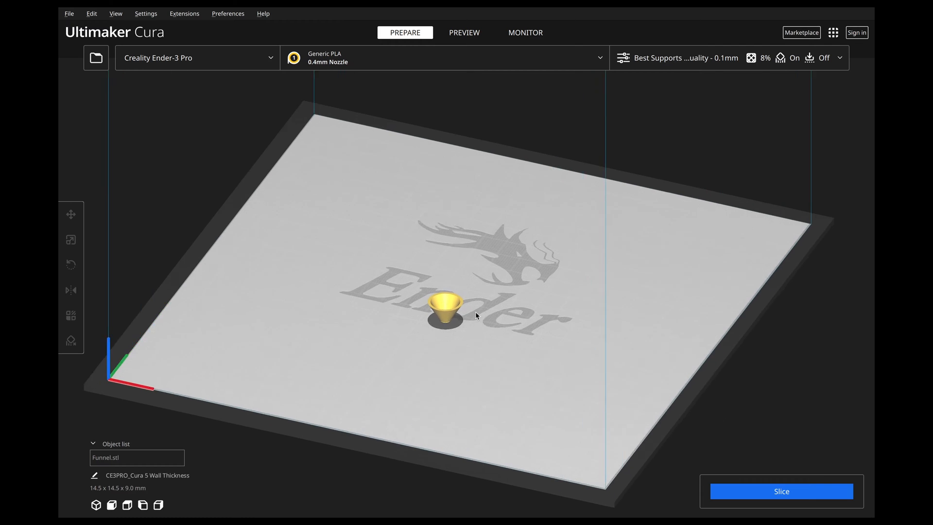
pyautogui.scroll(3)
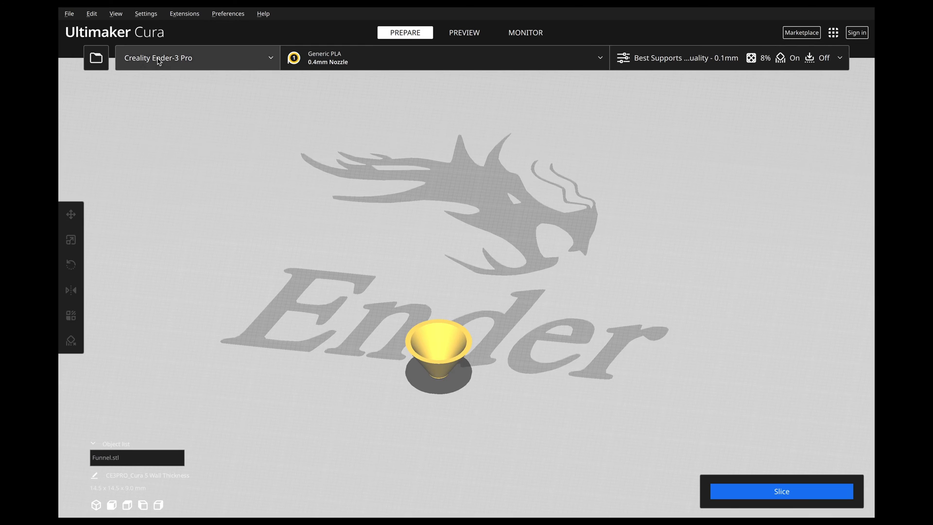
pyautogui.moveTo(476, 398)
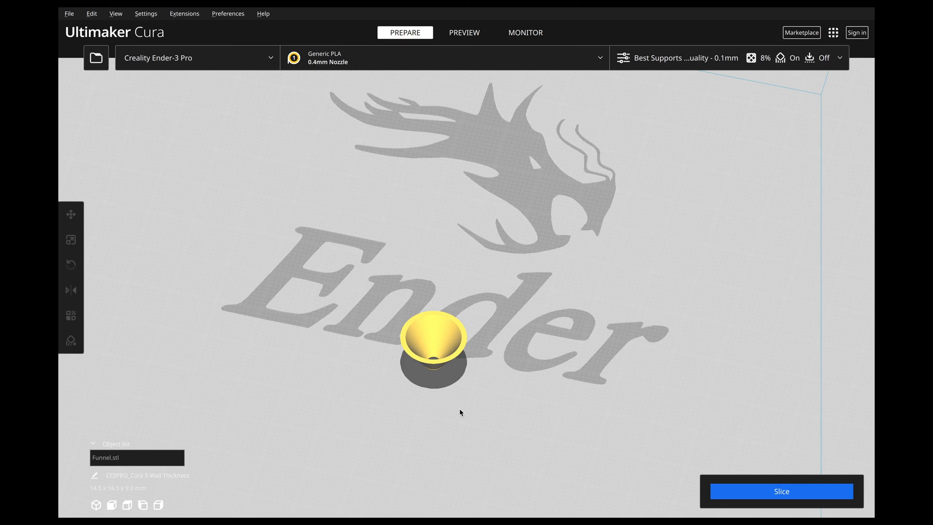
pyautogui.moveTo(526, 125)
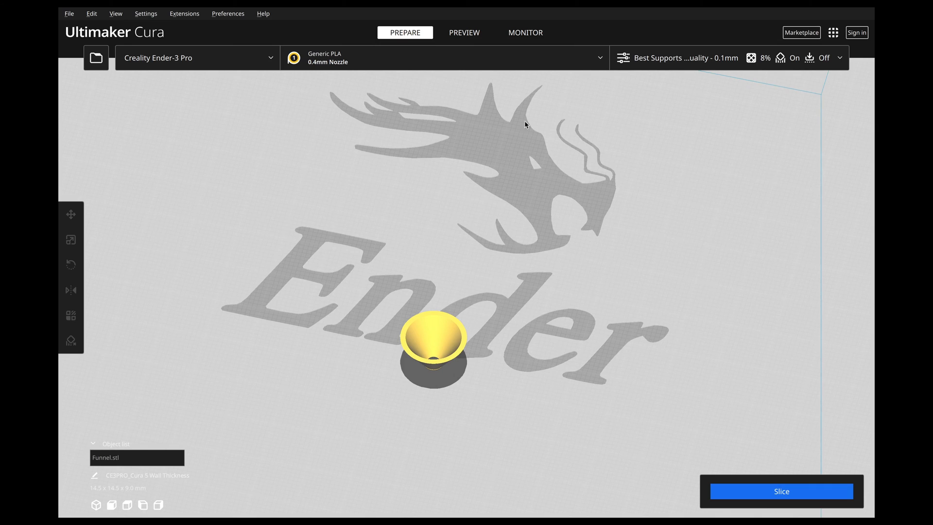
pyautogui.moveTo(705, 66)
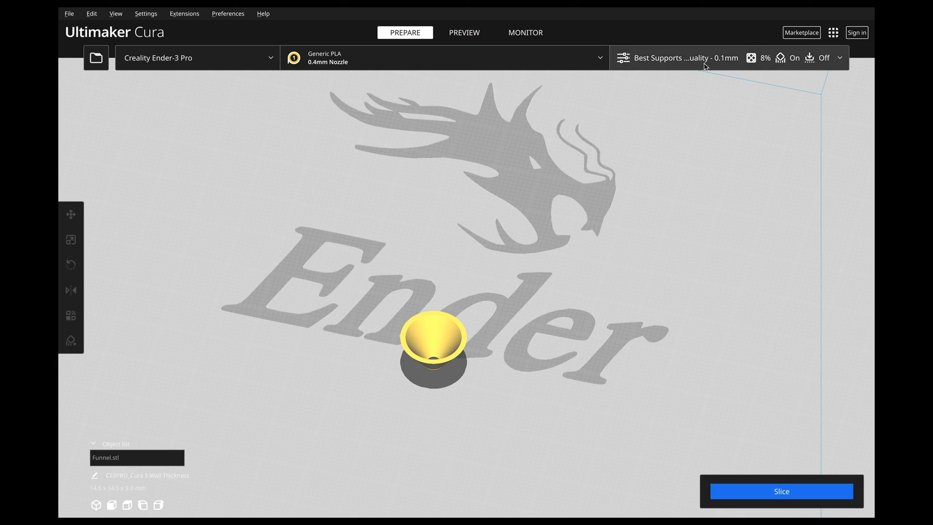
pyautogui.moveTo(652, 167)
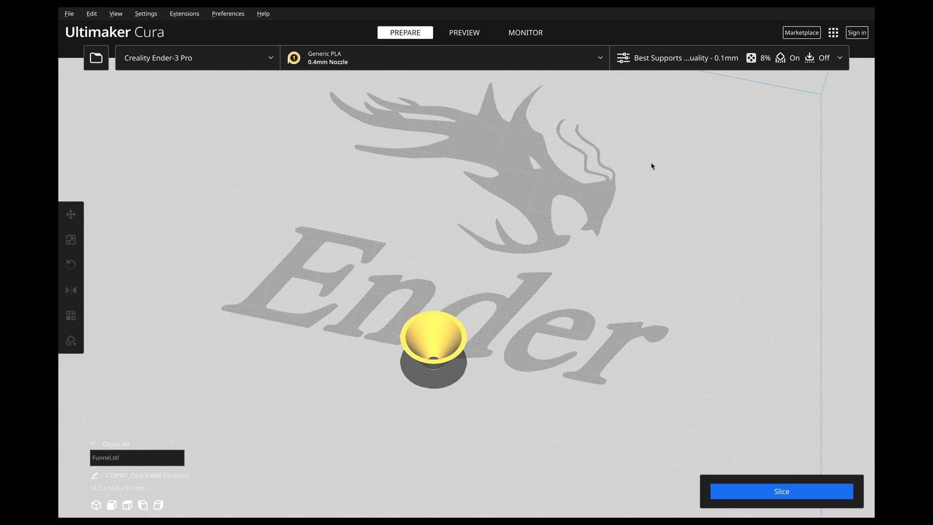
# Slice the funnel for a 13-minute estimate and open the Custom print settings panel
pyautogui.click(782, 490)
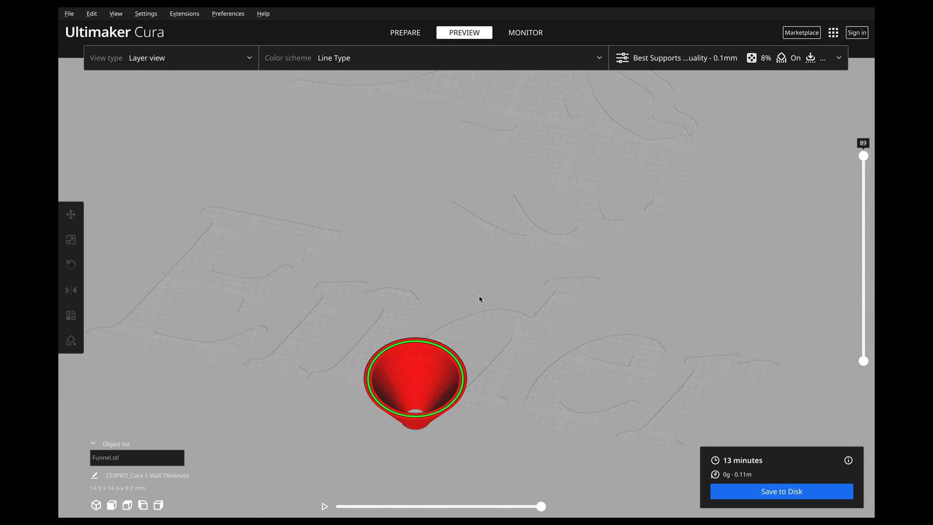
pyautogui.click(623, 58)
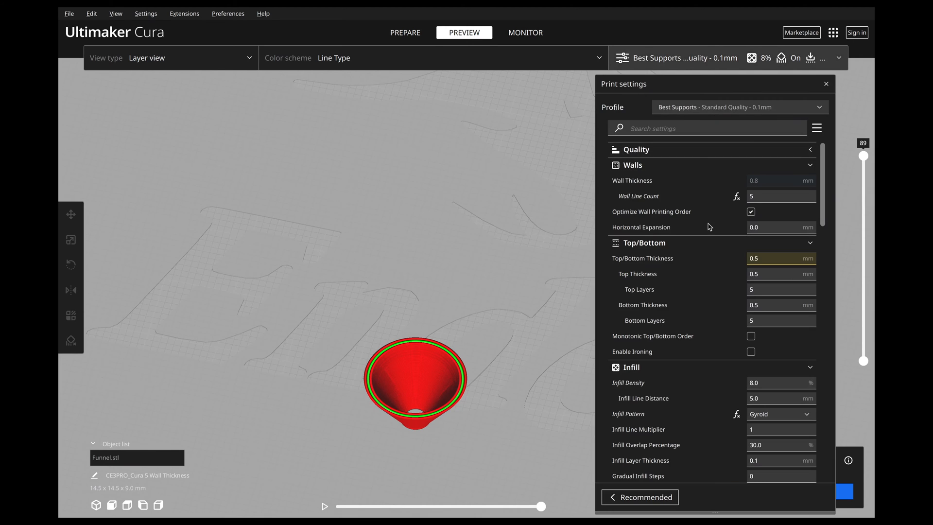
pyautogui.moveTo(660, 180)
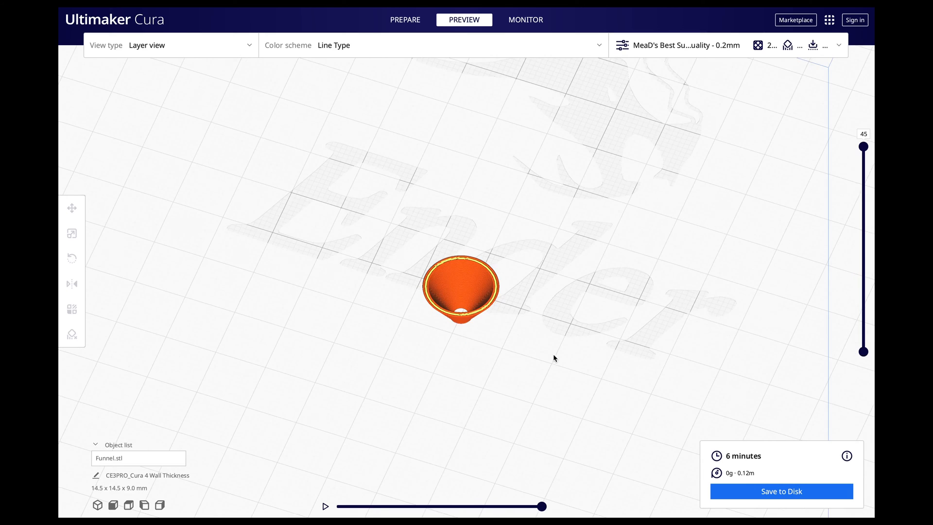
# Zoom into Cura 4's sliced funnel preview to inspect its wall and infill lines
pyautogui.scroll(3)
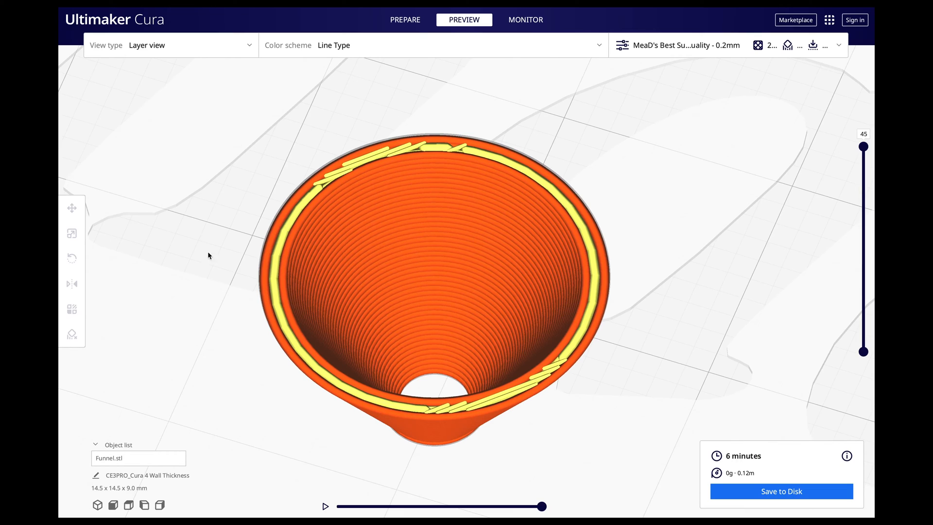
pyautogui.moveTo(607, 212)
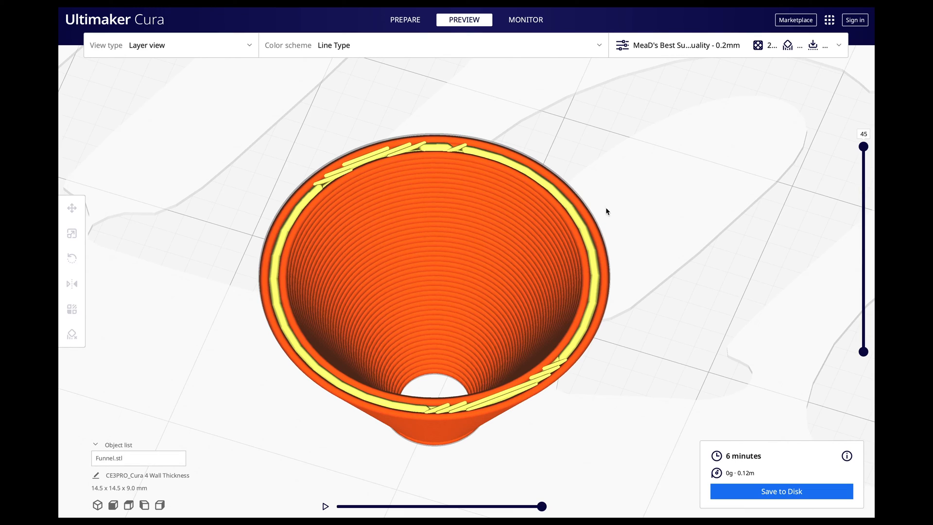
pyautogui.moveTo(553, 212)
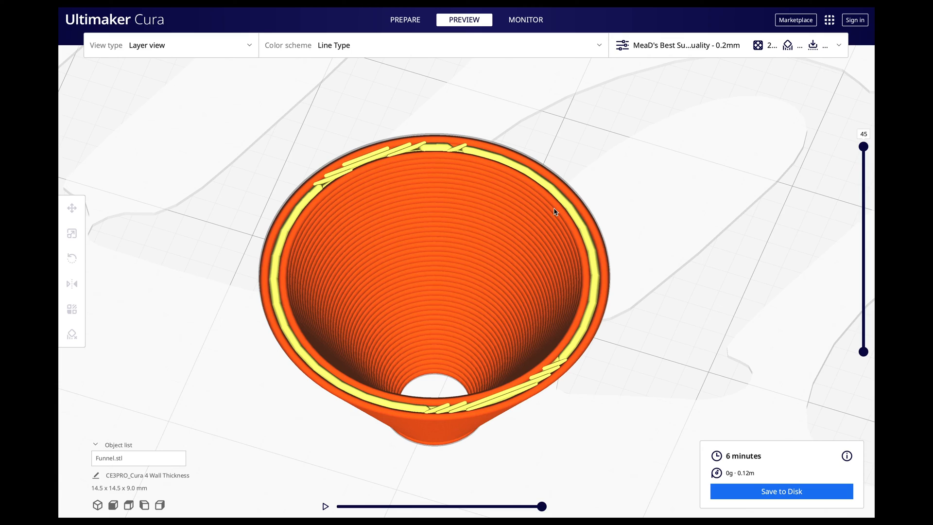
pyautogui.moveTo(585, 345)
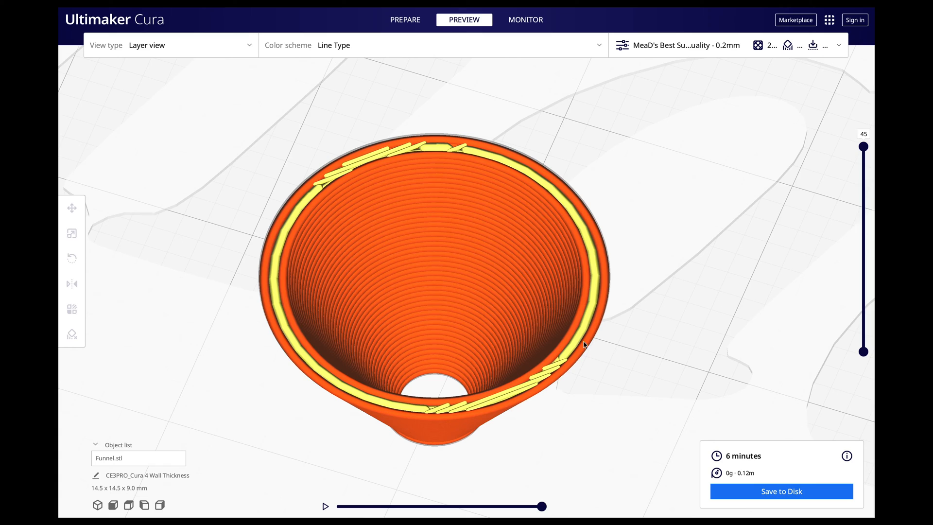
pyautogui.moveTo(492, 409)
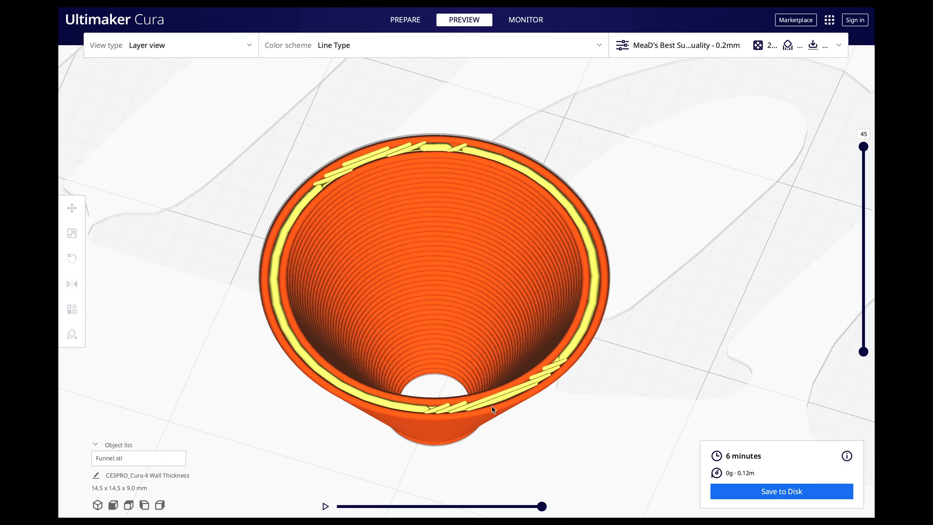
pyautogui.moveTo(456, 411)
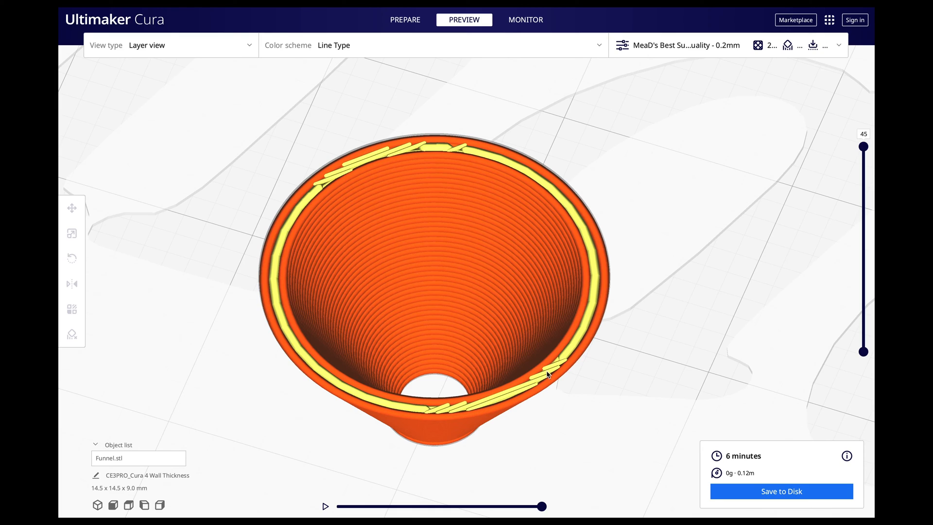
pyautogui.moveTo(566, 366)
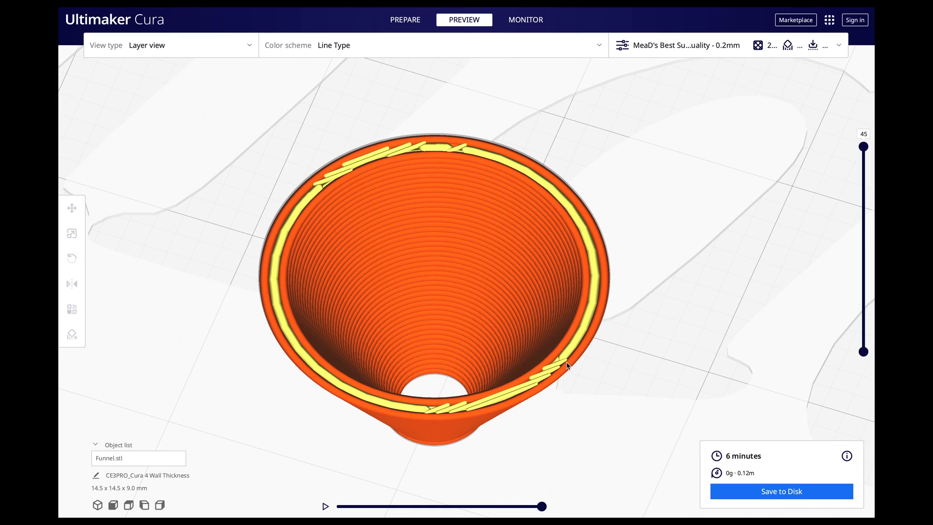
pyautogui.moveTo(589, 318)
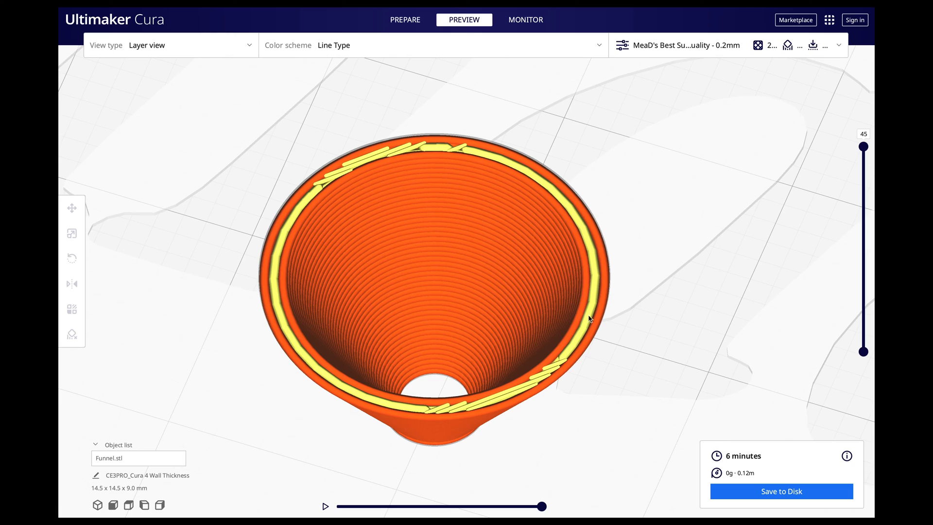
pyautogui.moveTo(533, 386)
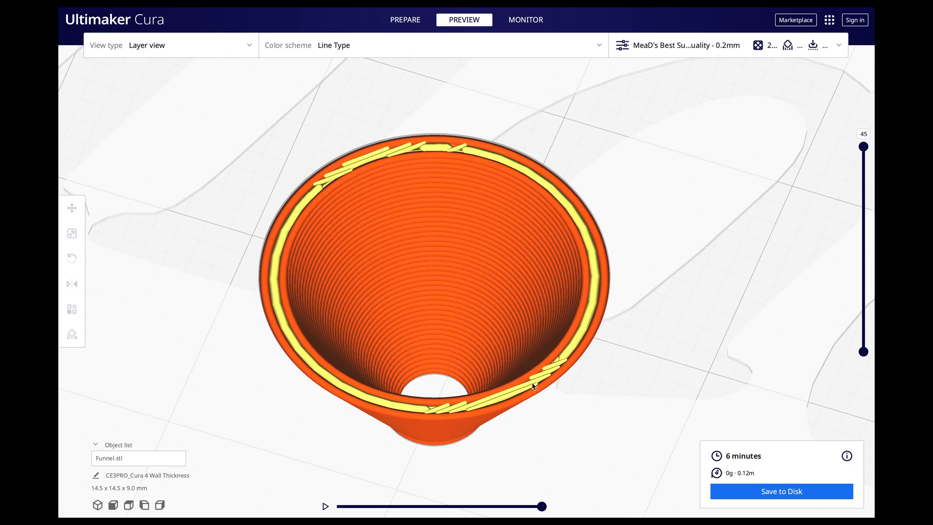
pyautogui.moveTo(581, 369)
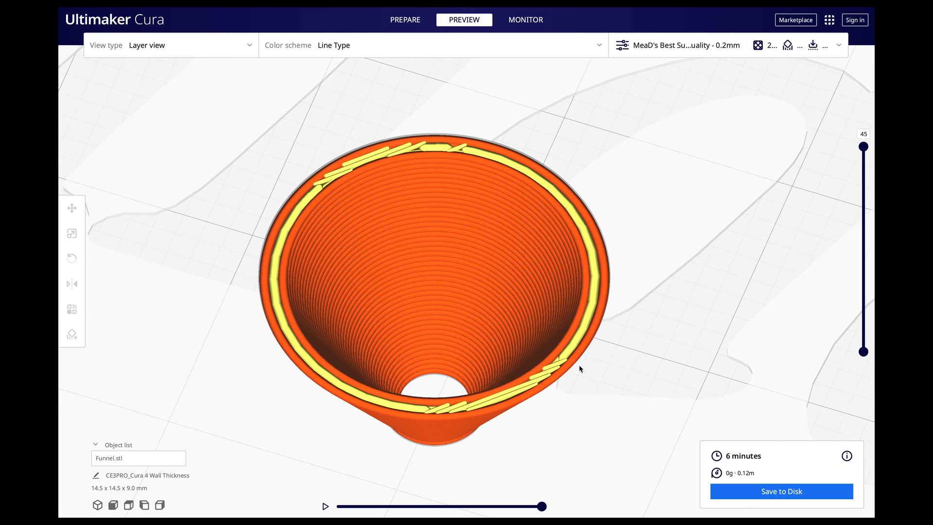
pyautogui.moveTo(584, 217)
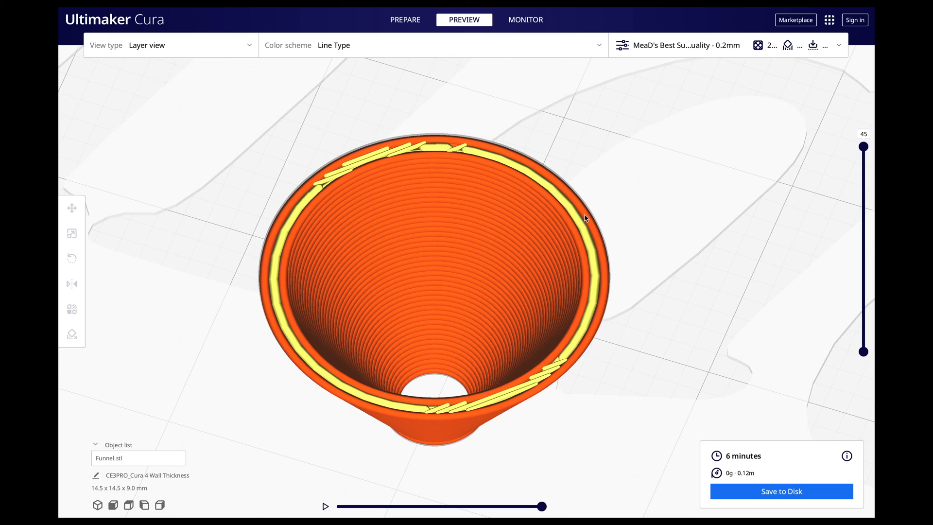
pyautogui.moveTo(397, 149)
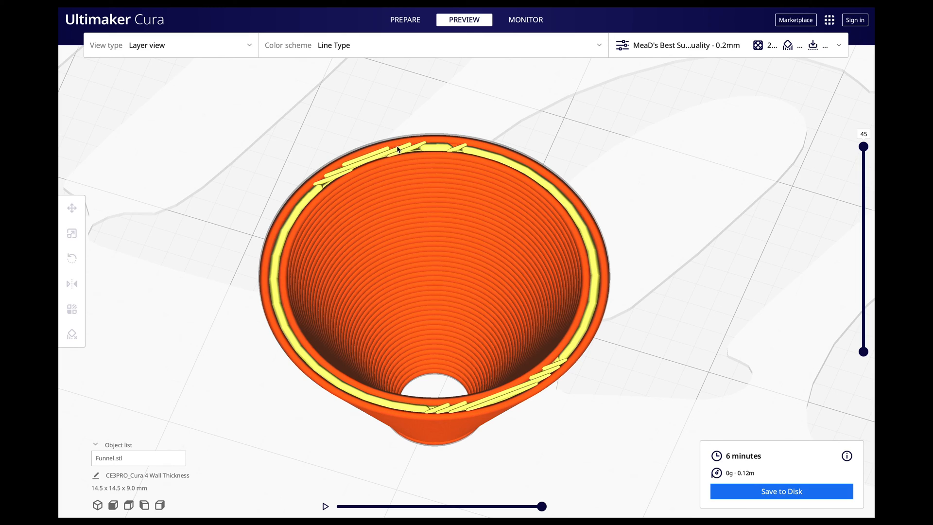
pyautogui.moveTo(308, 188)
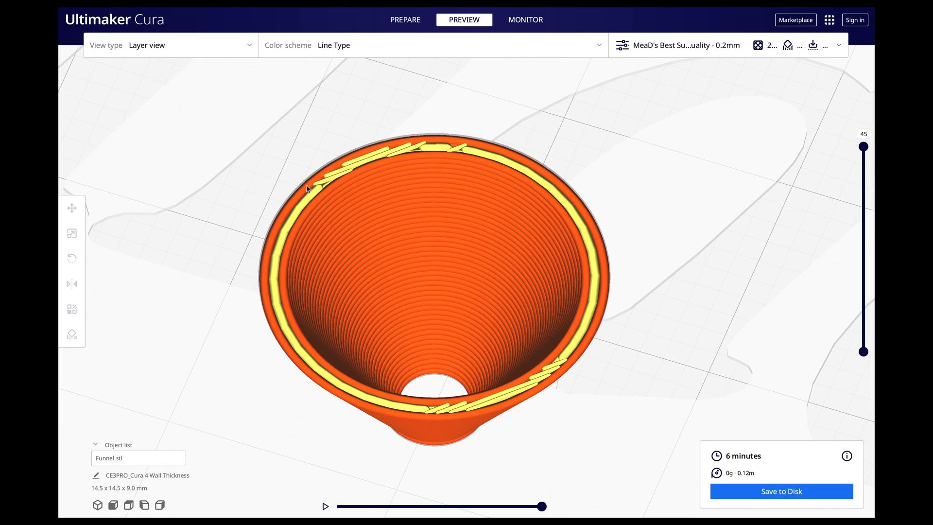
pyautogui.moveTo(470, 419)
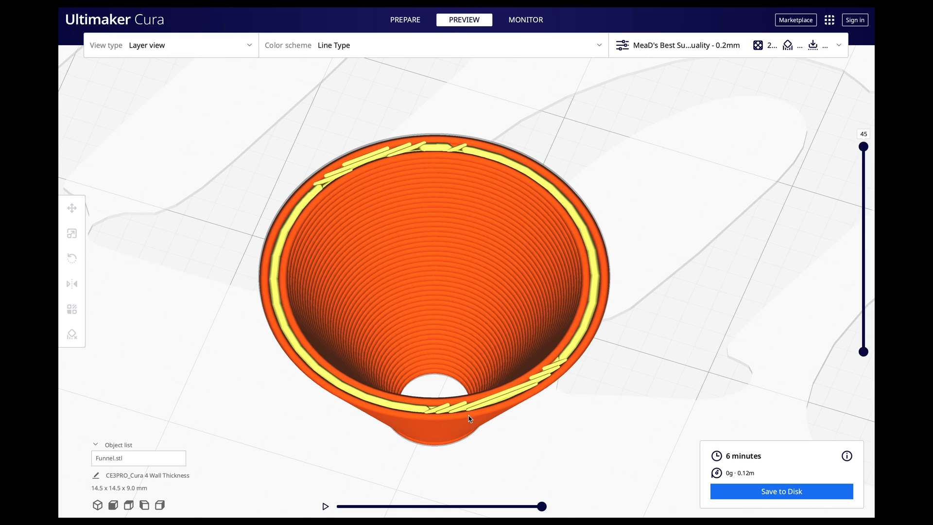
pyautogui.moveTo(545, 386)
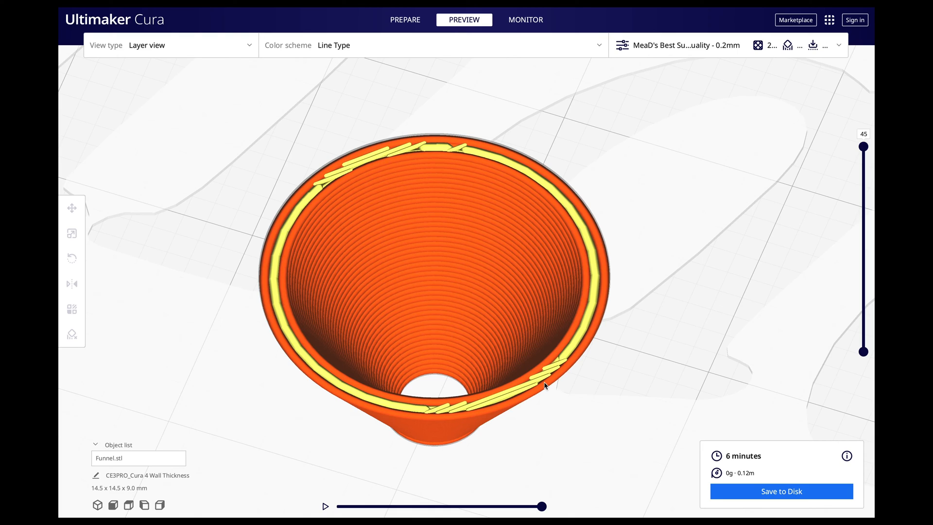
pyautogui.moveTo(538, 383)
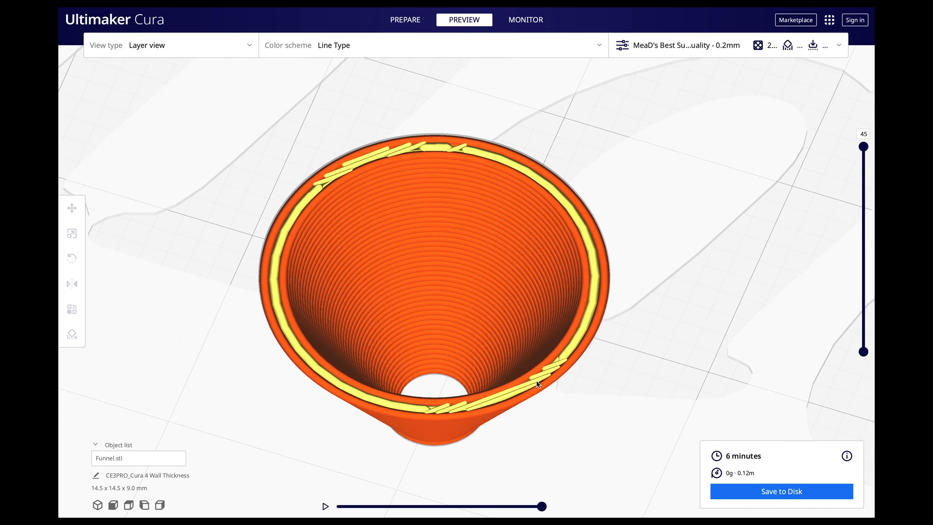
pyautogui.moveTo(562, 342)
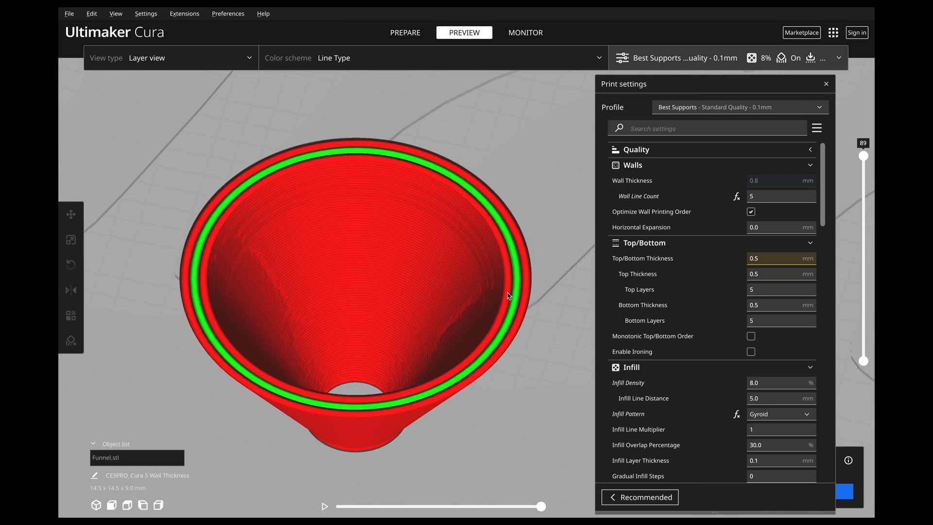
pyautogui.moveTo(380, 199)
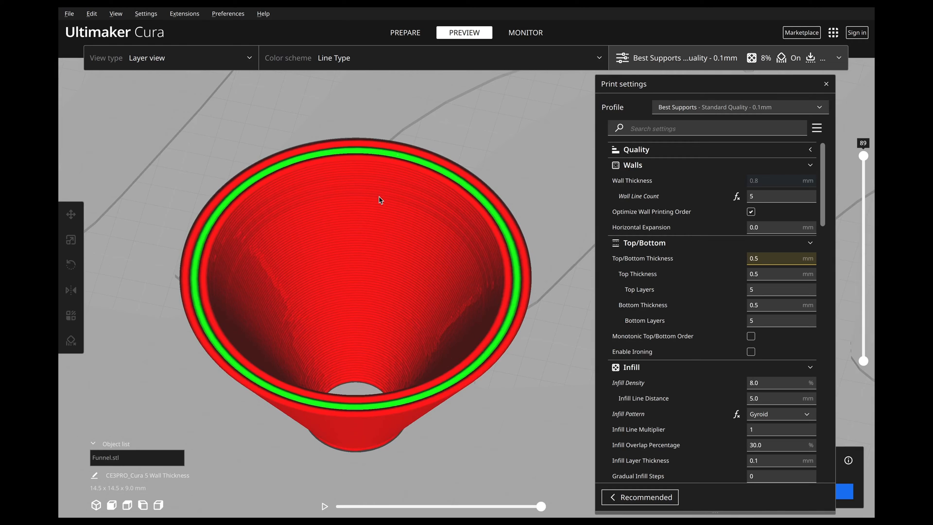
pyautogui.moveTo(334, 151)
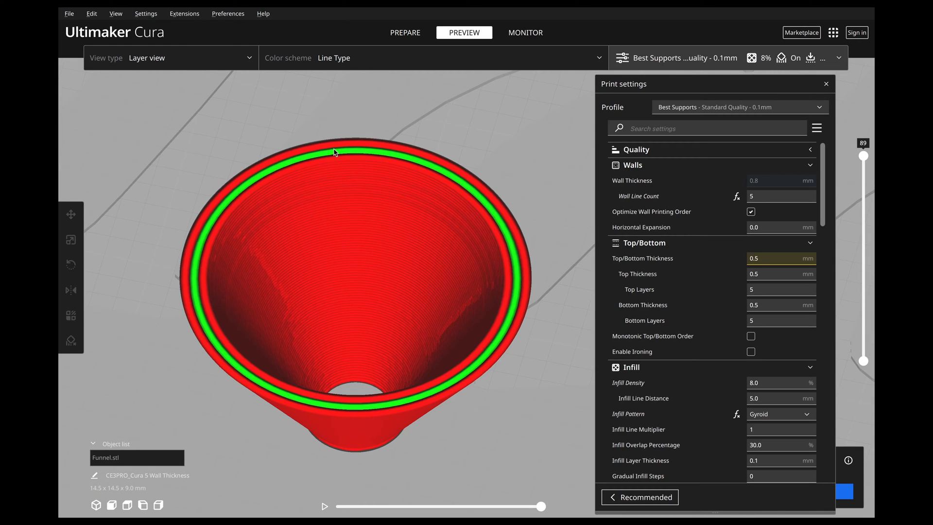
pyautogui.moveTo(454, 404)
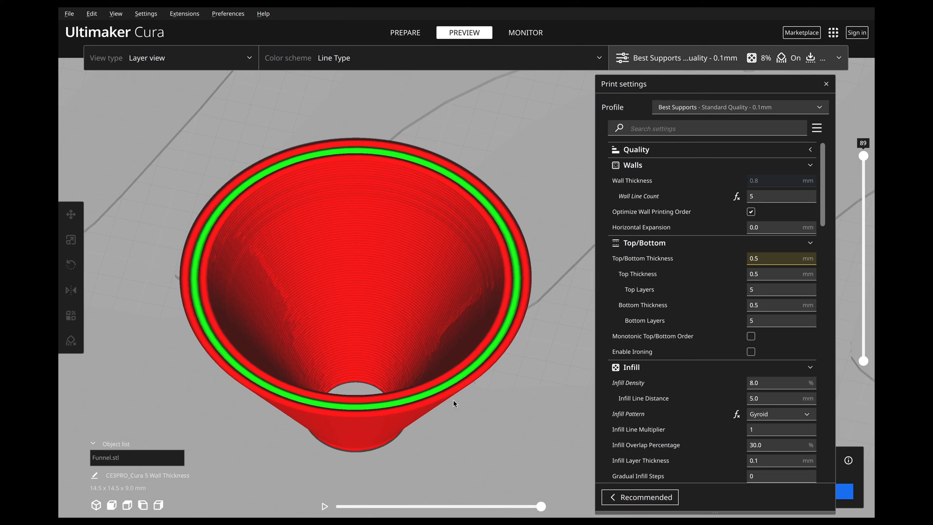
pyautogui.moveTo(202, 235)
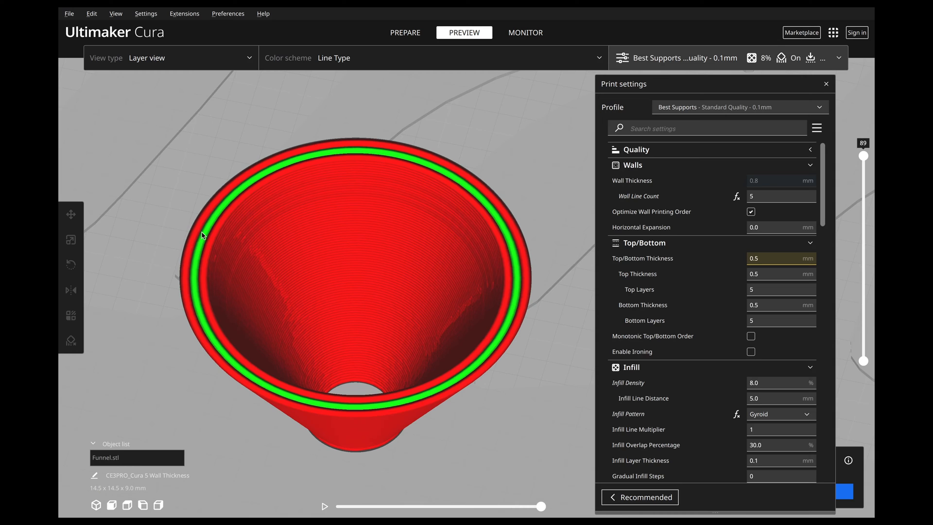
pyautogui.moveTo(164, 299)
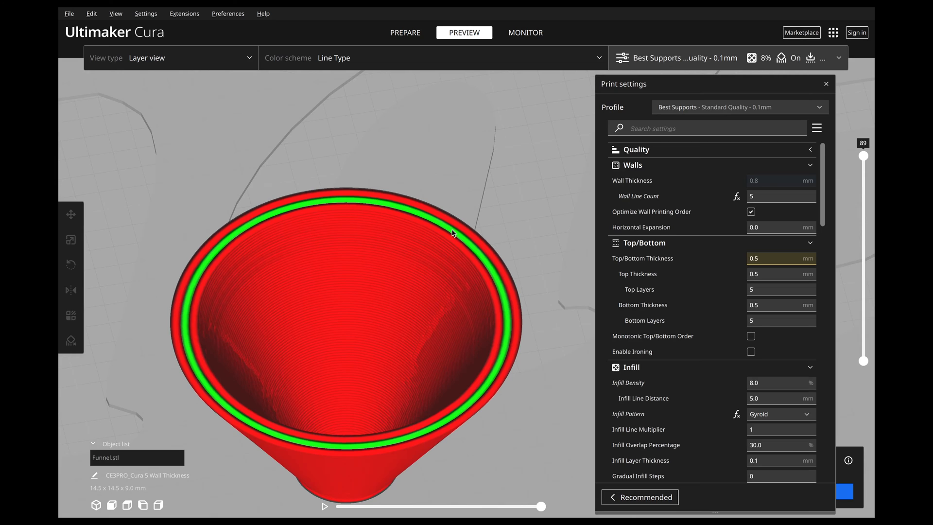
pyautogui.moveTo(474, 407)
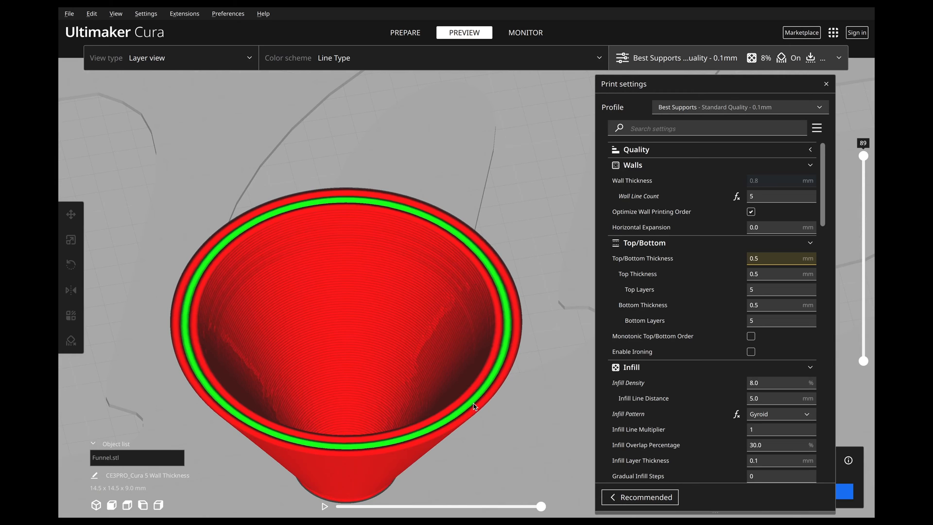
pyautogui.moveTo(409, 213)
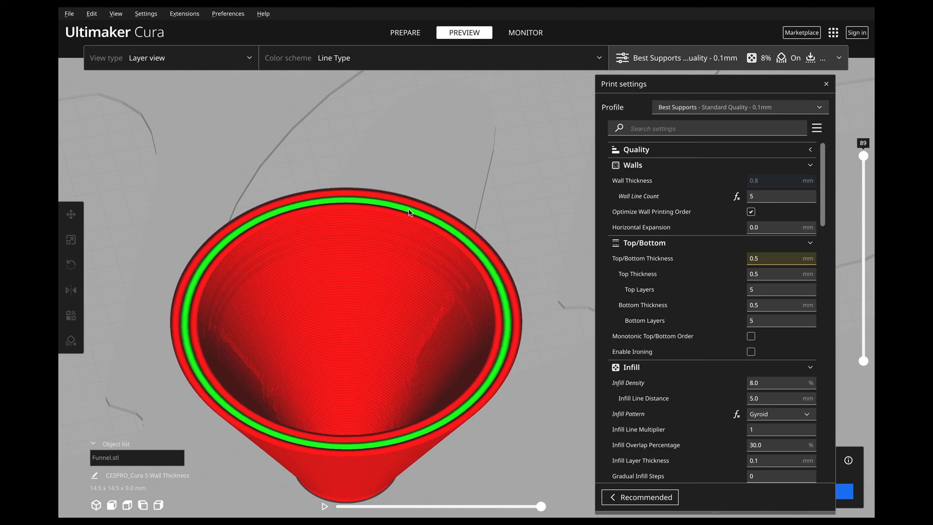
pyautogui.moveTo(424, 220)
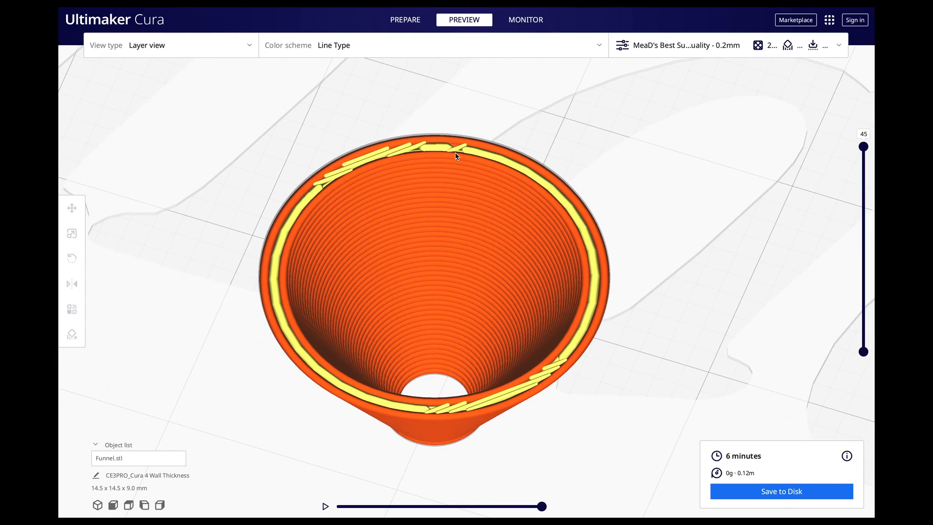
pyautogui.moveTo(319, 183)
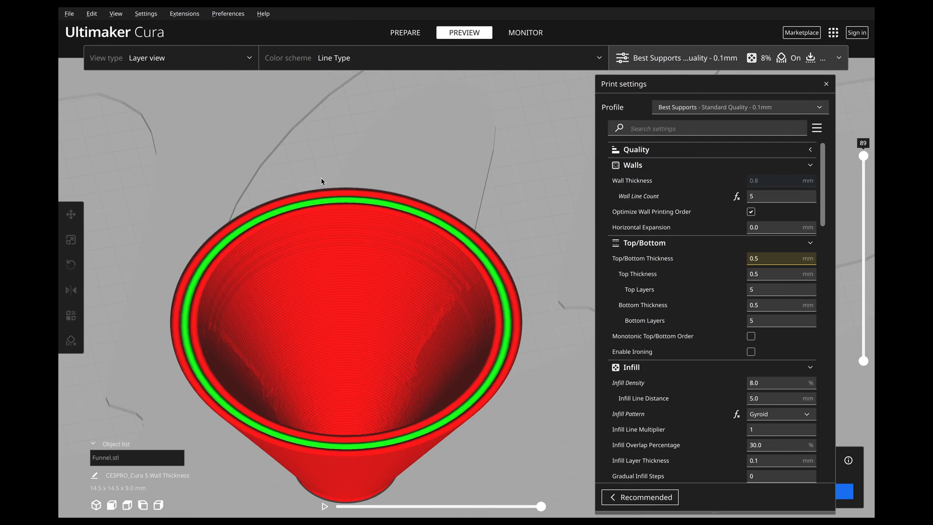
pyautogui.moveTo(199, 265)
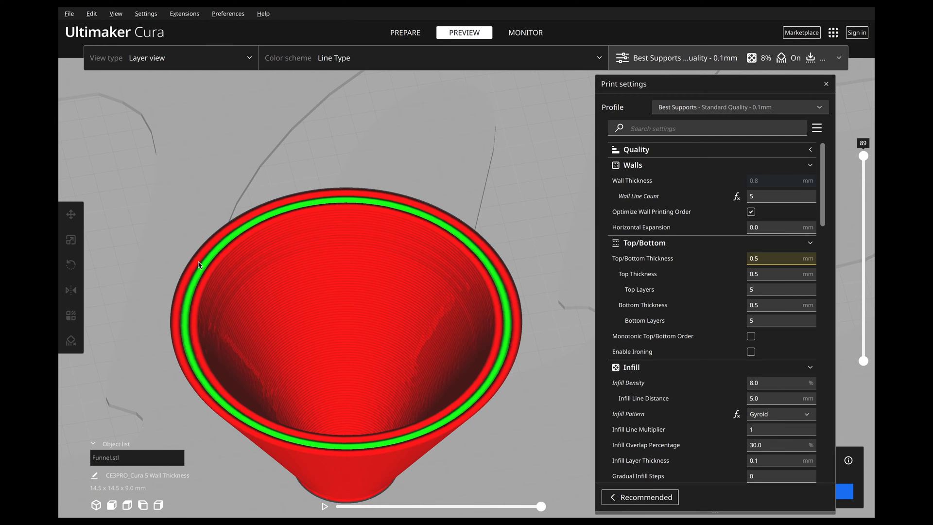
pyautogui.moveTo(218, 262)
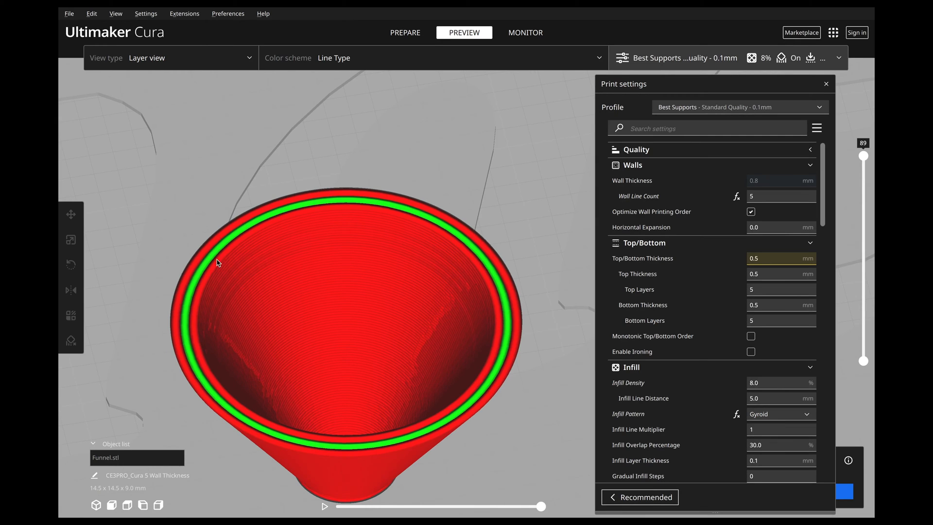
# Switch back to the Cura 5 window showing the sliced funnel with five walls
pyautogui.click(826, 83)
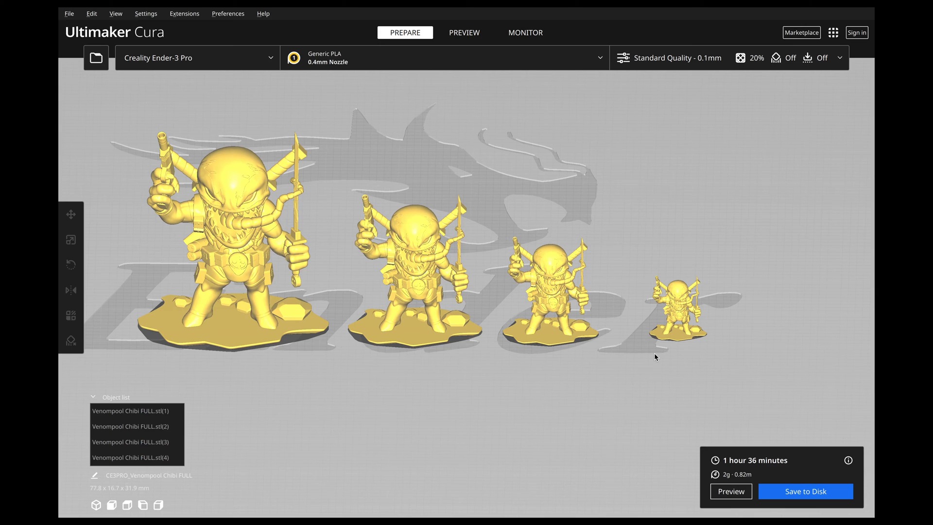
pyautogui.moveTo(647, 335)
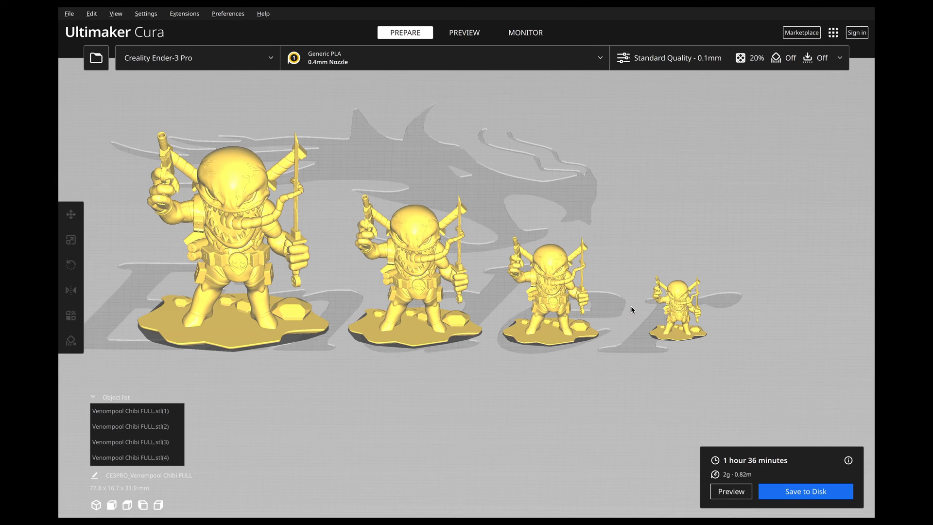
pyautogui.moveTo(223, 183)
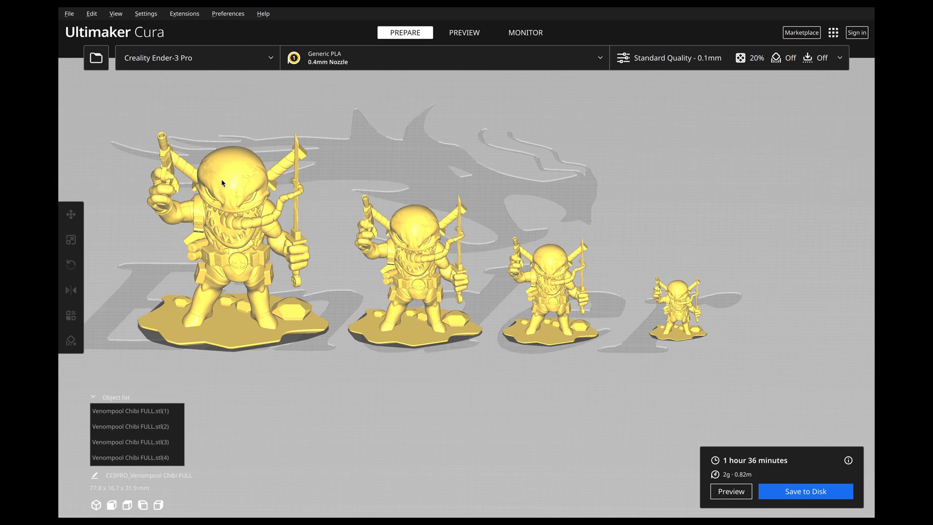
pyautogui.click(70, 239)
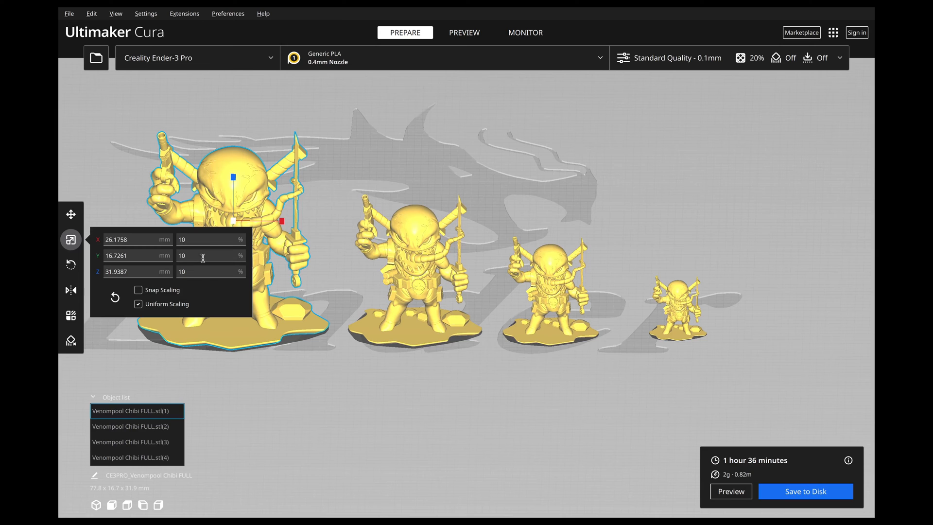
pyautogui.moveTo(133, 271)
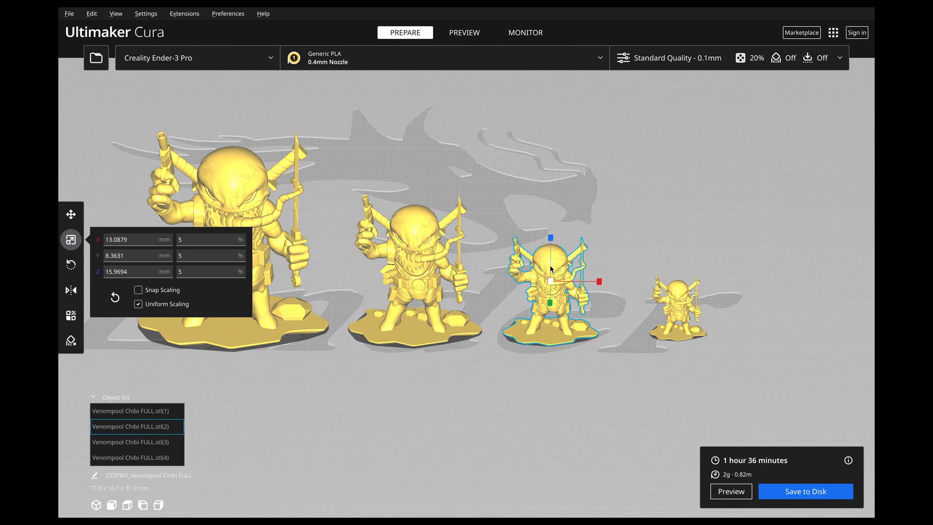
pyautogui.click(137, 442)
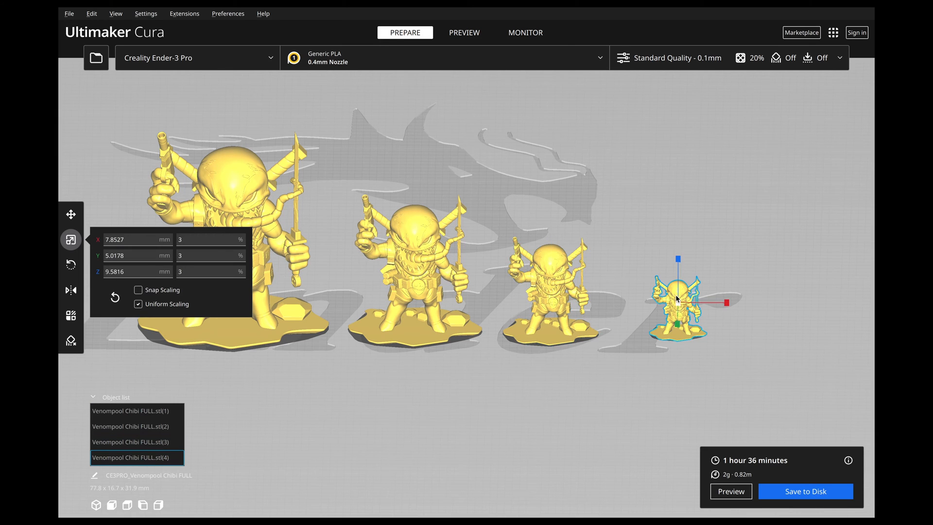
pyautogui.moveTo(159, 274)
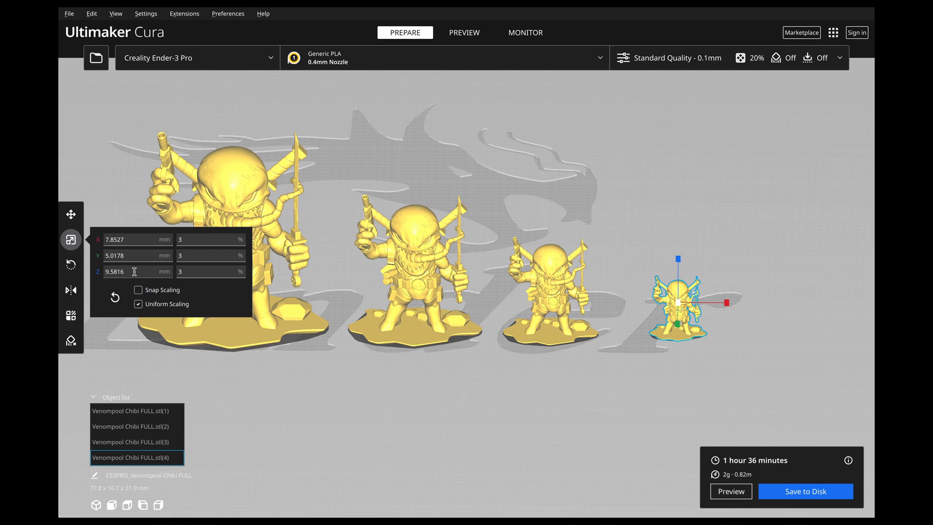
pyautogui.moveTo(161, 235)
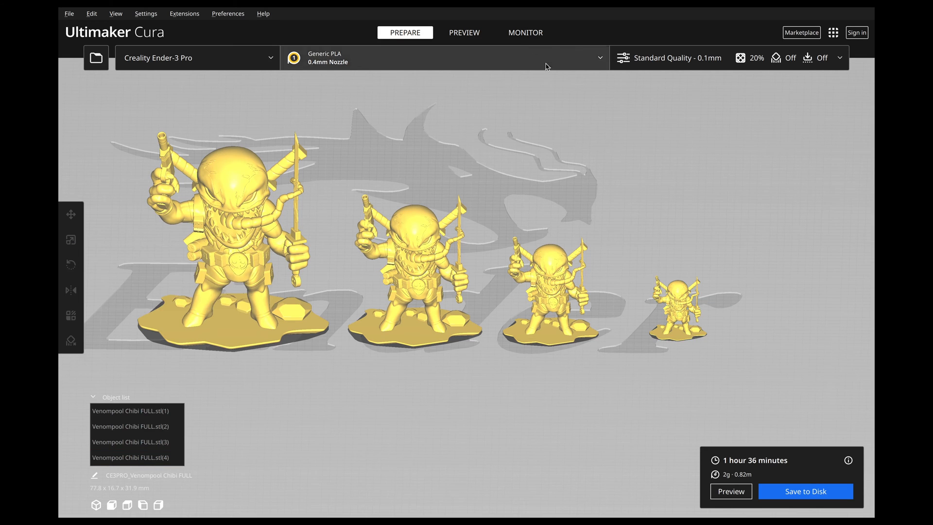
# Show the sliced layers of the four Venompool figures in the Preview view
pyautogui.click(464, 32)
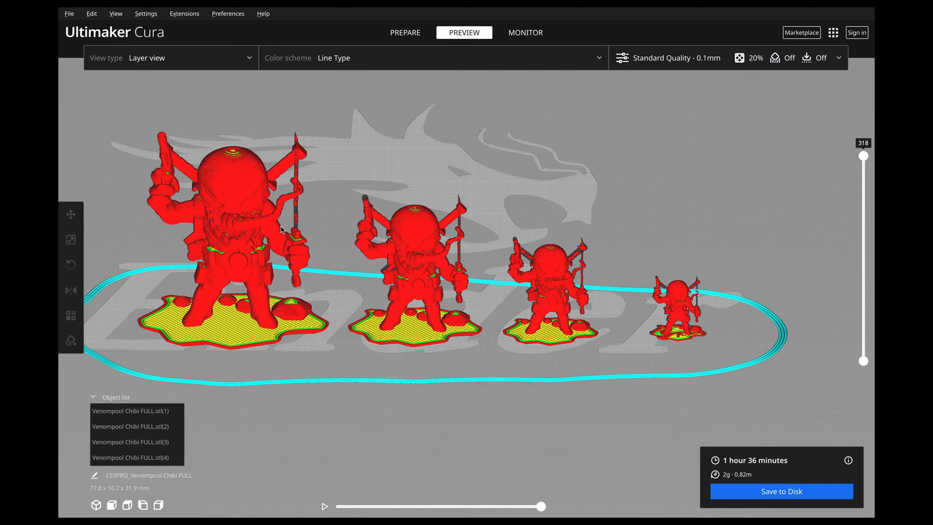
pyautogui.moveTo(338, 222)
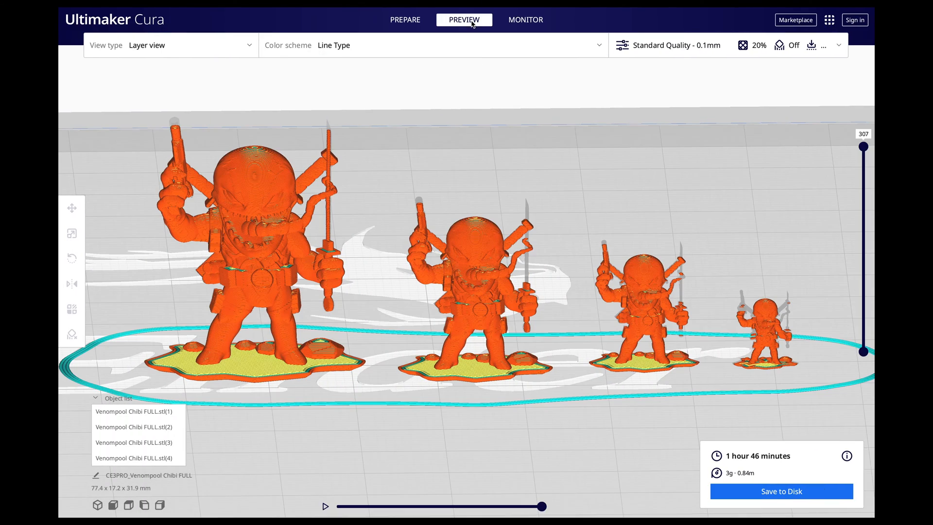
pyautogui.moveTo(464, 125)
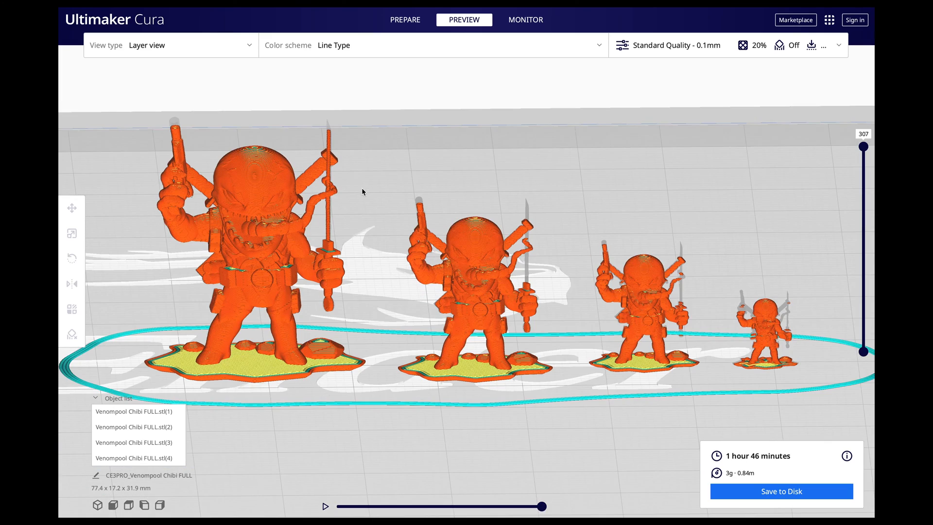
# Zoom in on the four figures' layer preview
pyautogui.scroll(3)
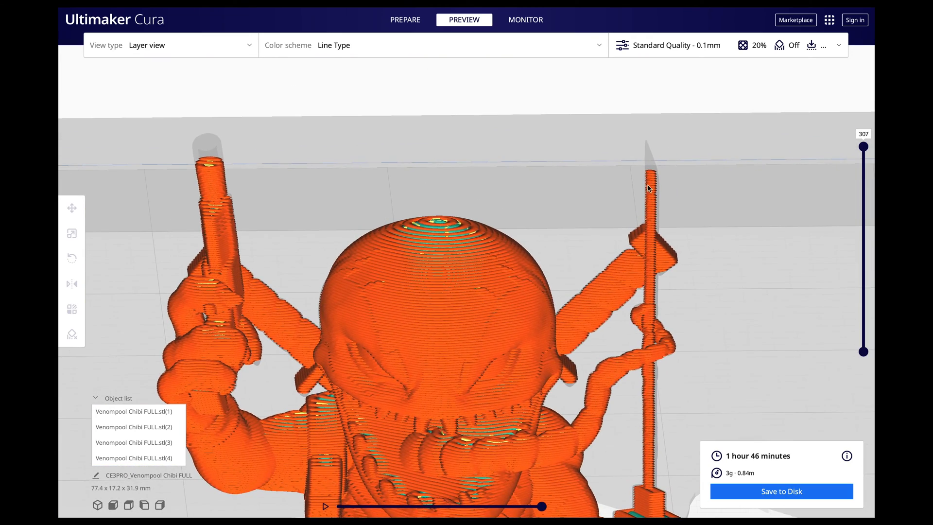
pyautogui.moveTo(212, 150)
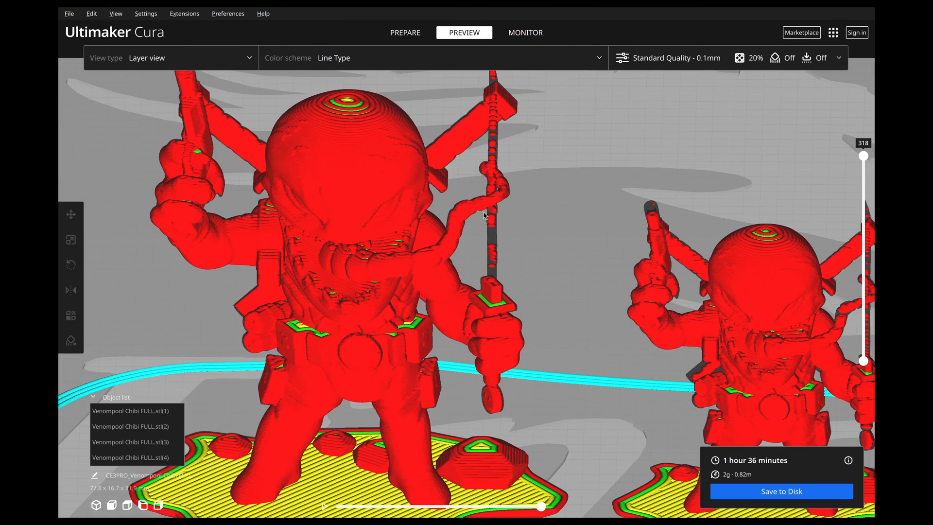
pyautogui.moveTo(494, 246)
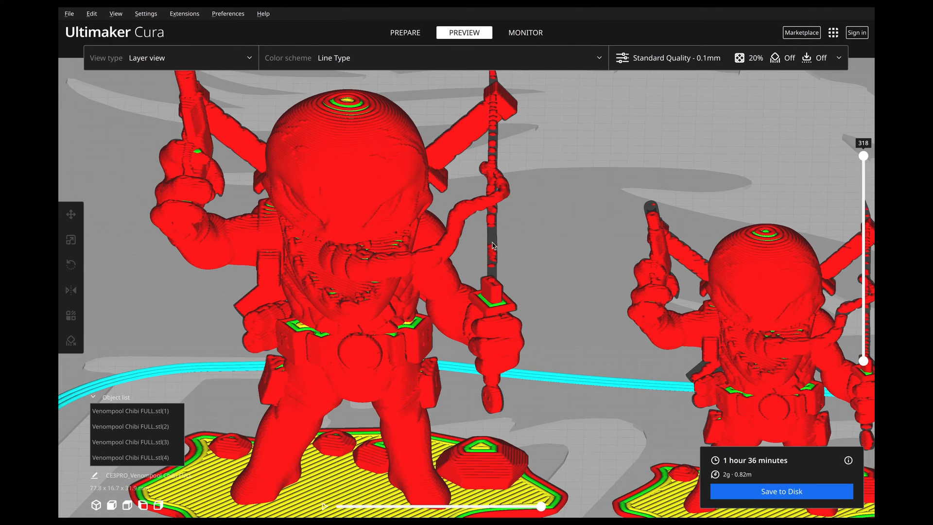
pyautogui.moveTo(489, 130)
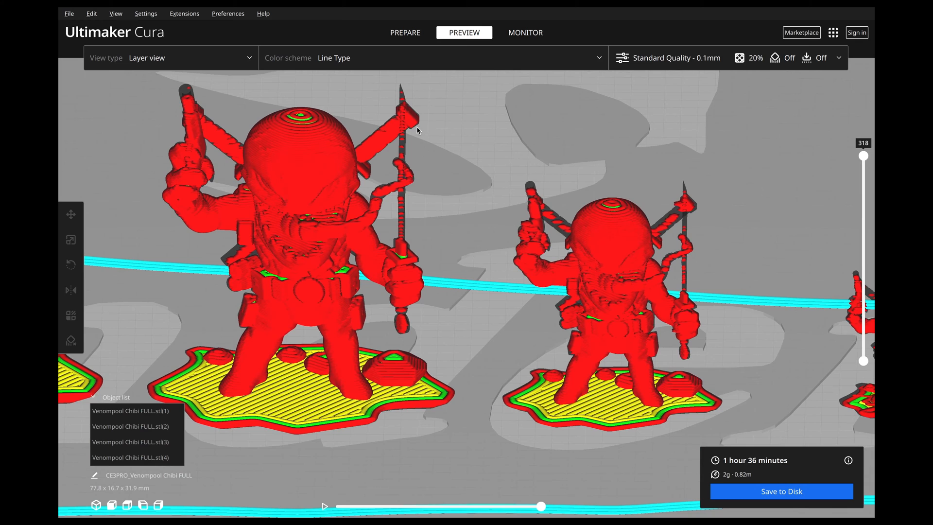
pyautogui.moveTo(418, 131)
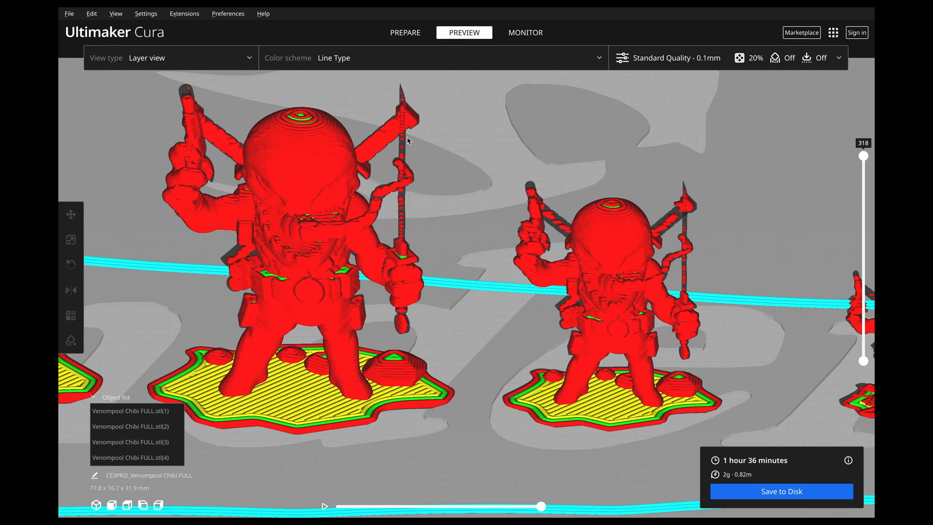
pyautogui.moveTo(408, 209)
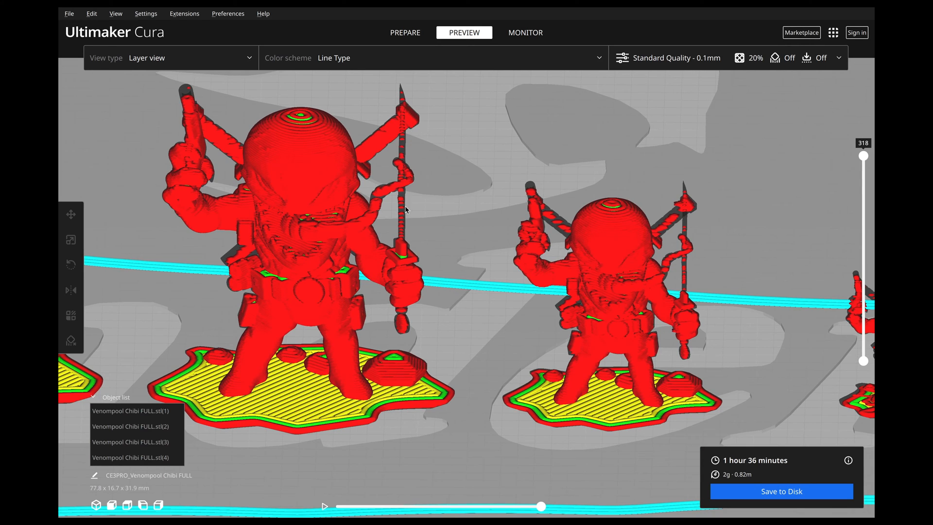
pyautogui.moveTo(385, 259)
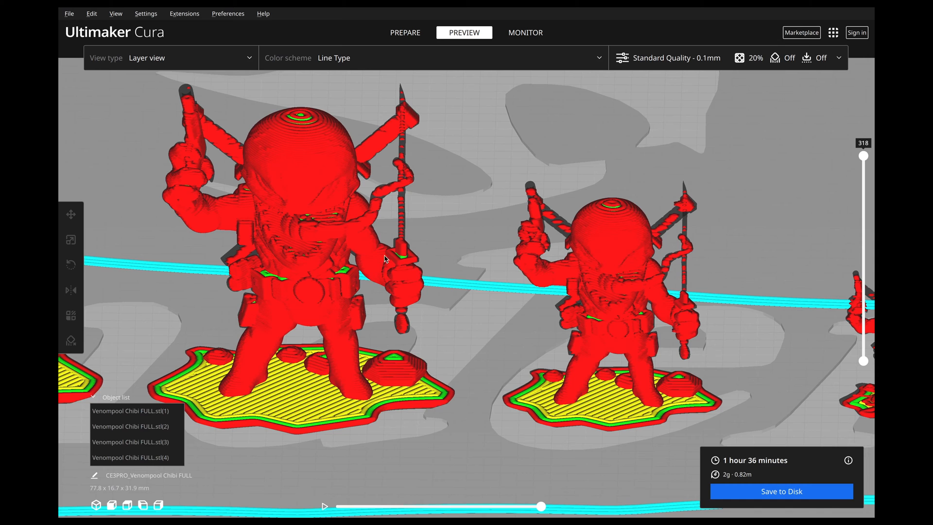
pyautogui.moveTo(242, 252)
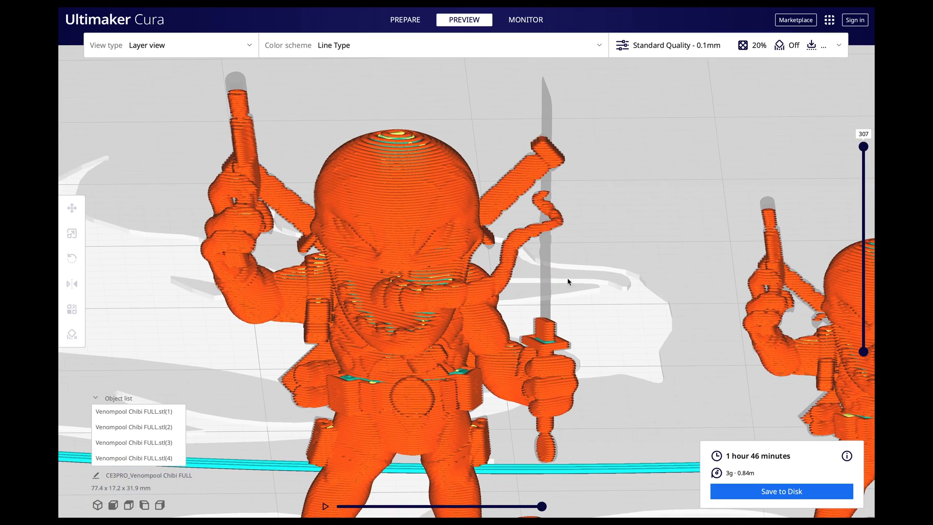
pyautogui.moveTo(546, 309)
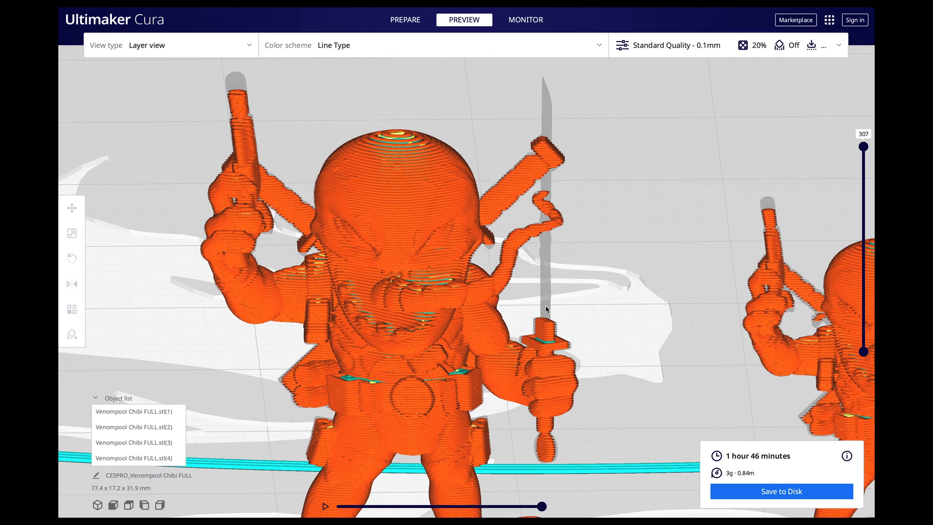
pyautogui.moveTo(543, 177)
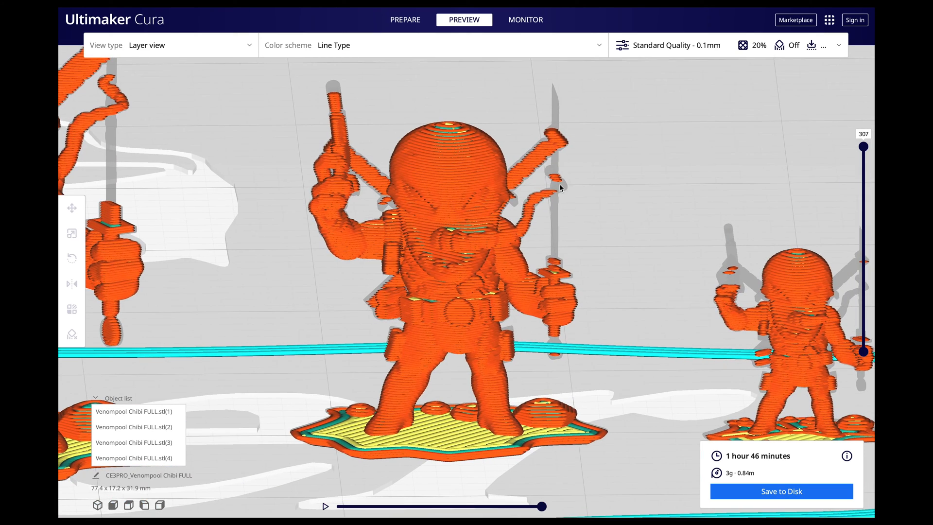
pyautogui.moveTo(564, 189)
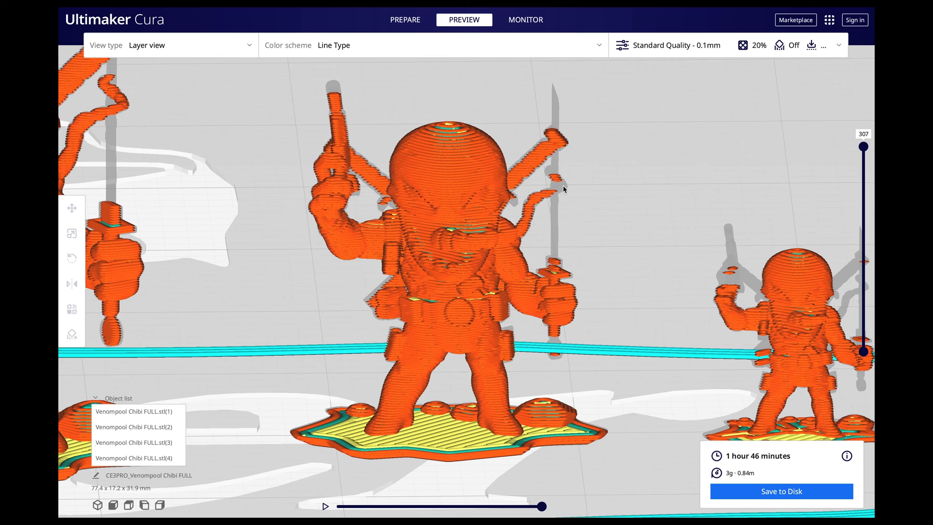
pyautogui.moveTo(548, 79)
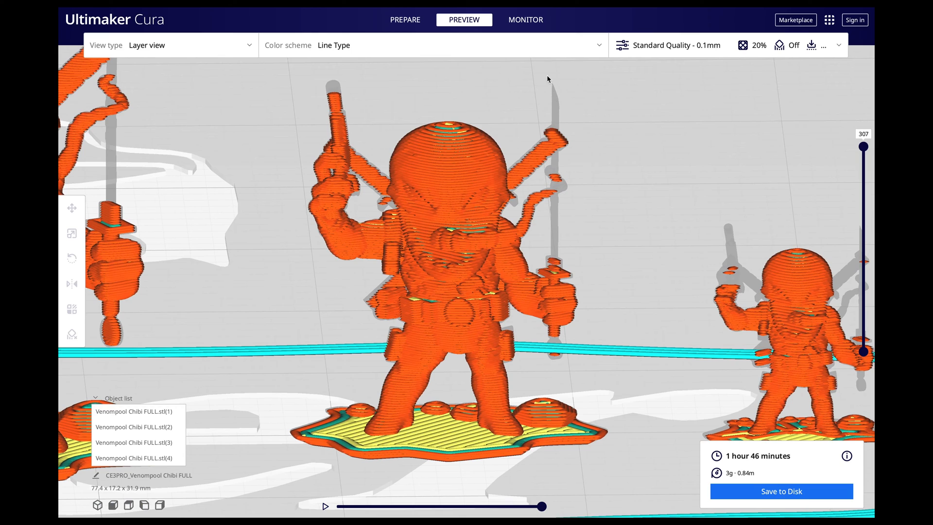
pyautogui.moveTo(550, 351)
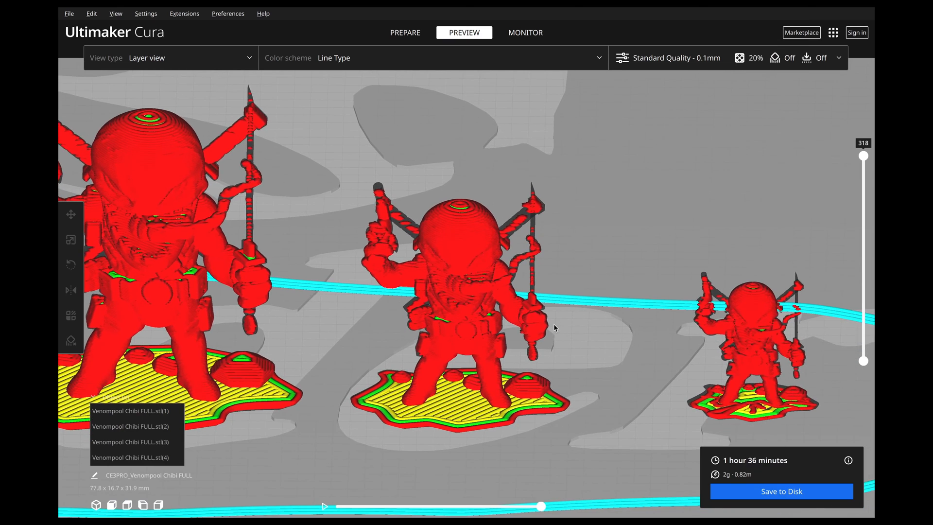
pyautogui.moveTo(533, 291)
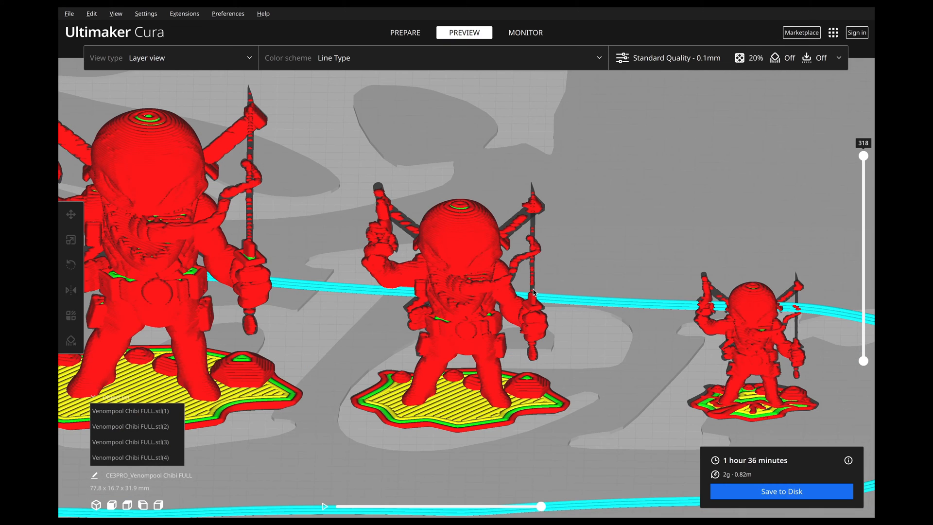
pyautogui.moveTo(392, 222)
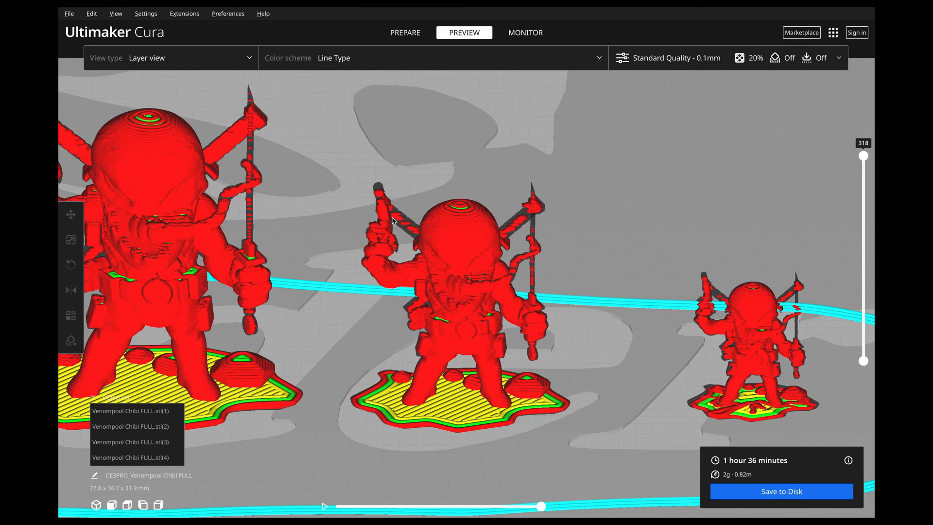
pyautogui.moveTo(535, 244)
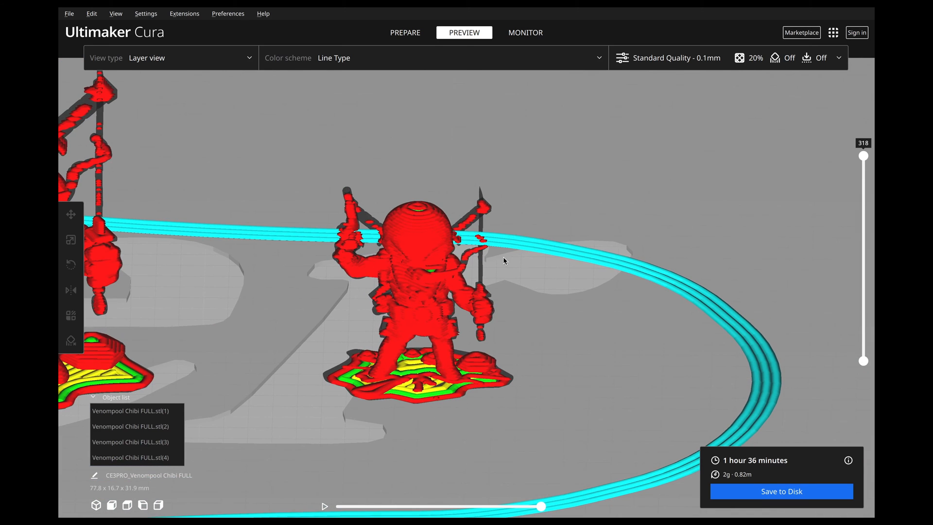
pyautogui.moveTo(459, 274)
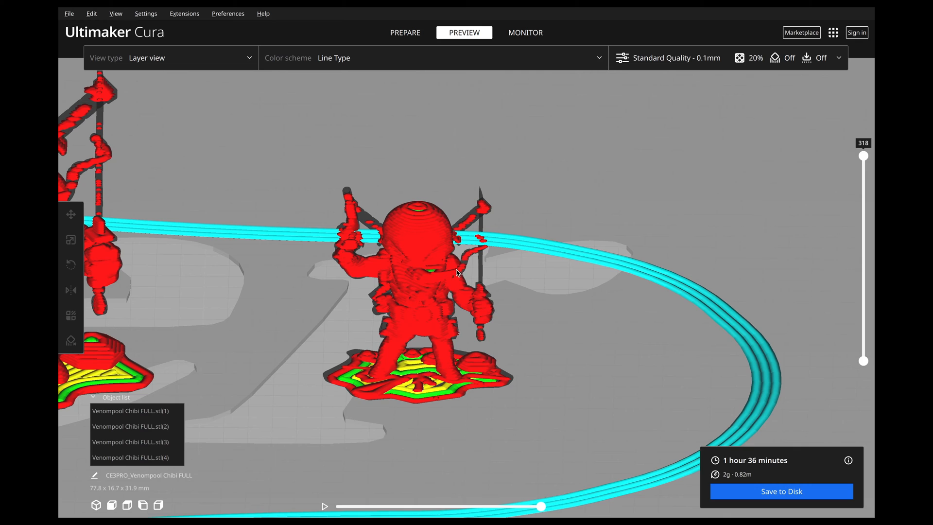
pyautogui.moveTo(485, 208)
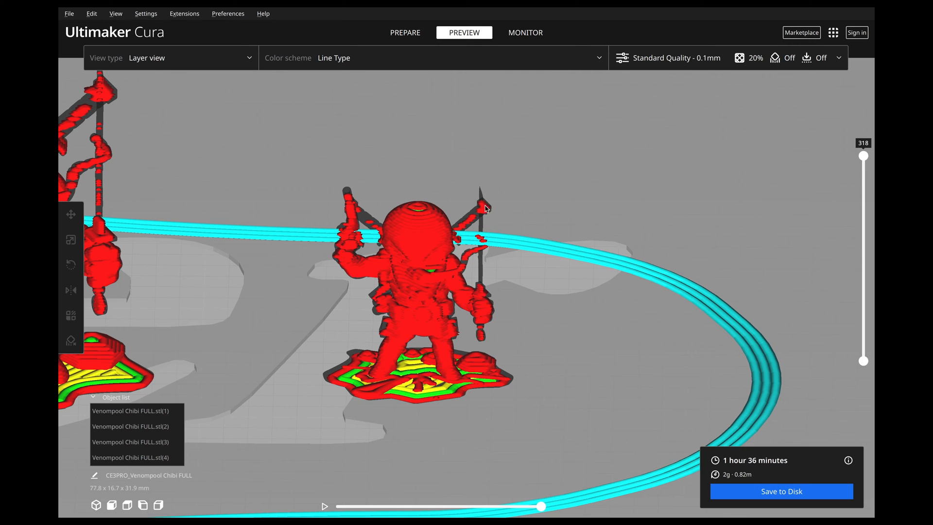
pyautogui.moveTo(365, 217)
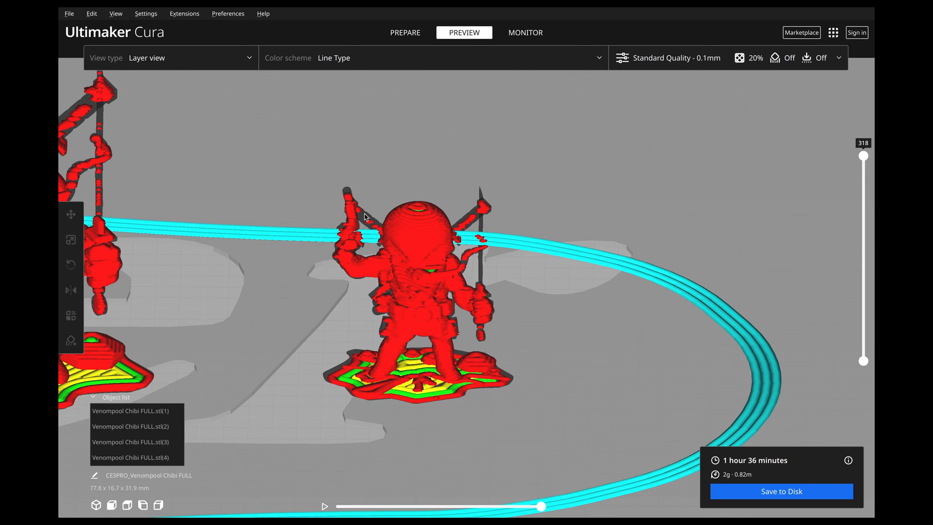
pyautogui.moveTo(489, 252)
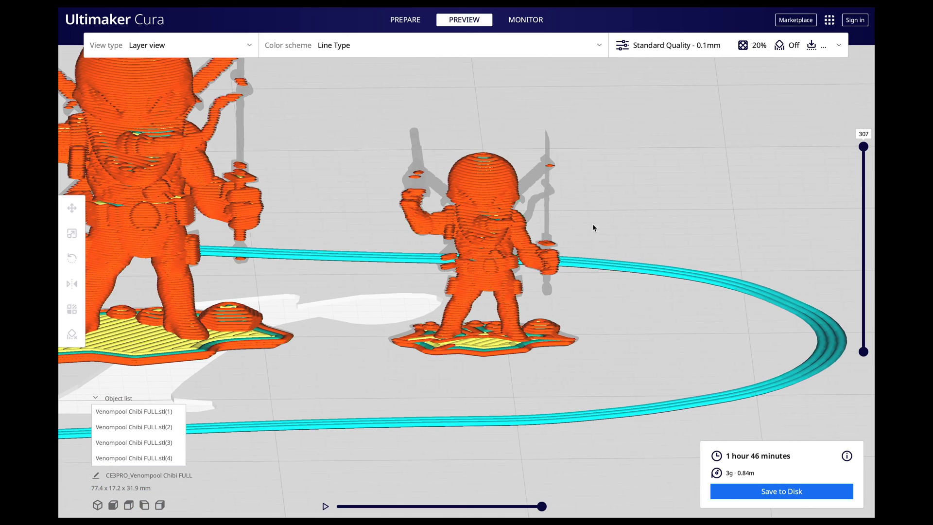
pyautogui.moveTo(545, 168)
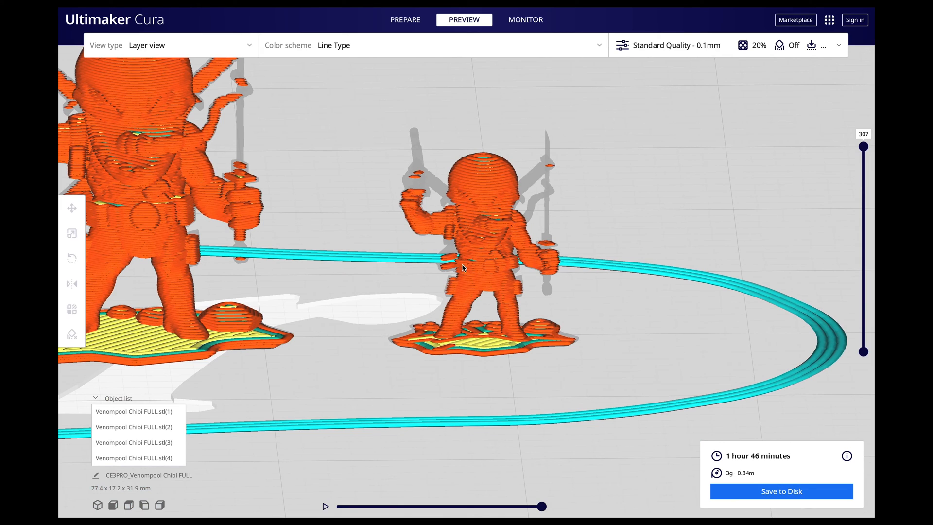
pyautogui.moveTo(443, 222)
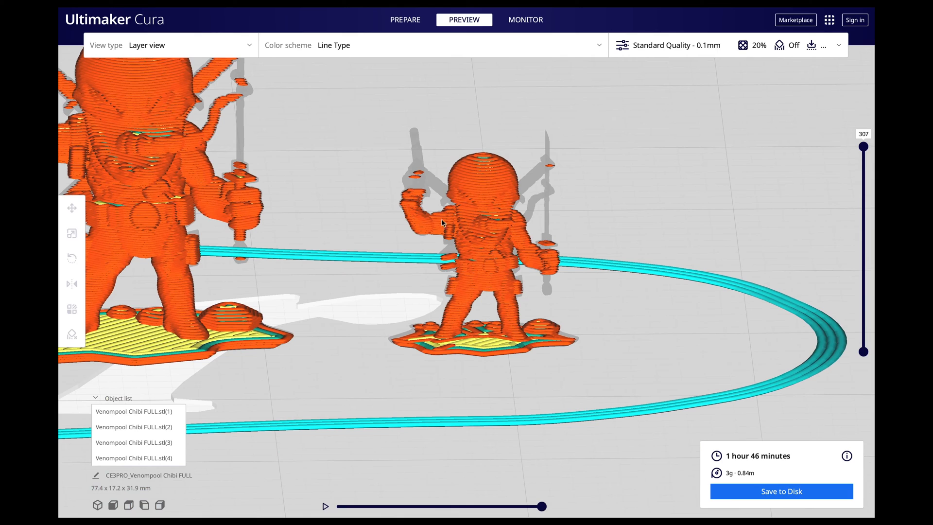
pyautogui.moveTo(411, 191)
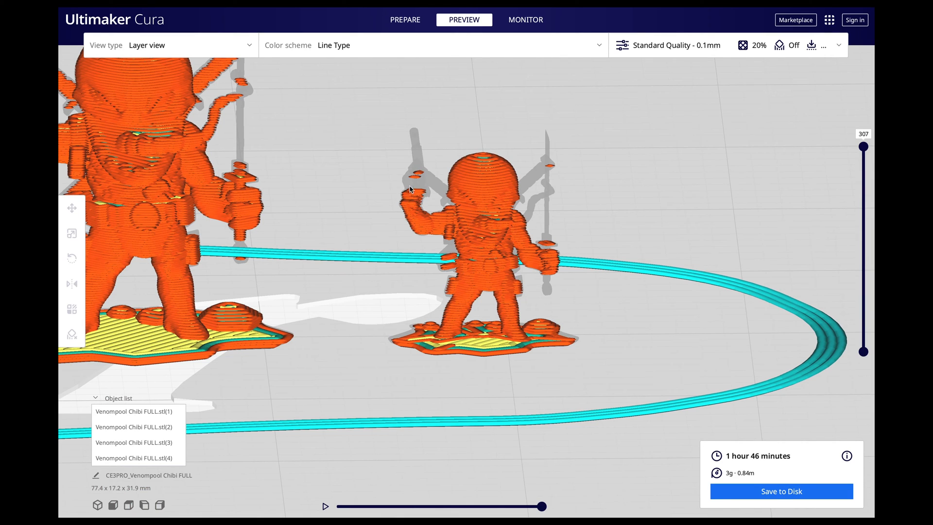
pyautogui.moveTo(476, 195)
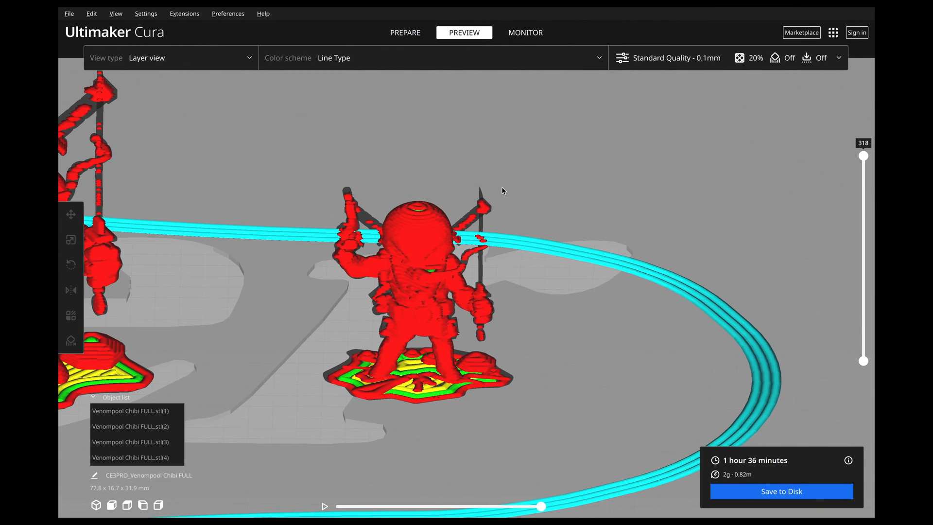
pyautogui.moveTo(353, 195)
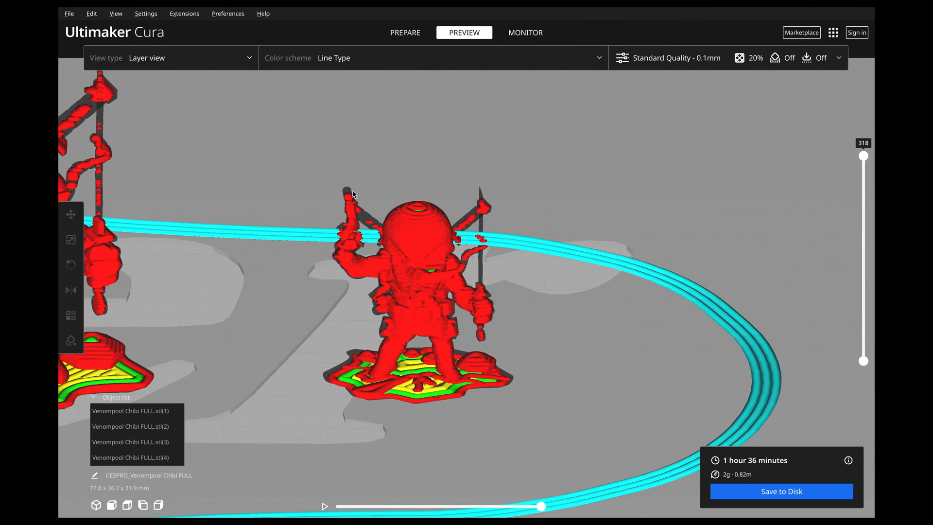
pyautogui.moveTo(342, 223)
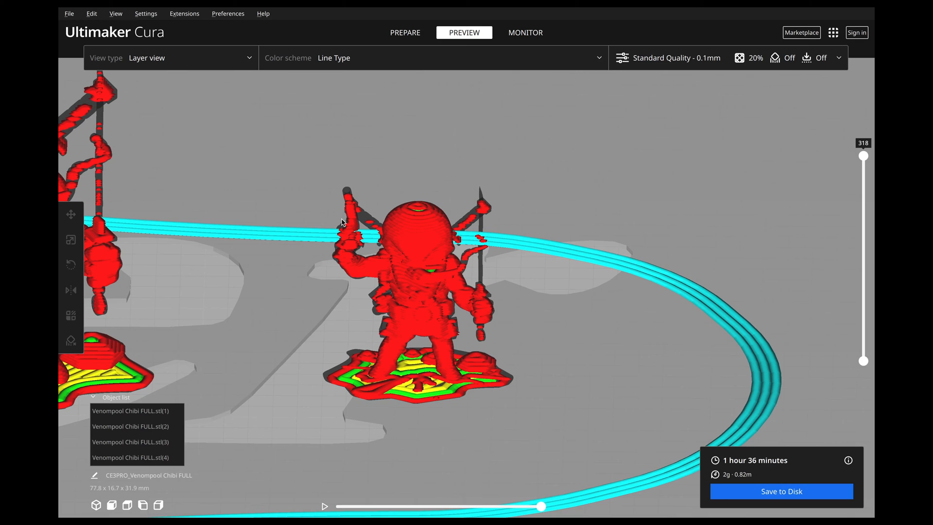
pyautogui.moveTo(445, 241)
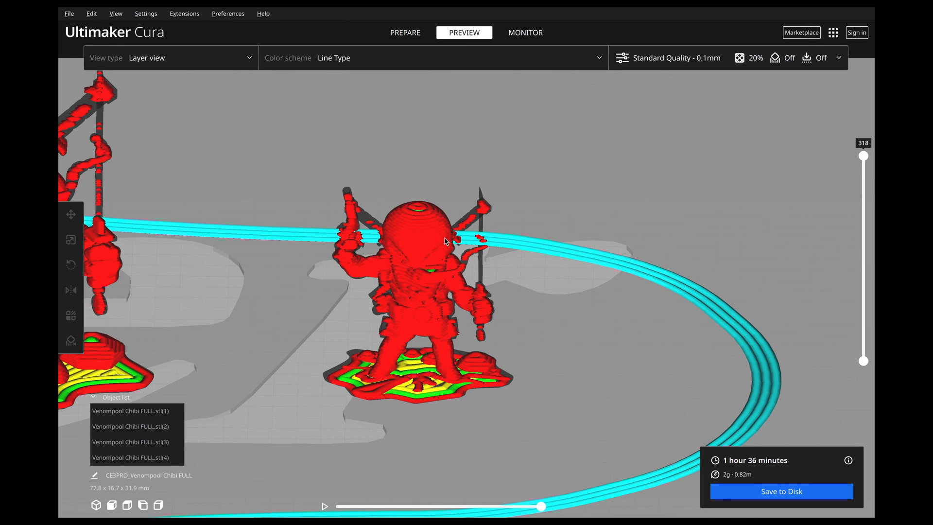
pyautogui.moveTo(387, 238)
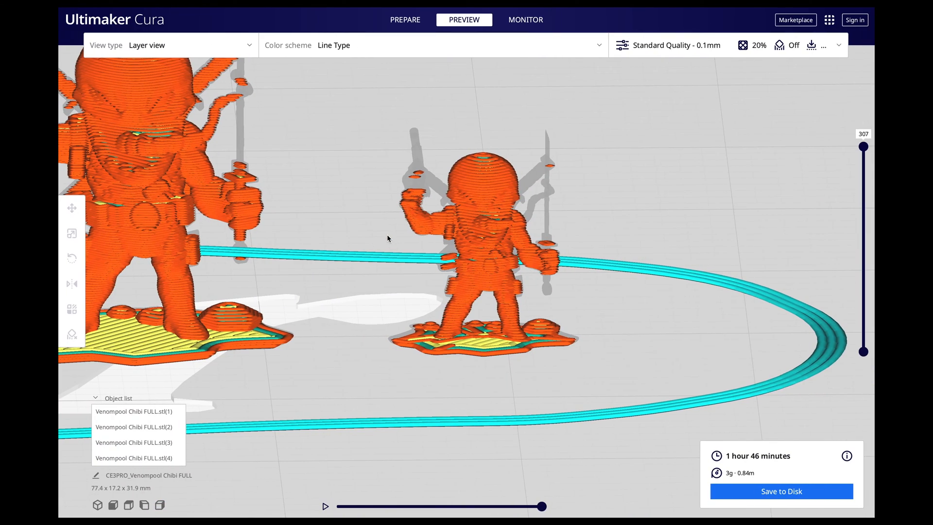
pyautogui.moveTo(392, 218)
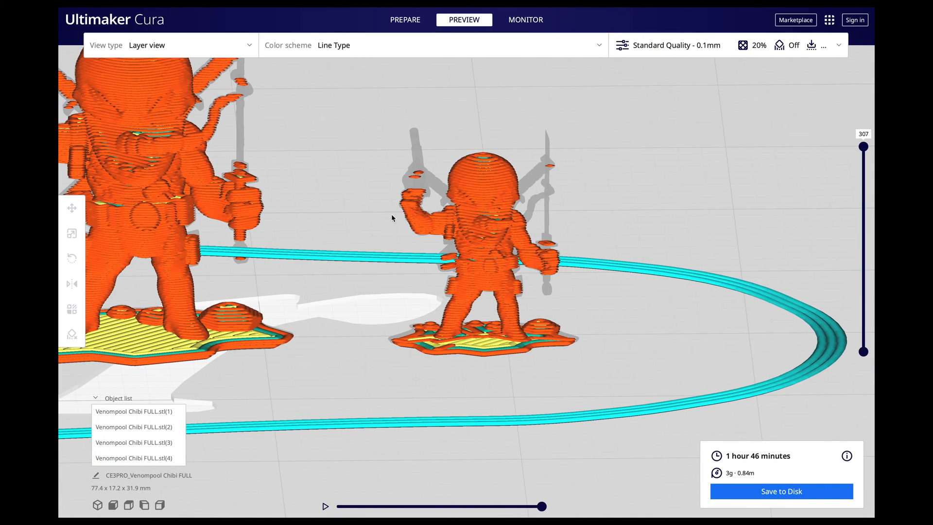
pyautogui.moveTo(500, 199)
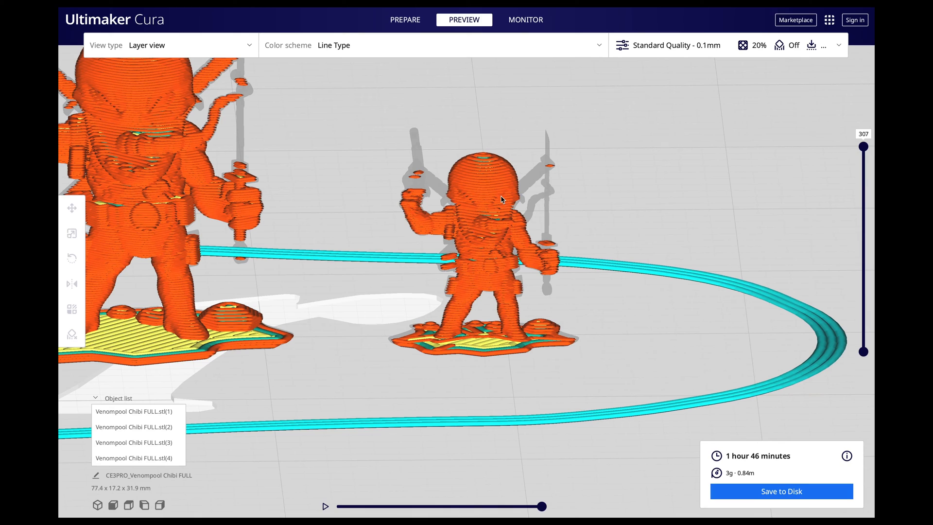
pyautogui.moveTo(540, 204)
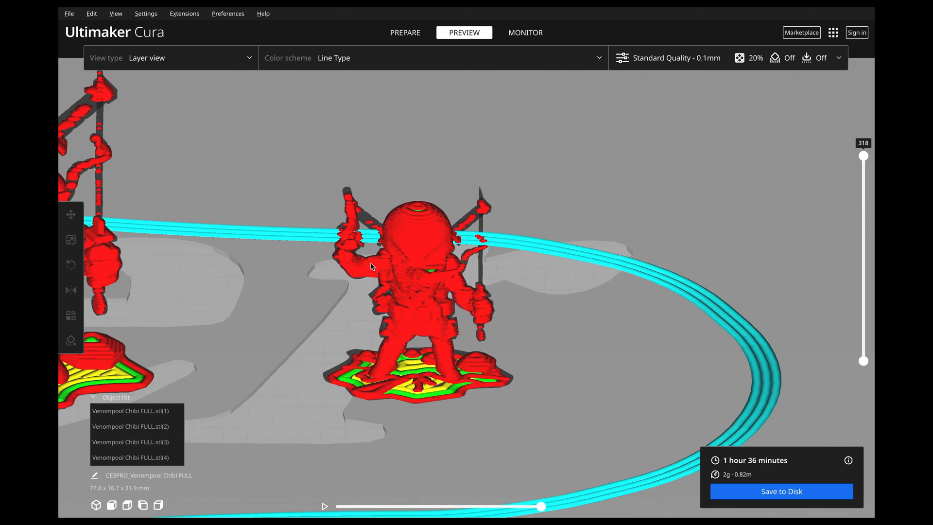
pyautogui.moveTo(436, 326)
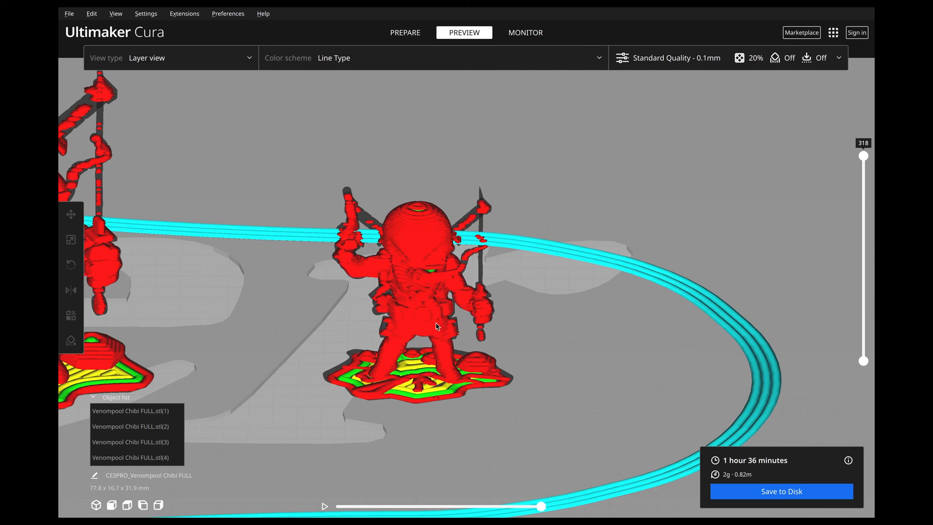
pyautogui.moveTo(477, 309)
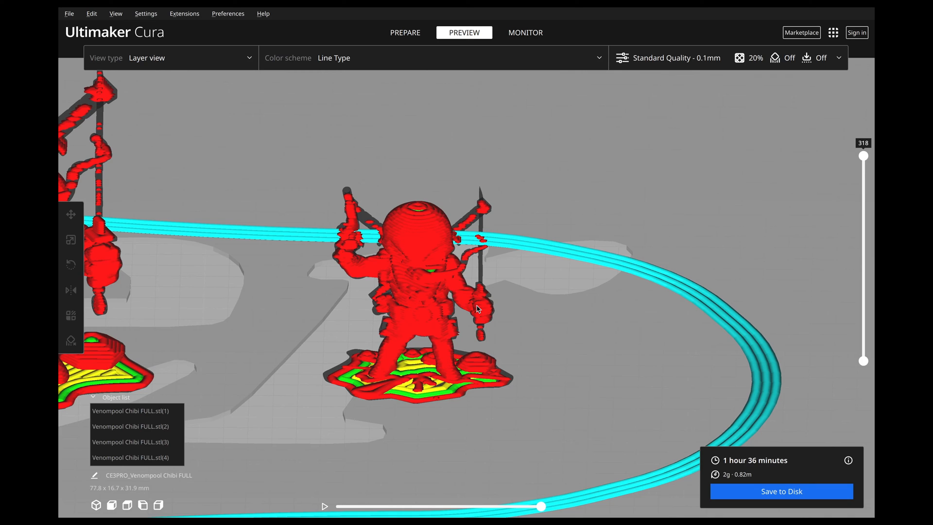
pyautogui.moveTo(357, 212)
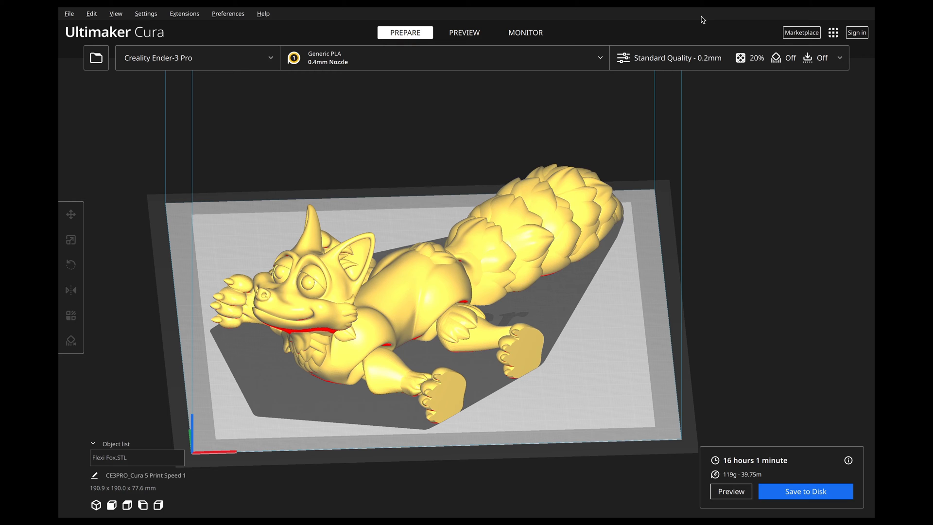
pyautogui.moveTo(442, 173)
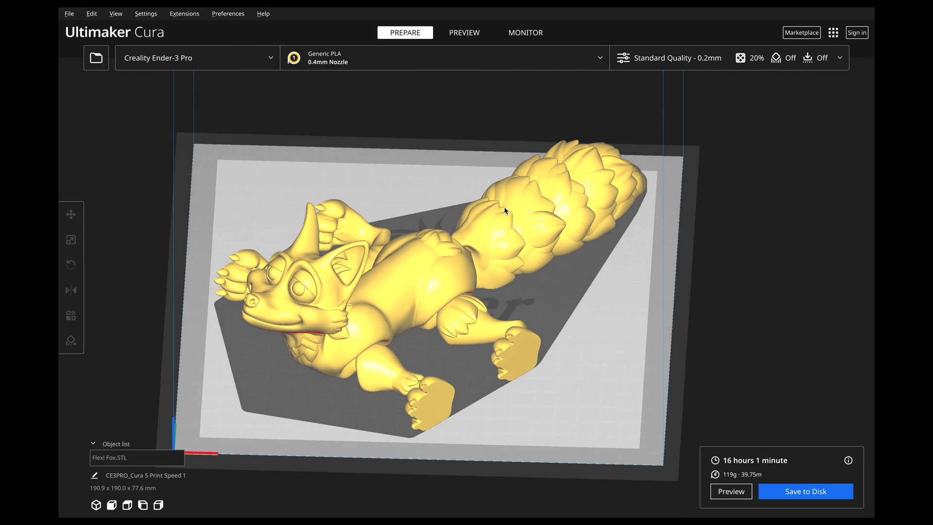
# Expand the Profile list to confirm Standard Quality - 0.2mm for the Flexi Fox
pyautogui.click(668, 57)
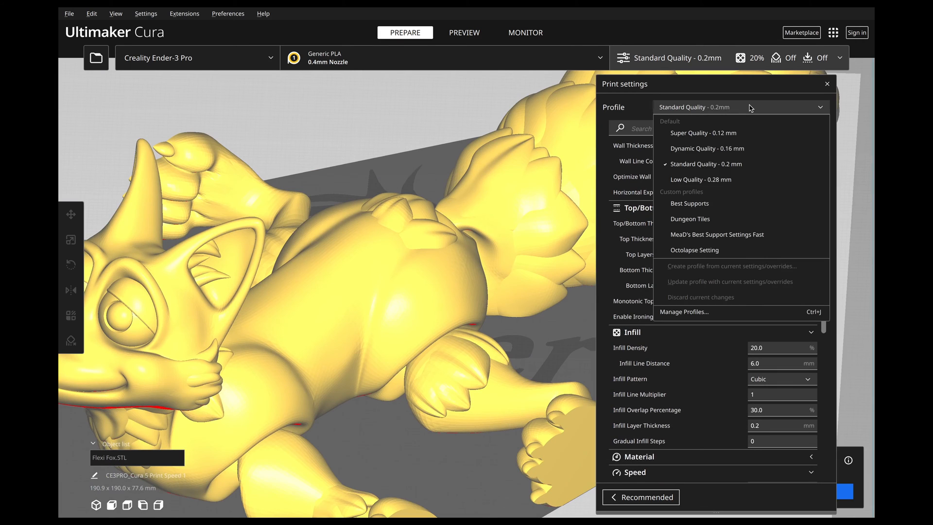
pyautogui.moveTo(706, 164)
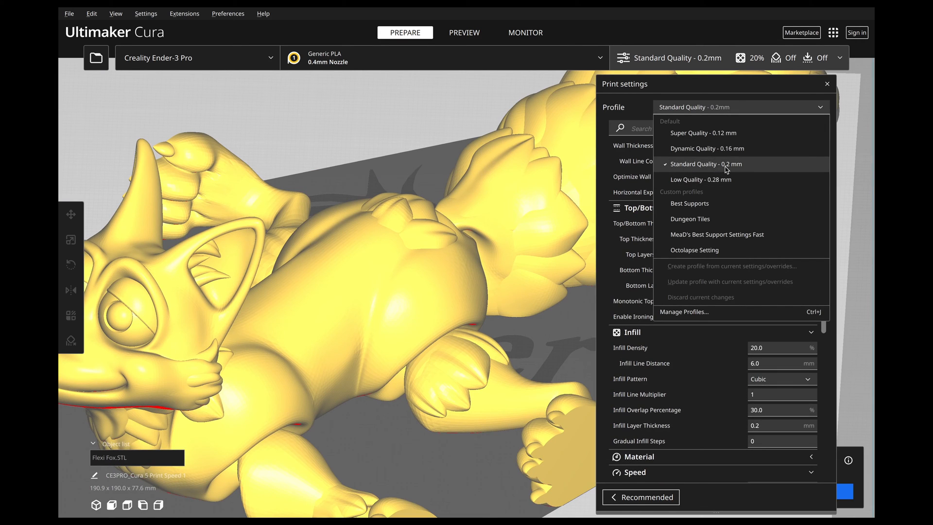
pyautogui.moveTo(674, 176)
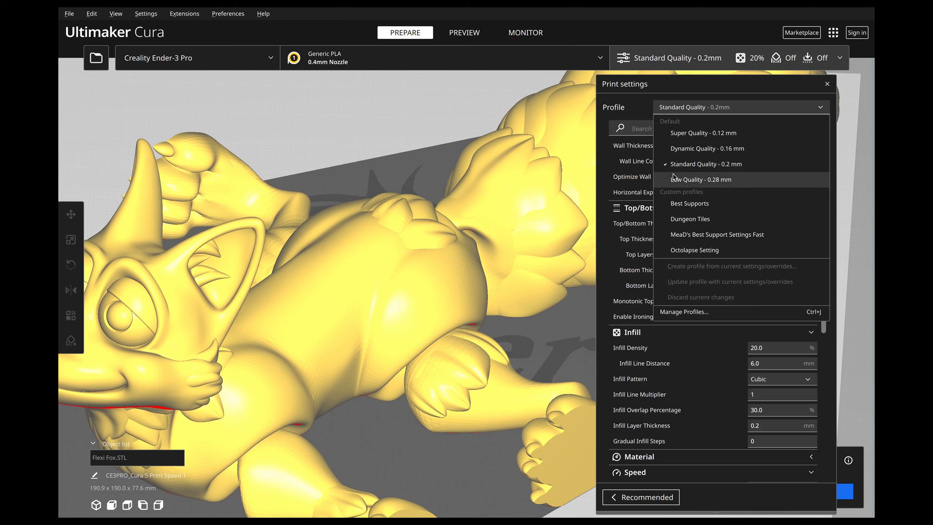
pyautogui.moveTo(718, 167)
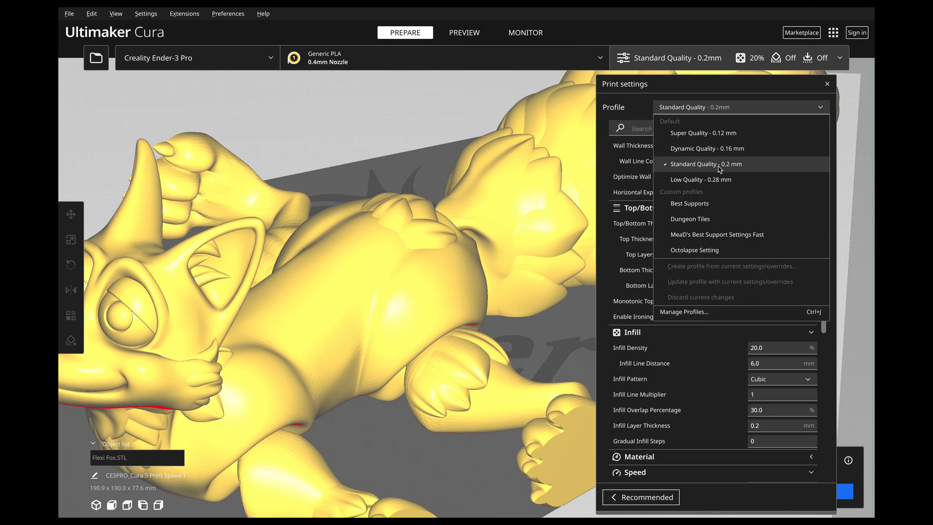
pyautogui.moveTo(731, 172)
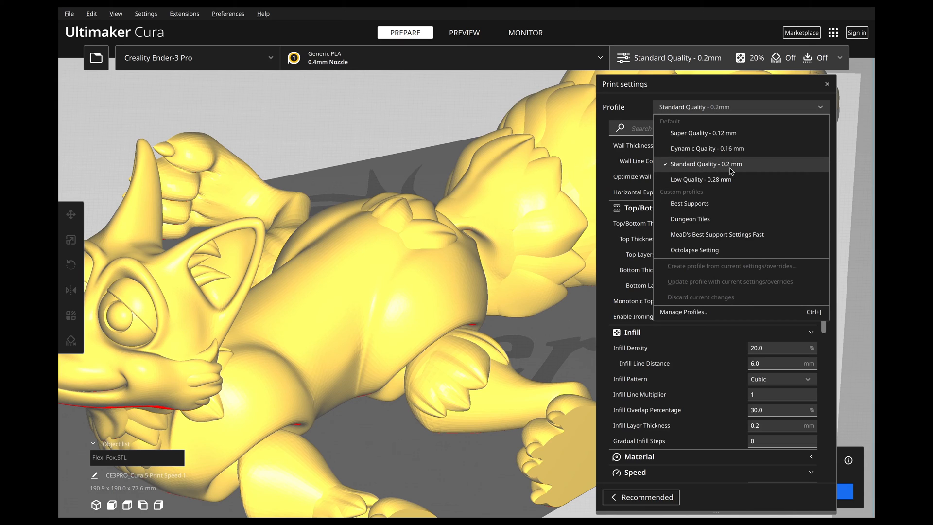
pyautogui.moveTo(440, 135)
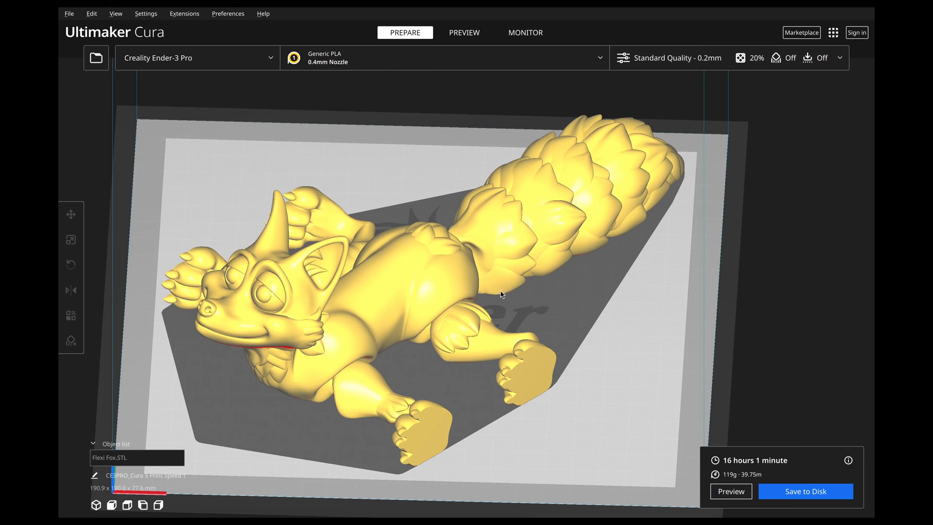
pyautogui.moveTo(559, 309)
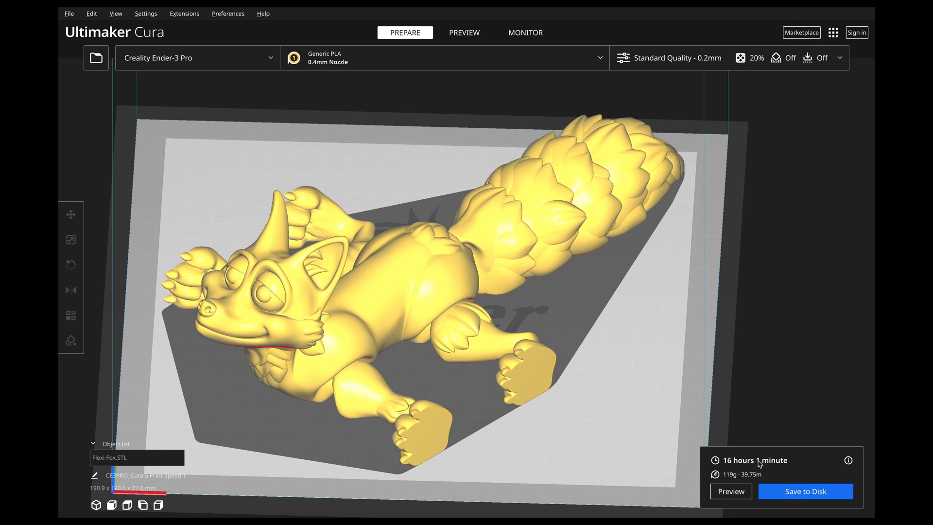
pyautogui.moveTo(610, 360)
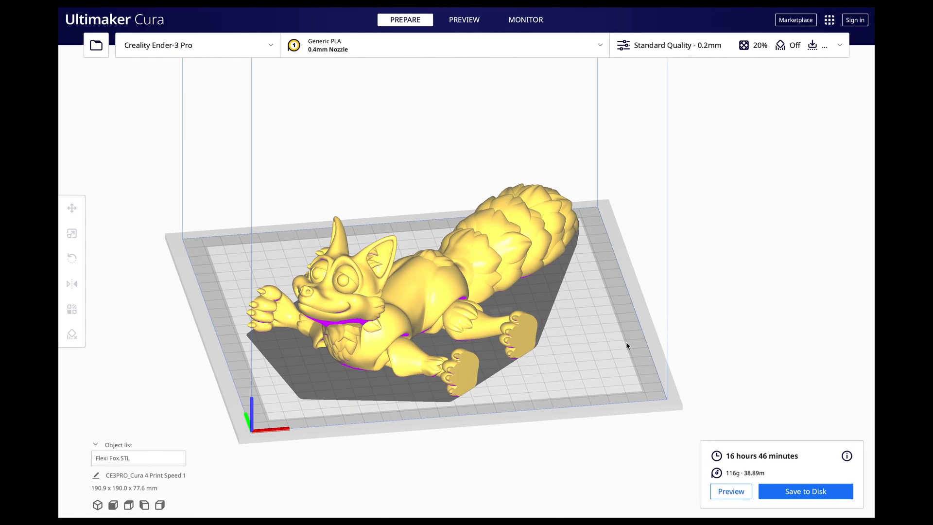
pyautogui.moveTo(763, 462)
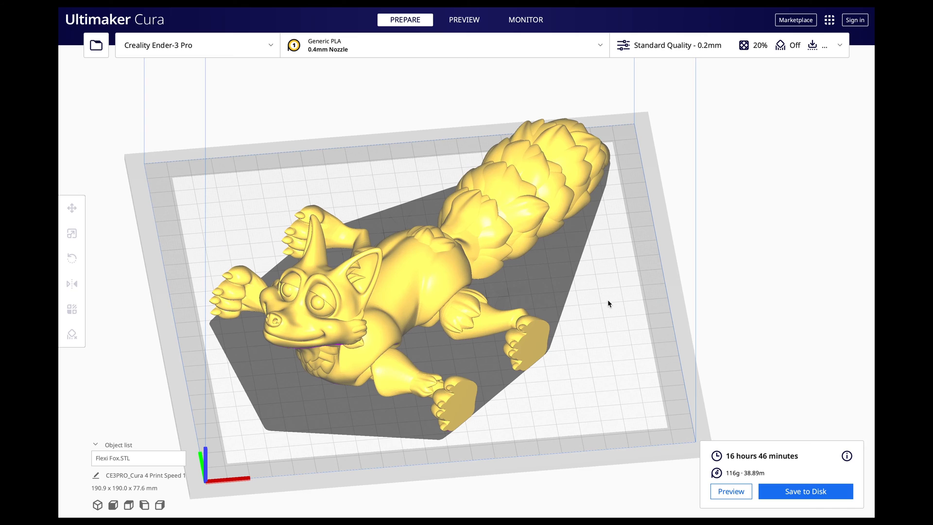
pyautogui.moveTo(450, 384)
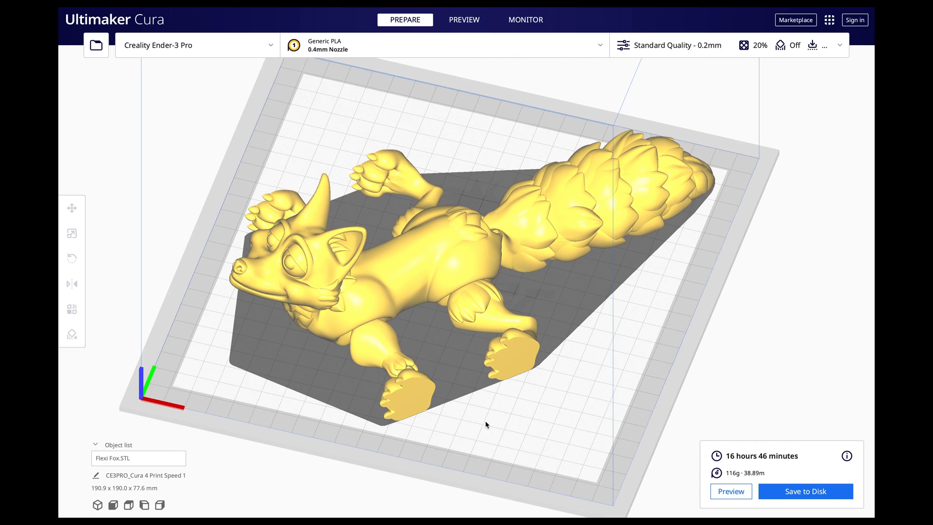
pyautogui.moveTo(549, 94)
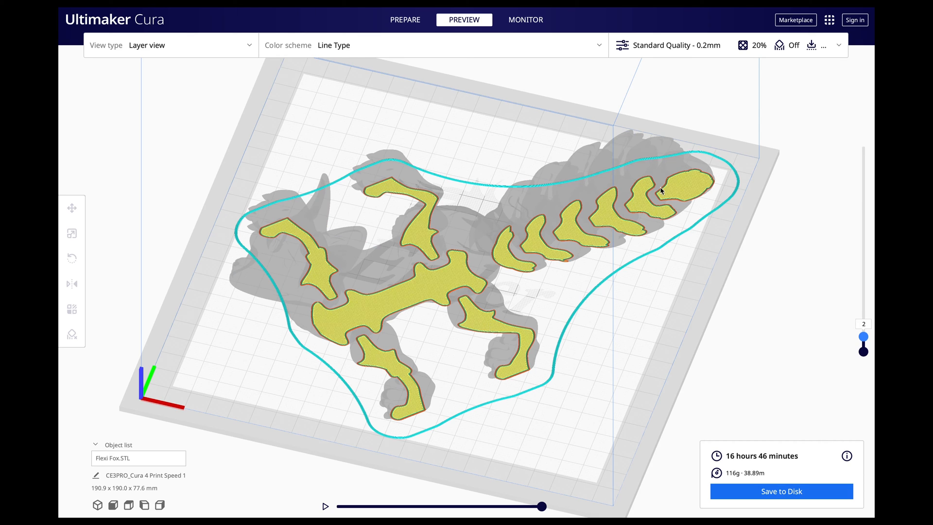
pyautogui.moveTo(350, 224)
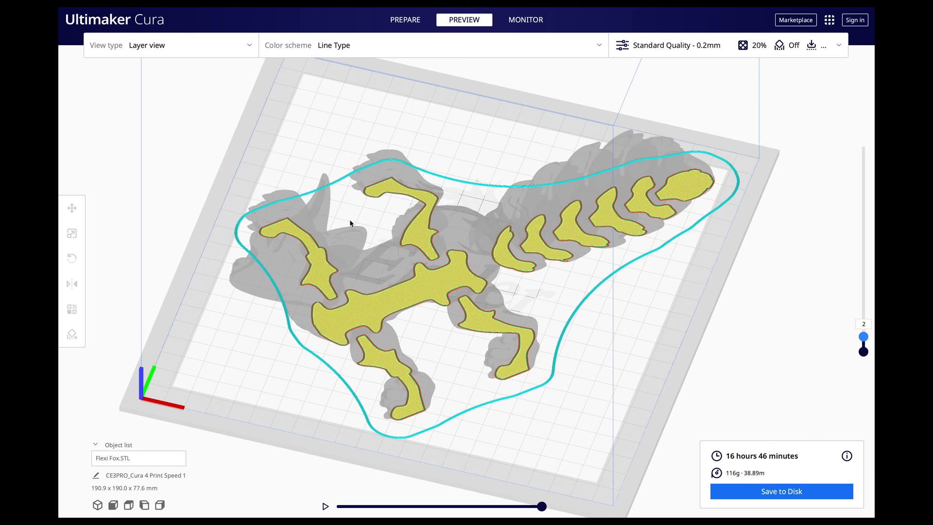
# Show the Flexi Fox's first-layer preview with its skirt in Layer view
pyautogui.click(405, 33)
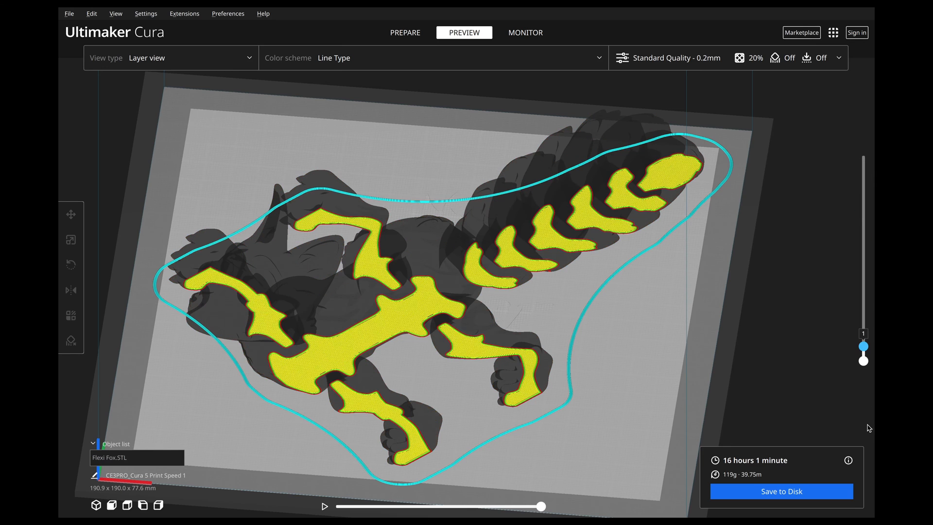
pyautogui.moveTo(366, 392)
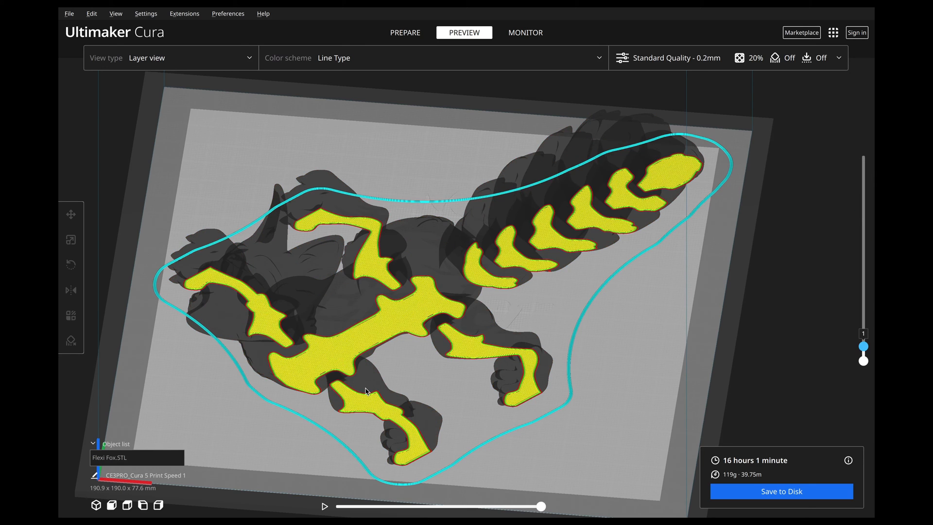
pyautogui.moveTo(471, 342)
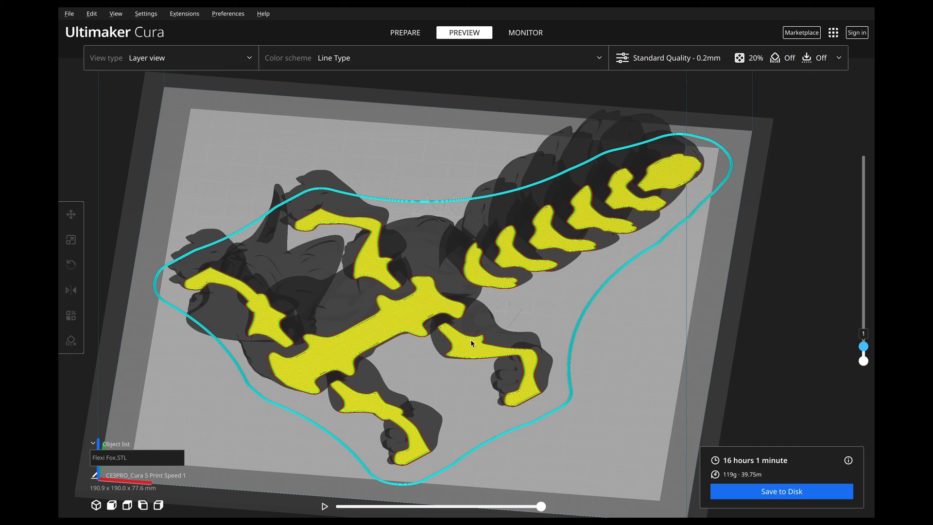
pyautogui.moveTo(396, 282)
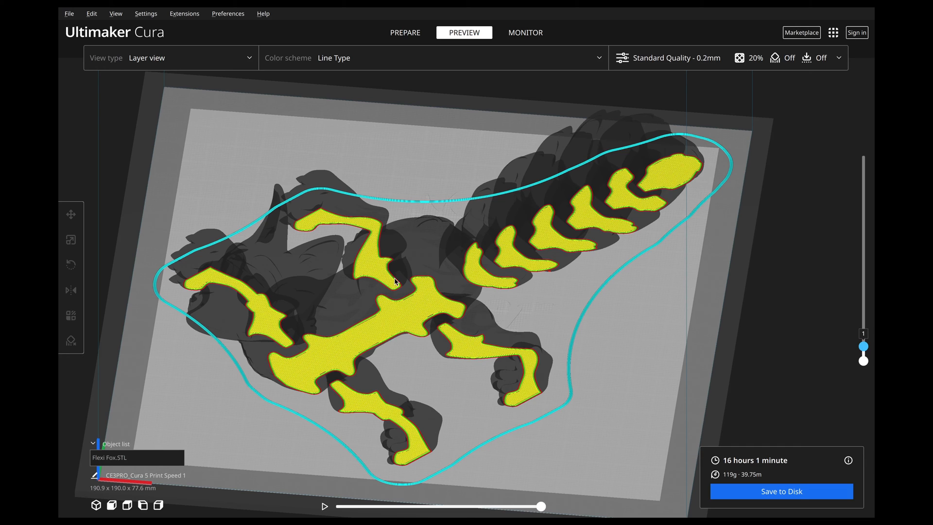
pyautogui.moveTo(682, 320)
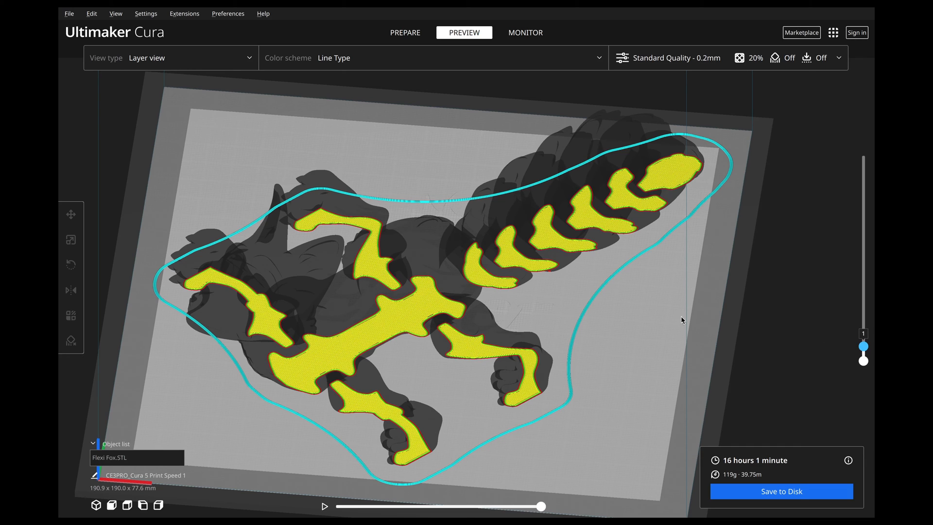
pyautogui.moveTo(453, 297)
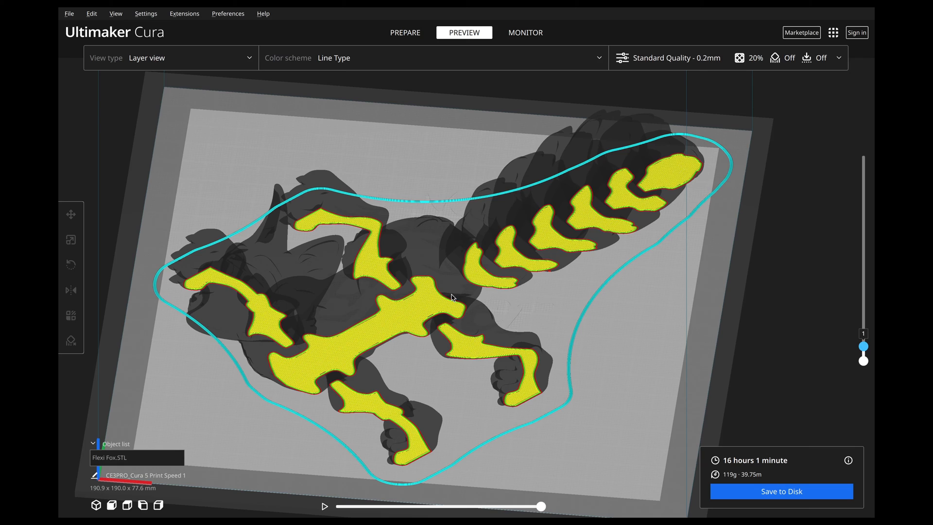
pyautogui.moveTo(255, 328)
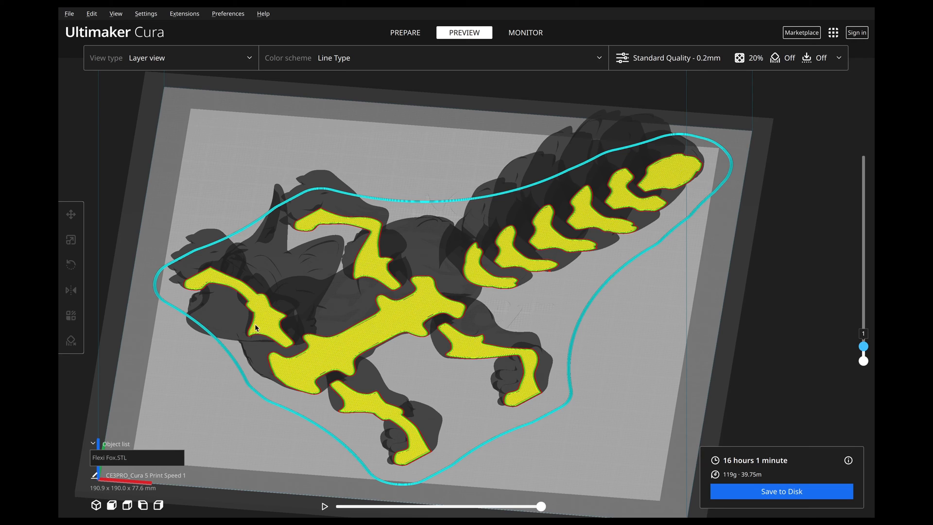
pyautogui.moveTo(600, 265)
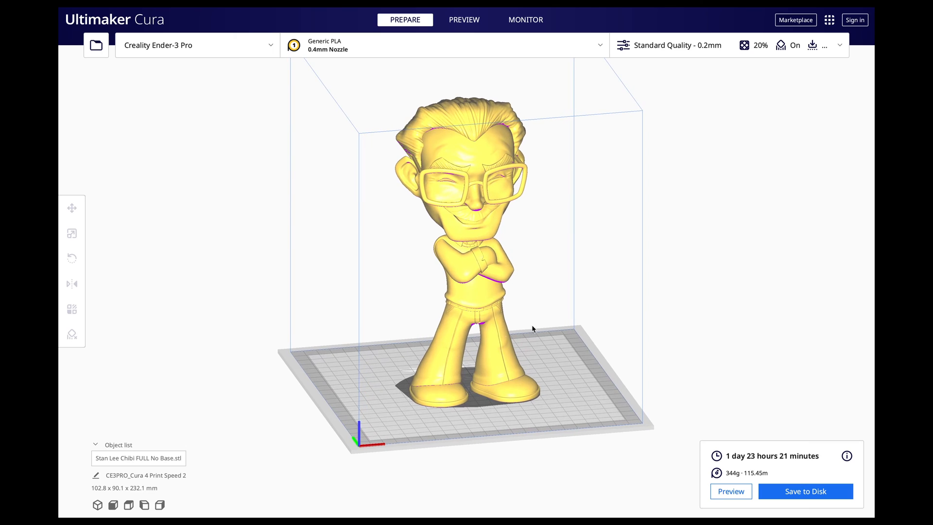
pyautogui.moveTo(568, 284)
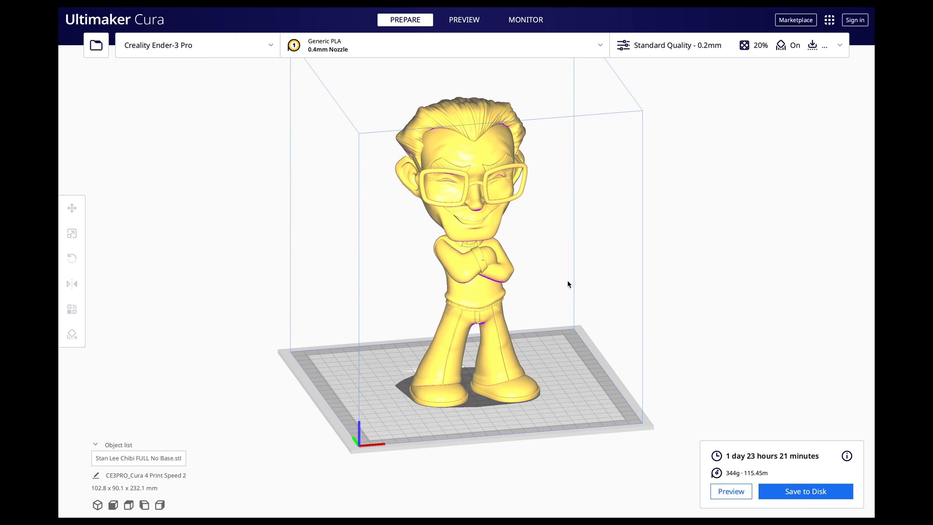
pyautogui.moveTo(458, 378)
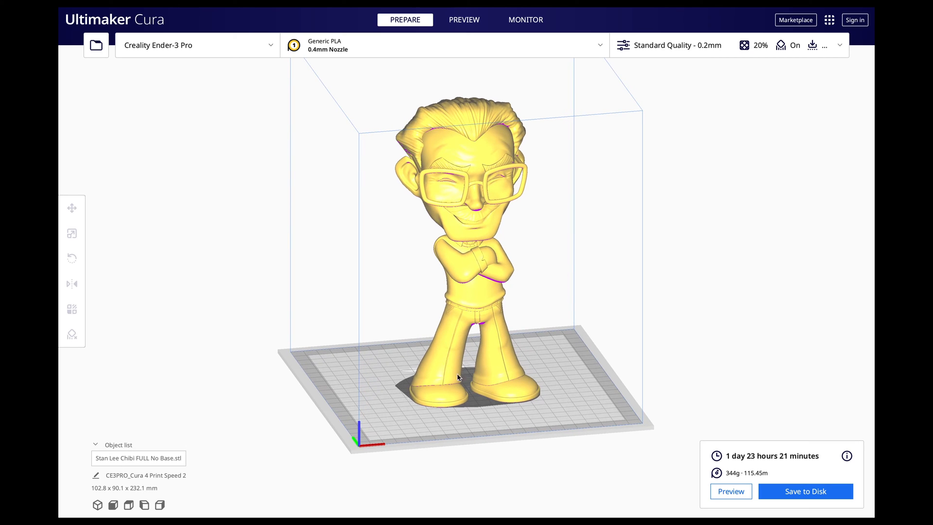
pyautogui.moveTo(475, 306)
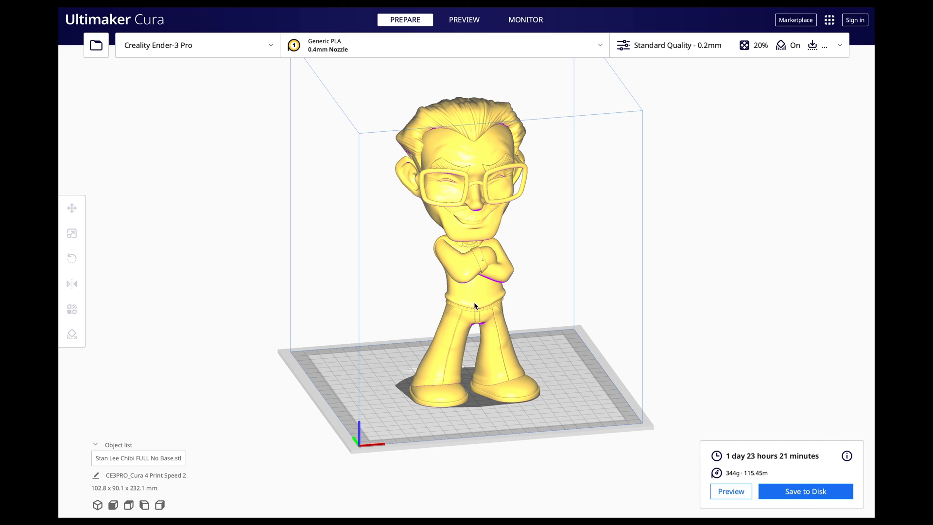
pyautogui.moveTo(482, 280)
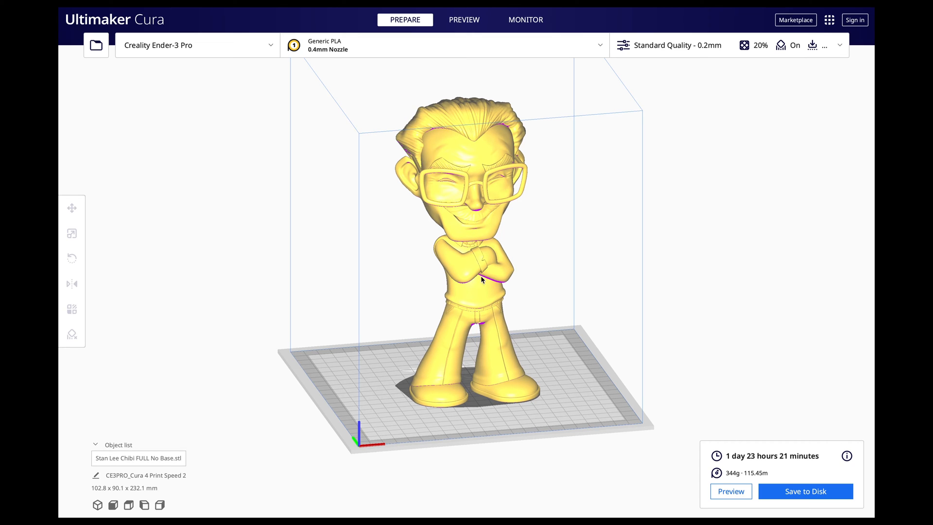
pyautogui.moveTo(504, 344)
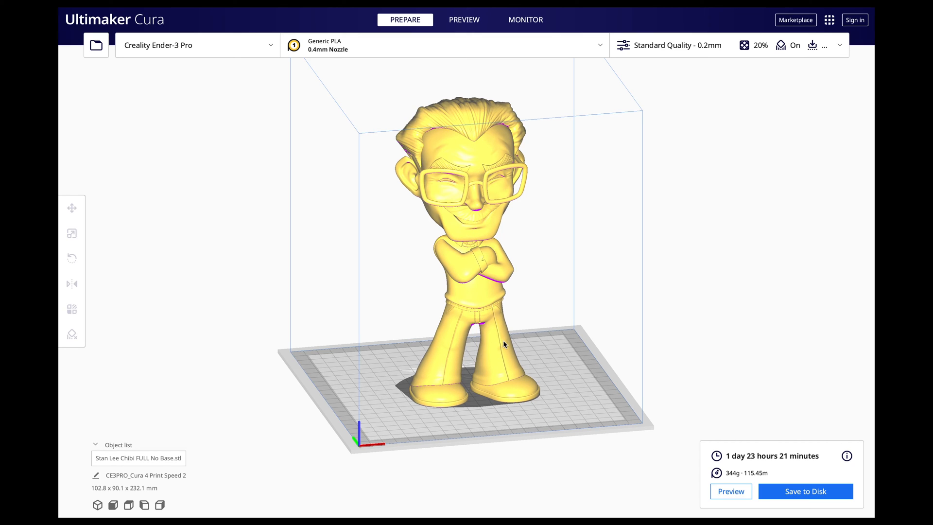
pyautogui.moveTo(686, 48)
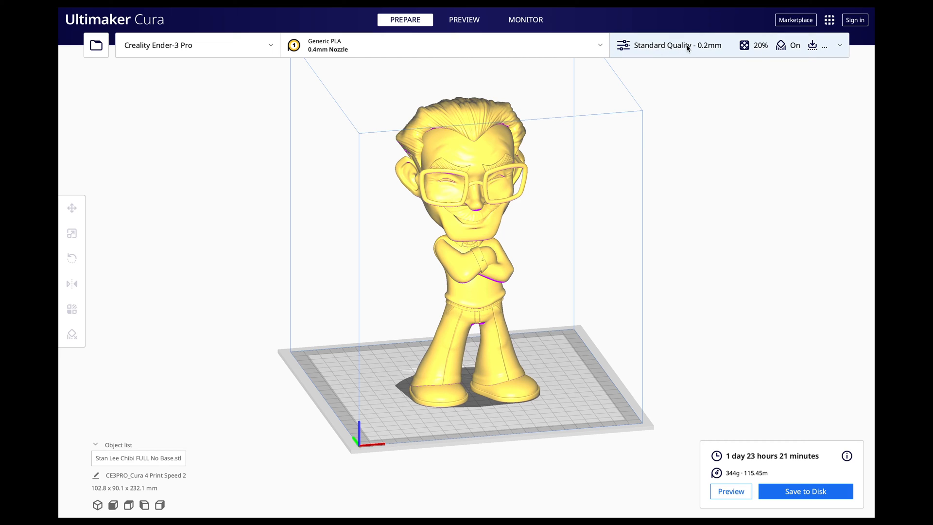
pyautogui.moveTo(641, 328)
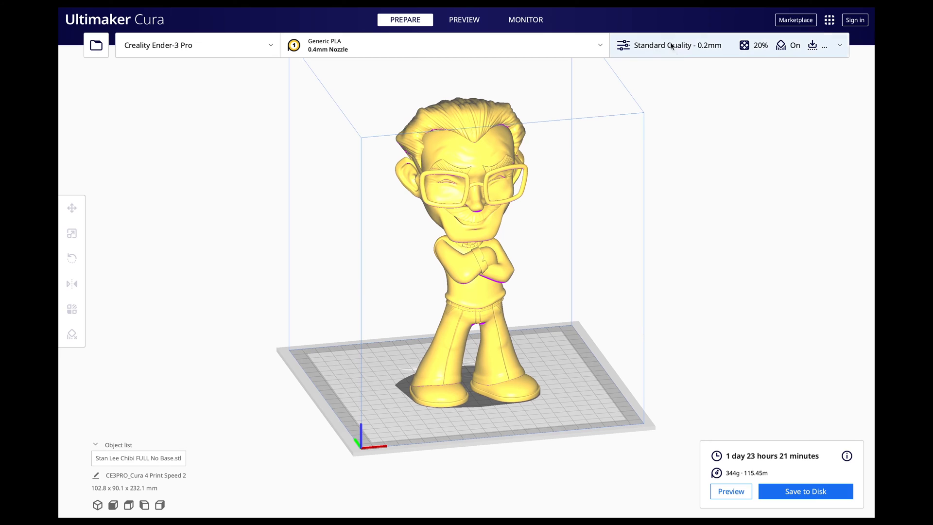
pyautogui.moveTo(731, 189)
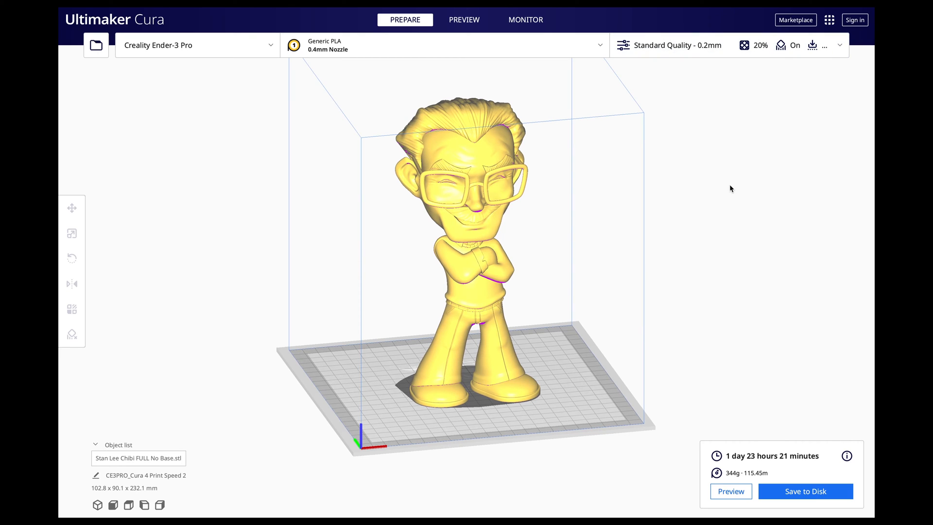
pyautogui.moveTo(727, 191)
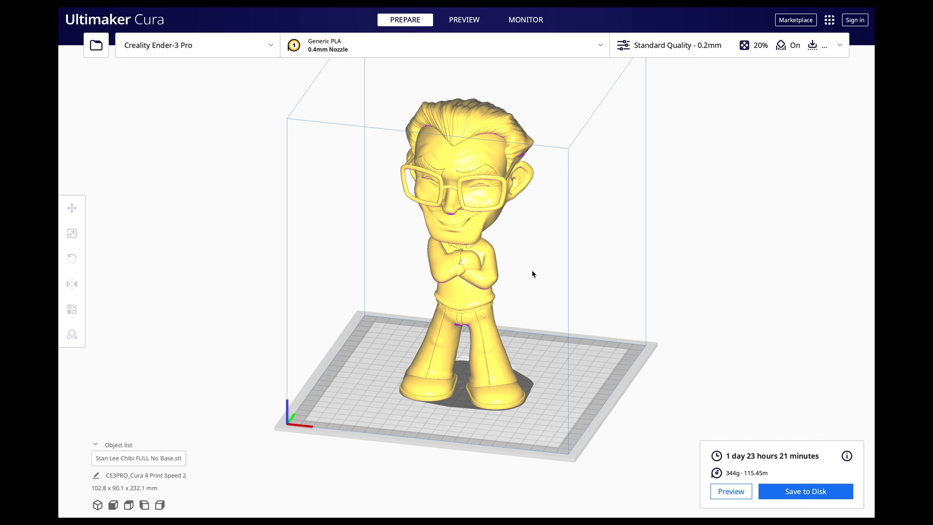
pyautogui.moveTo(580, 284)
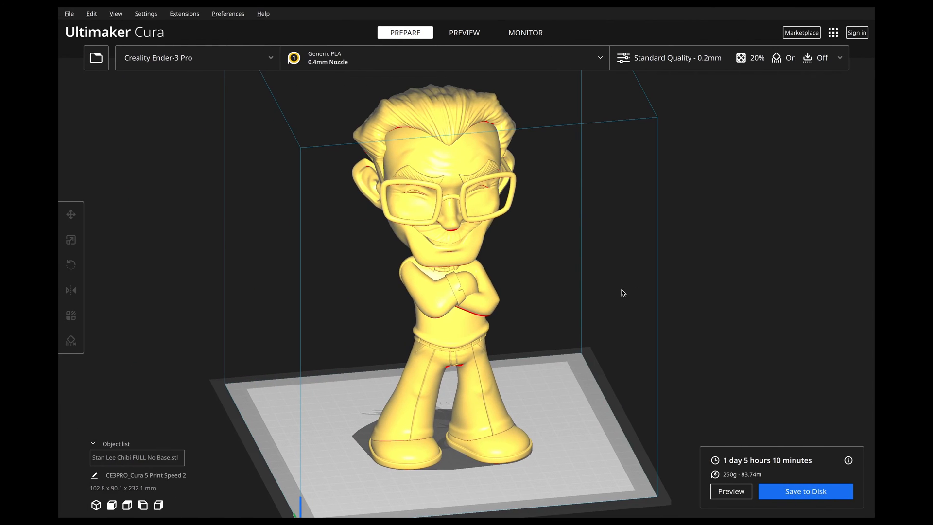
pyautogui.moveTo(748, 470)
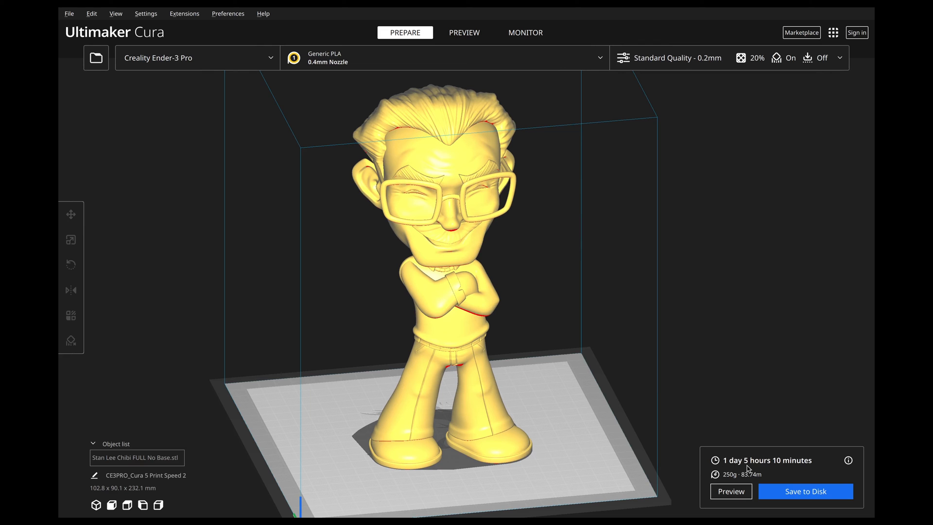
pyautogui.moveTo(568, 290)
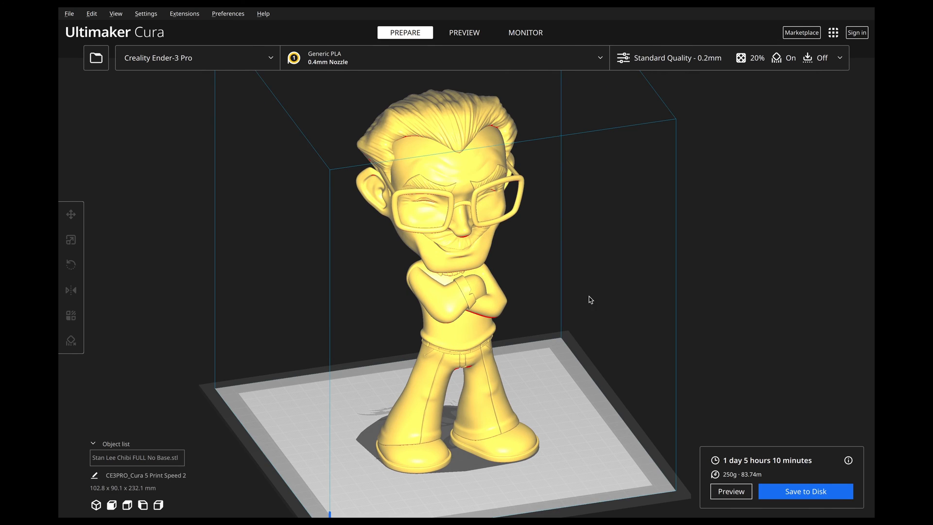
pyautogui.moveTo(660, 69)
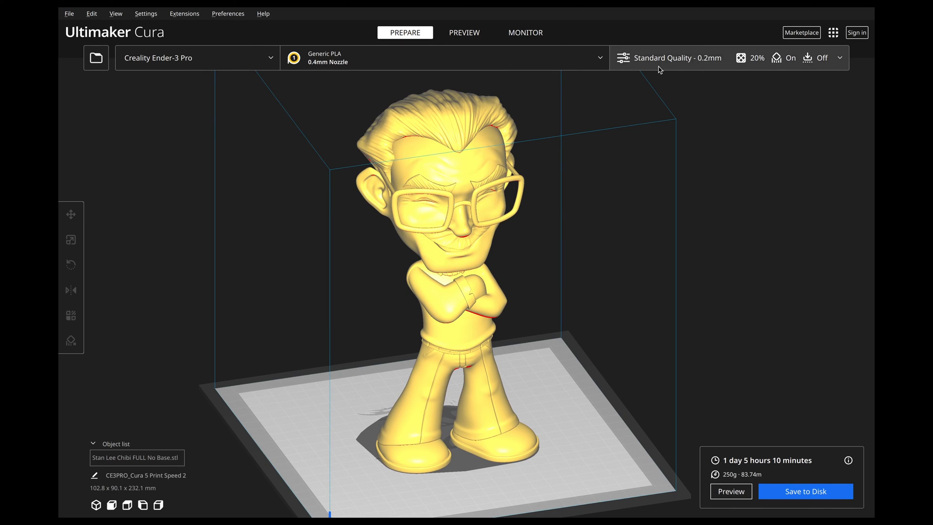
pyautogui.moveTo(593, 217)
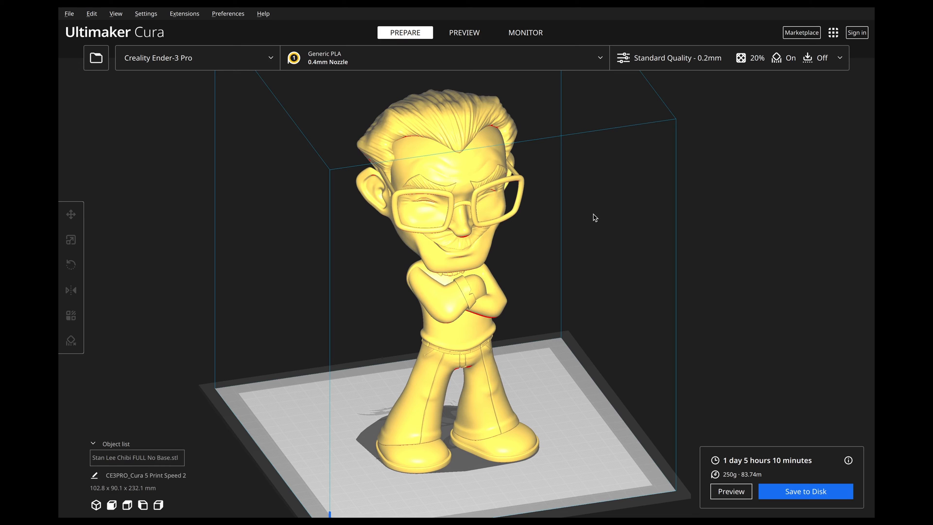
pyautogui.moveTo(584, 252)
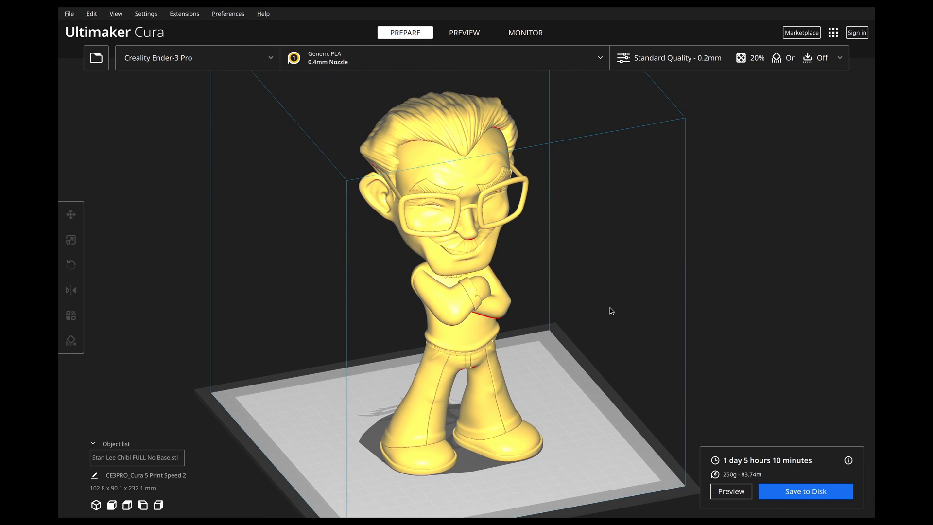
pyautogui.moveTo(267, 249)
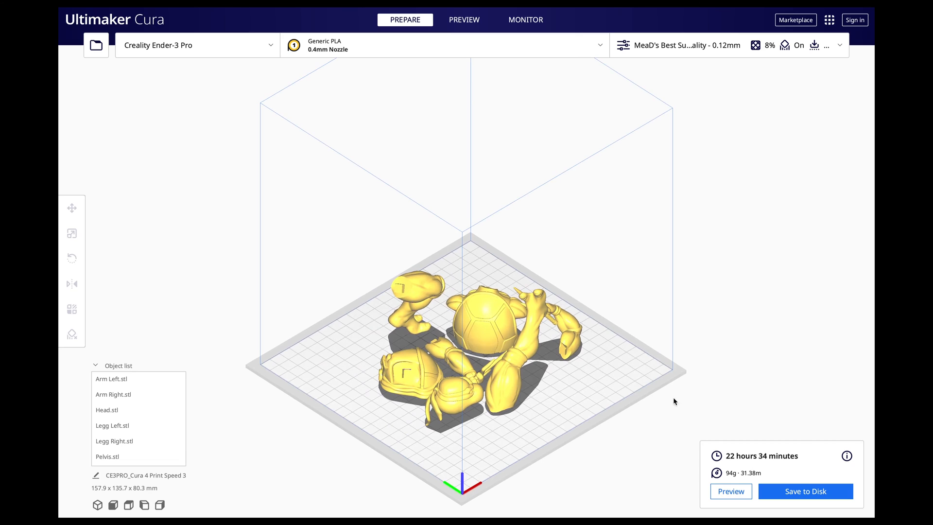
pyautogui.moveTo(587, 389)
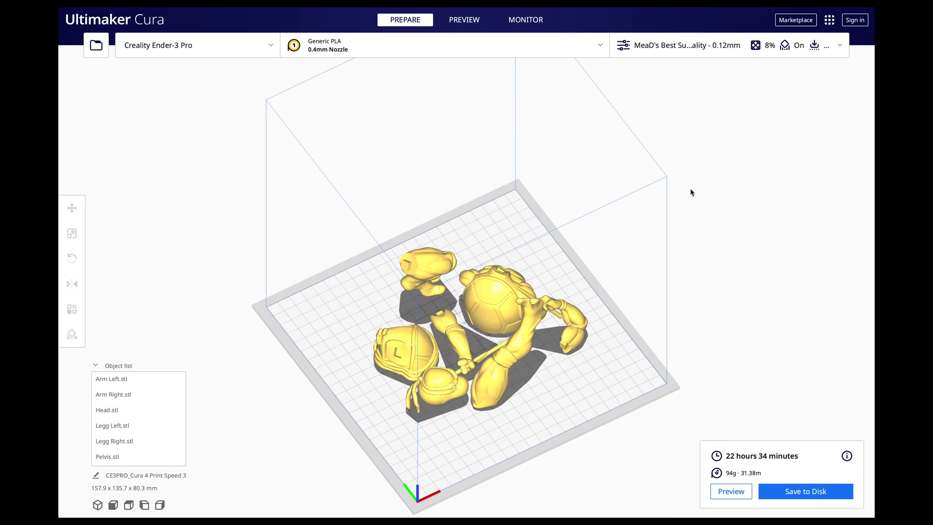
pyautogui.moveTo(724, 52)
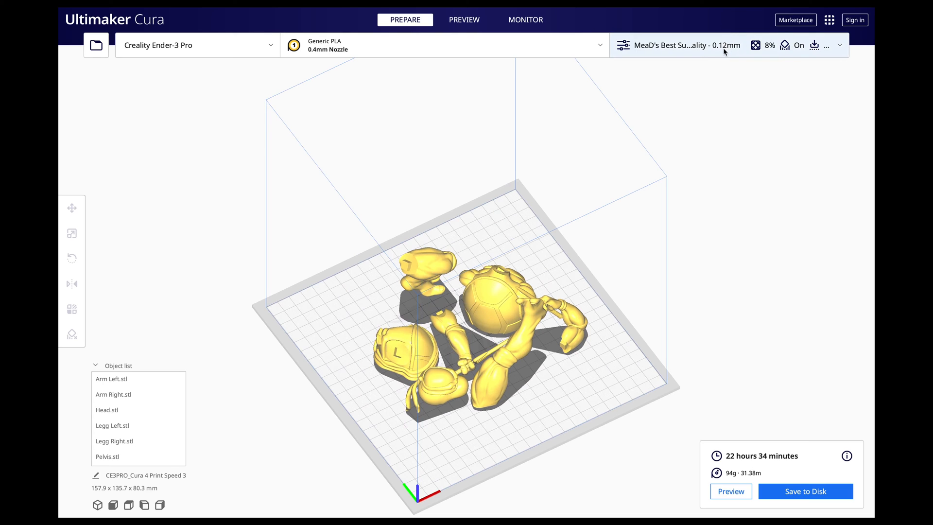
pyautogui.moveTo(552, 406)
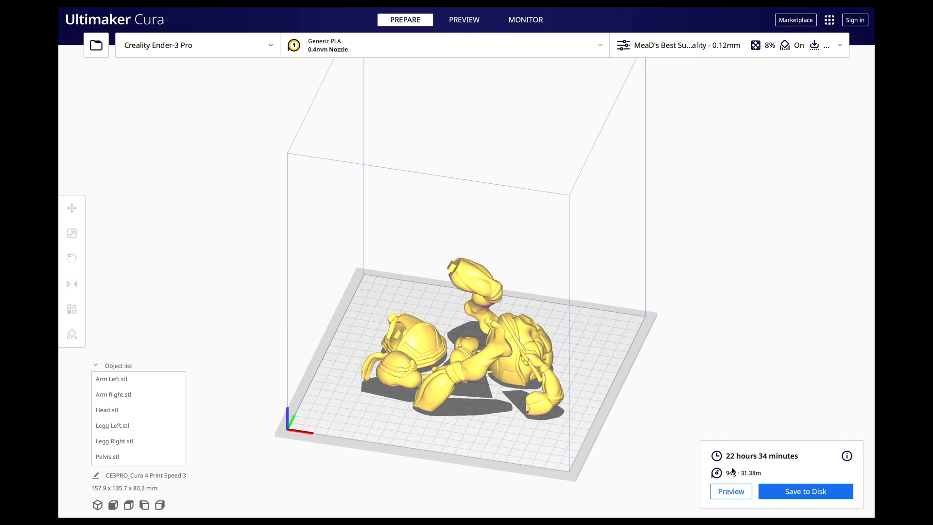
pyautogui.moveTo(459, 421)
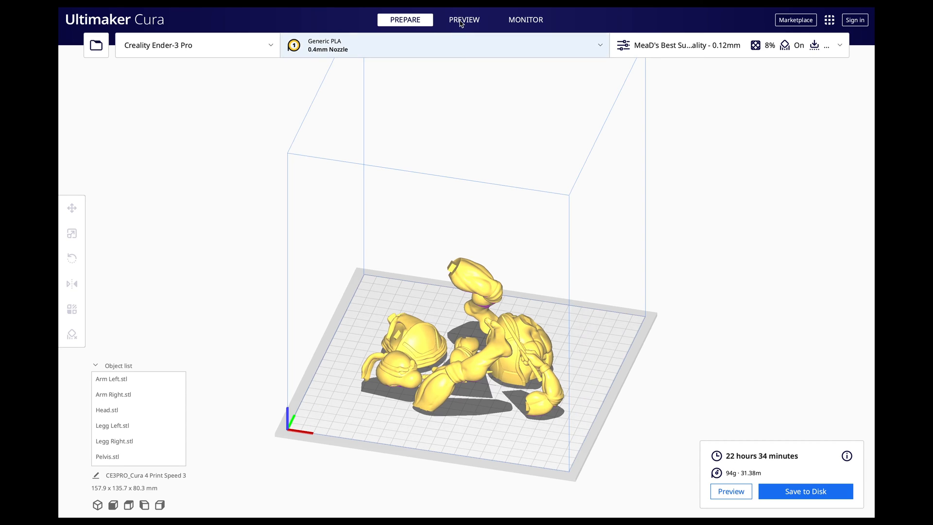
# View the Ninja Turtle parts' sliced layers with supports in Preview
pyautogui.click(464, 19)
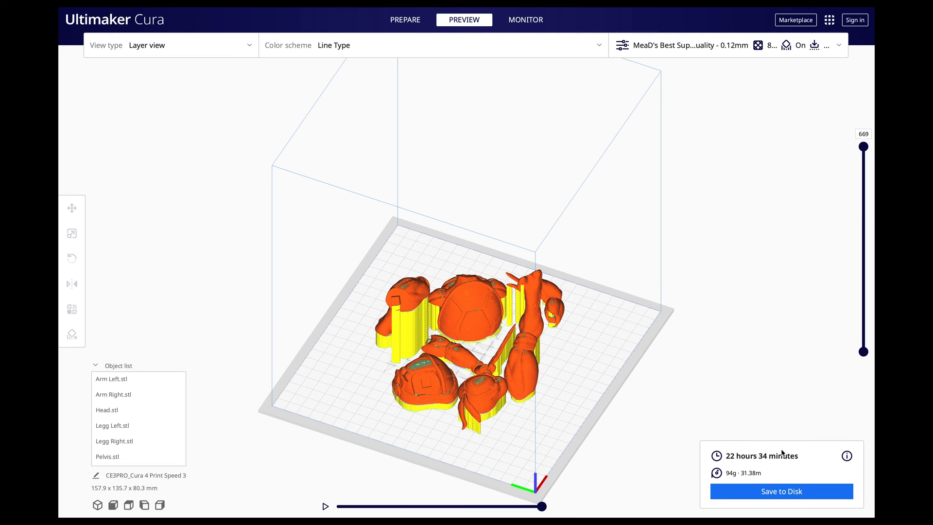
pyautogui.moveTo(712, 437)
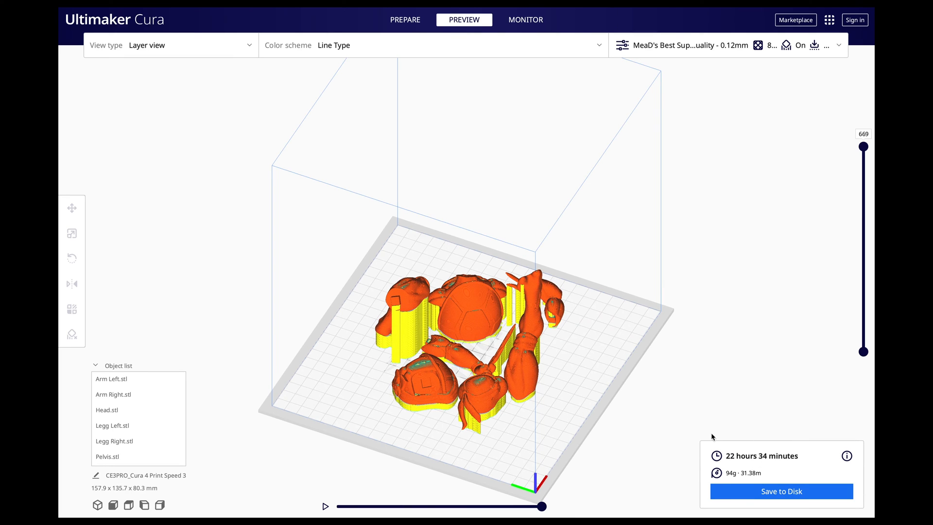
# Switch to Cura 5's turtle parts on the custom profile, estimating 22 hours 4 minutes
pyautogui.click(405, 19)
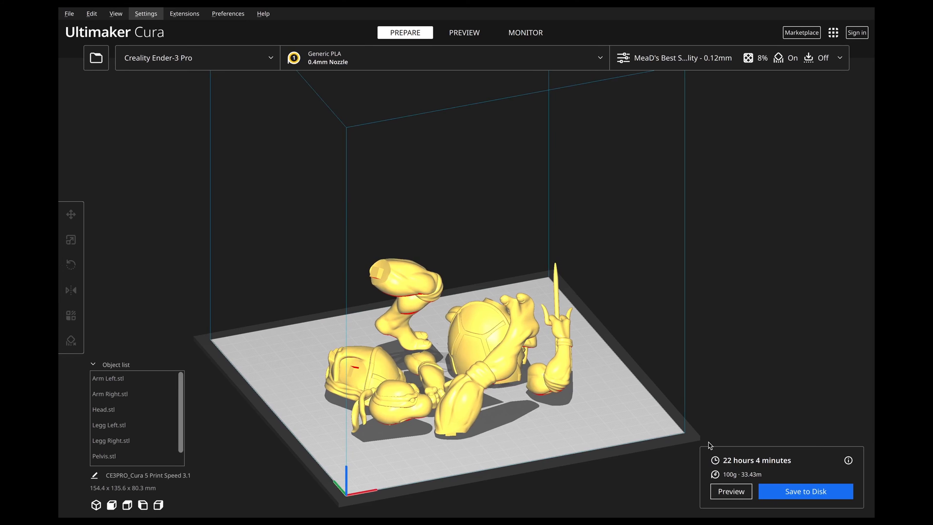
pyautogui.moveTo(730, 477)
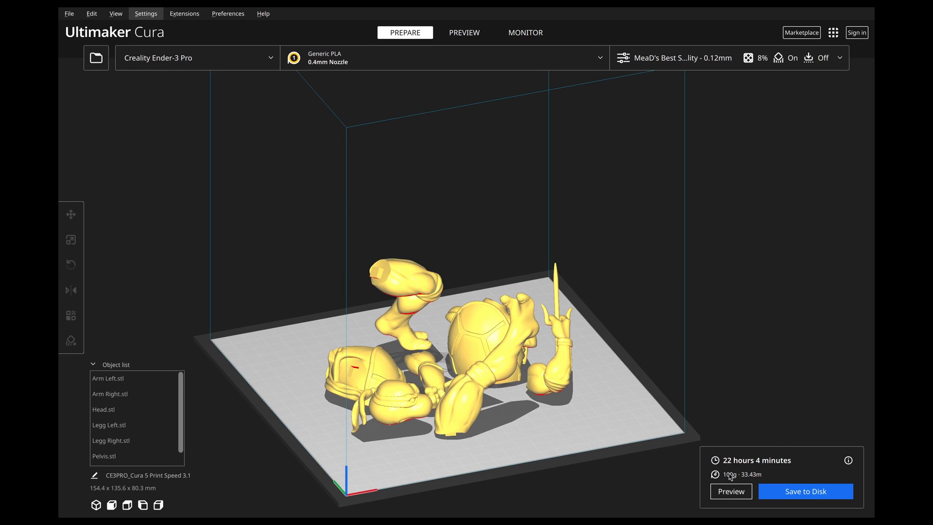
pyautogui.moveTo(658, 402)
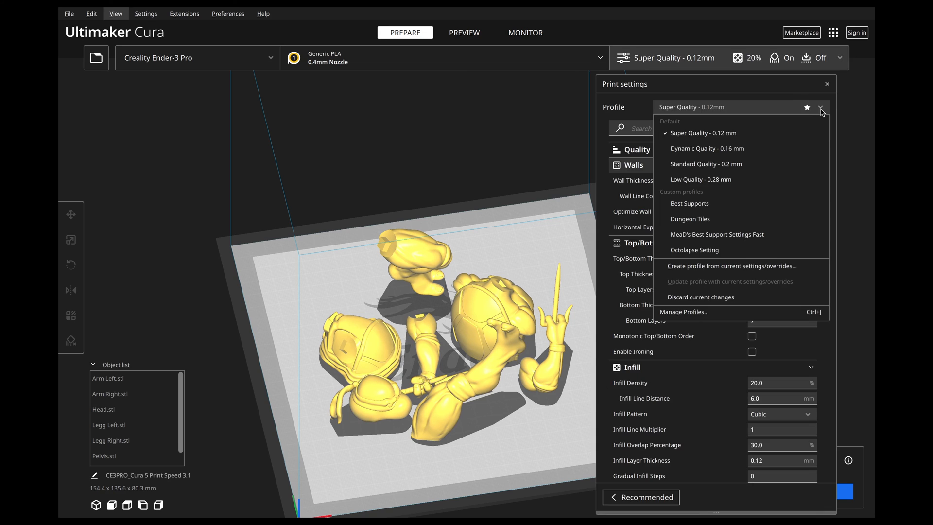
pyautogui.moveTo(719, 132)
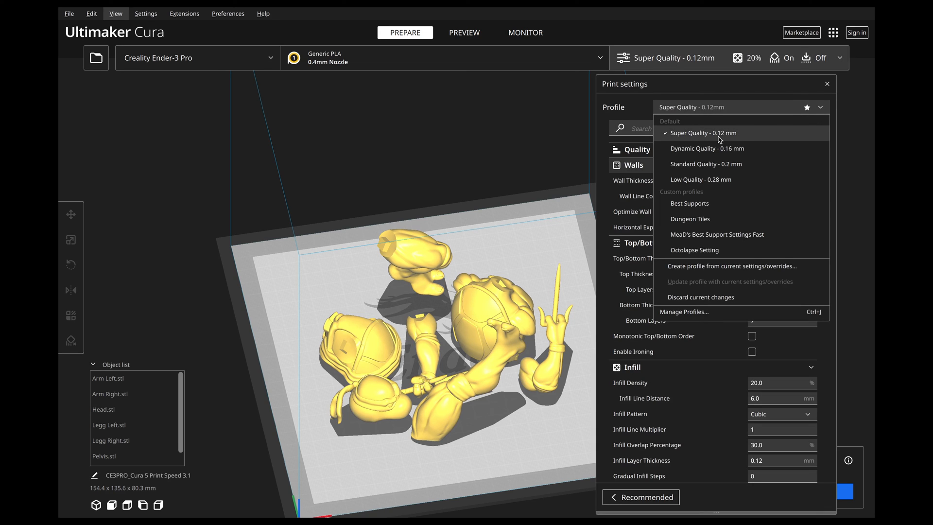
pyautogui.moveTo(740, 141)
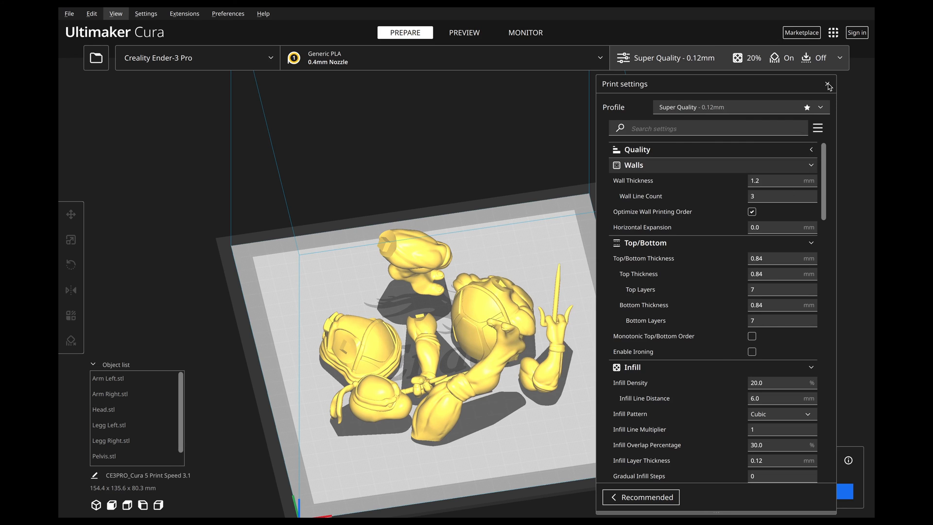
# Switch the turtle parts to Super Quality 0.12 mm, giving a 1 day 2 h 20 min, 107 g estimate
pyautogui.click(827, 84)
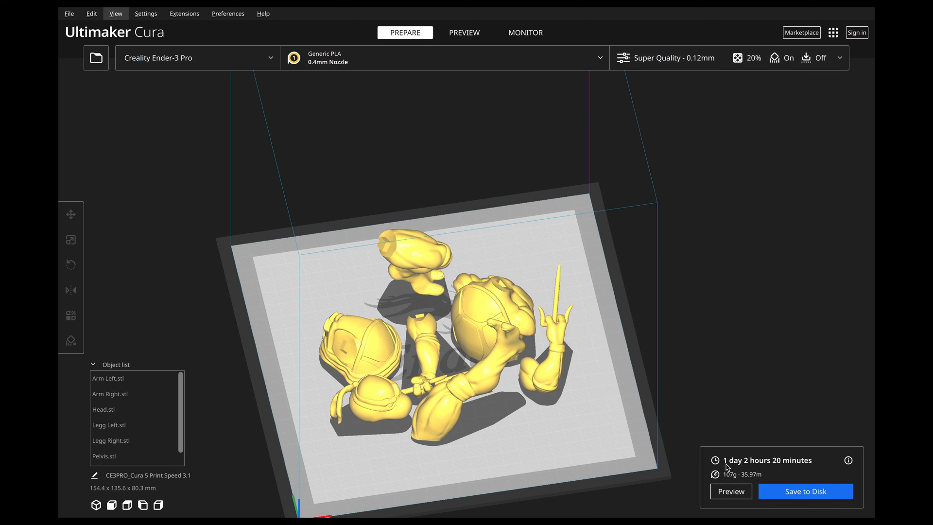
pyautogui.moveTo(781, 469)
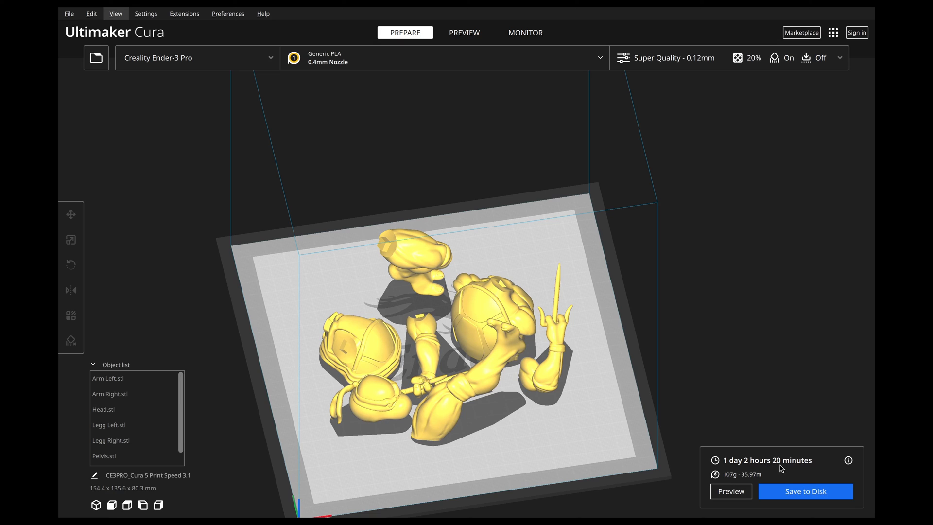
pyautogui.moveTo(714, 394)
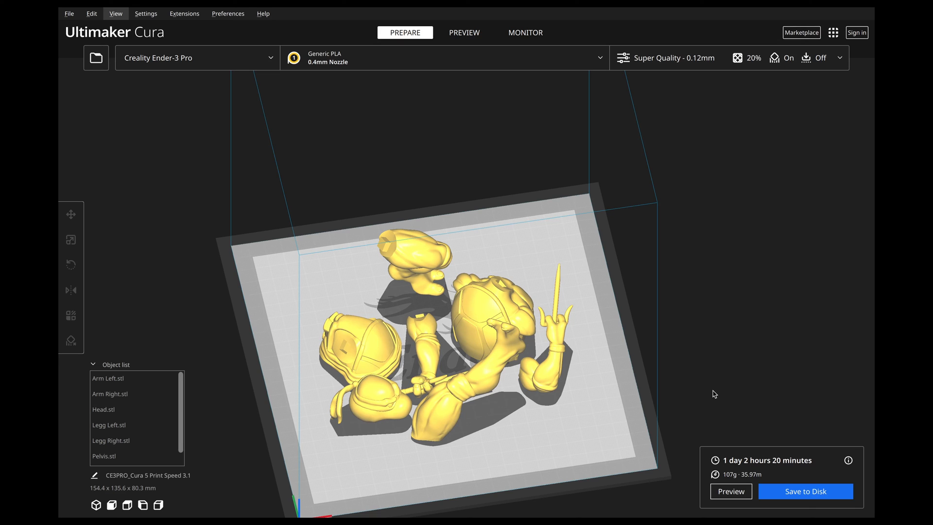
pyautogui.click(666, 57)
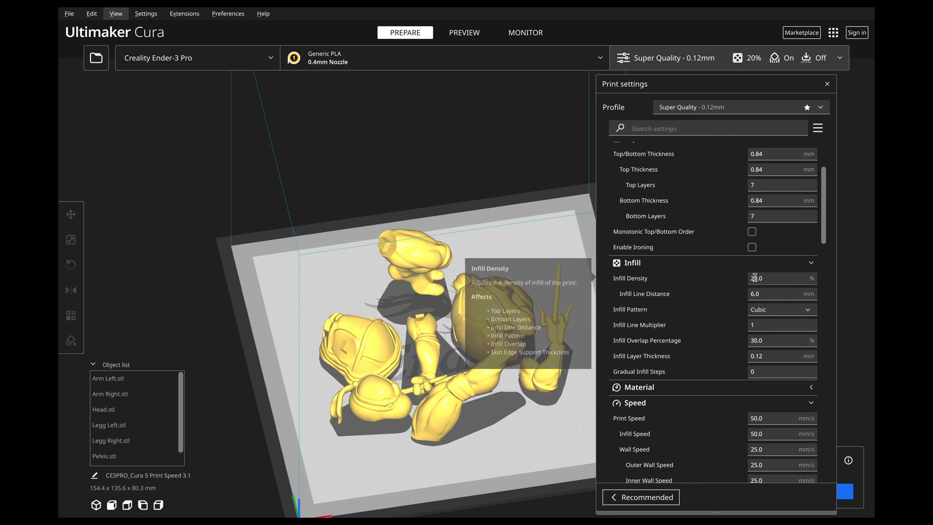
pyautogui.moveTo(399, 368)
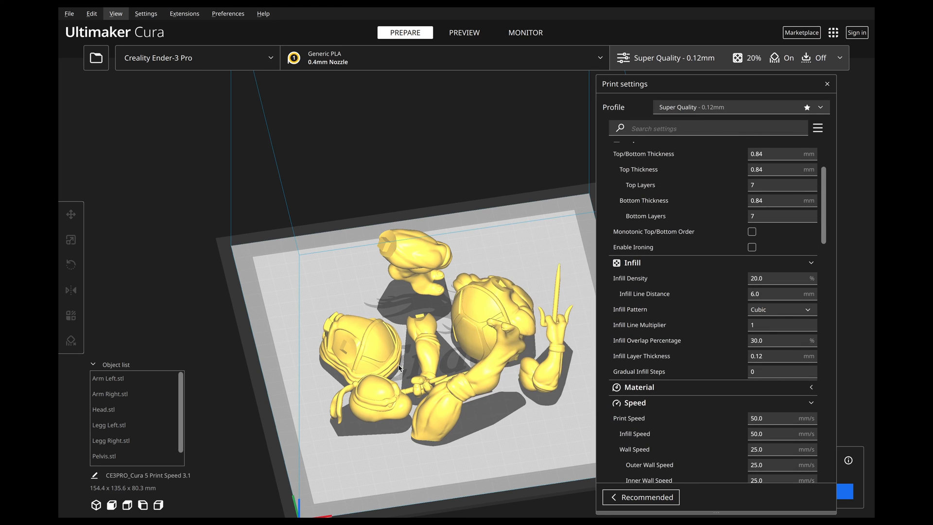
pyautogui.moveTo(440, 437)
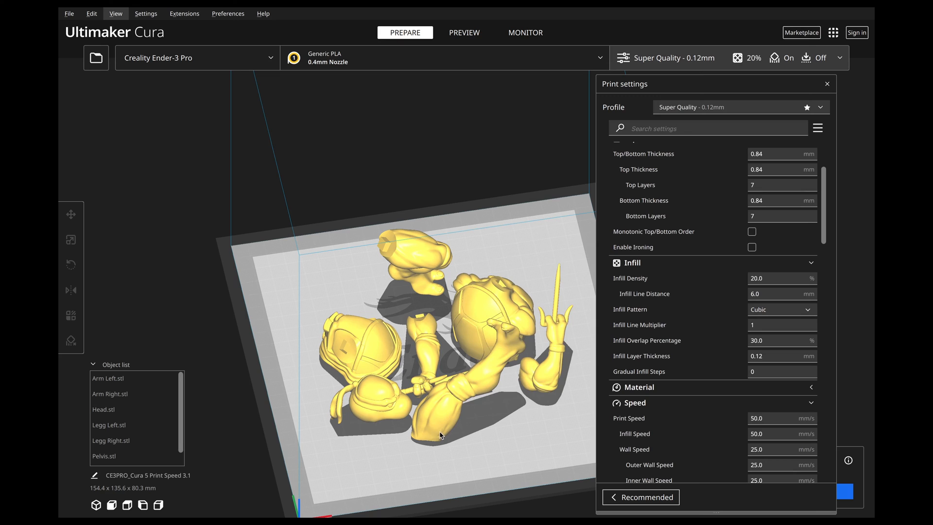
pyautogui.moveTo(514, 344)
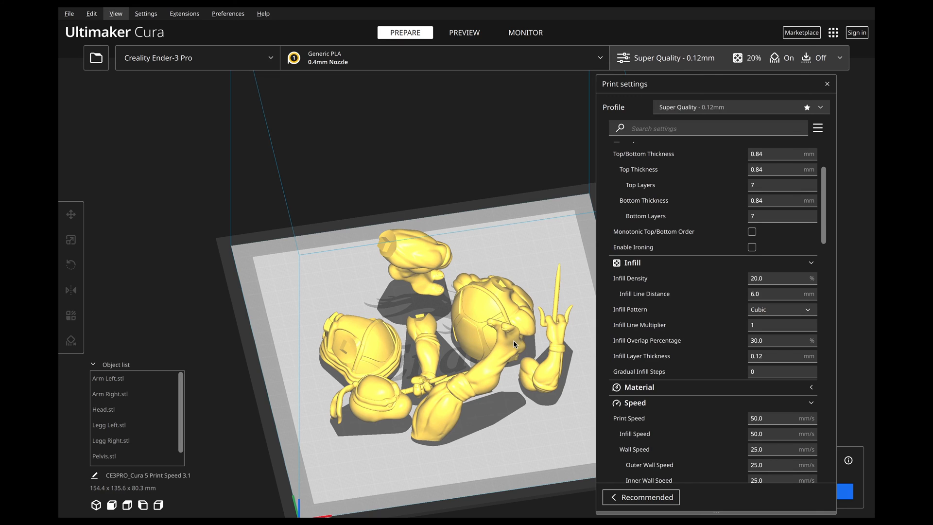
pyautogui.click(827, 83)
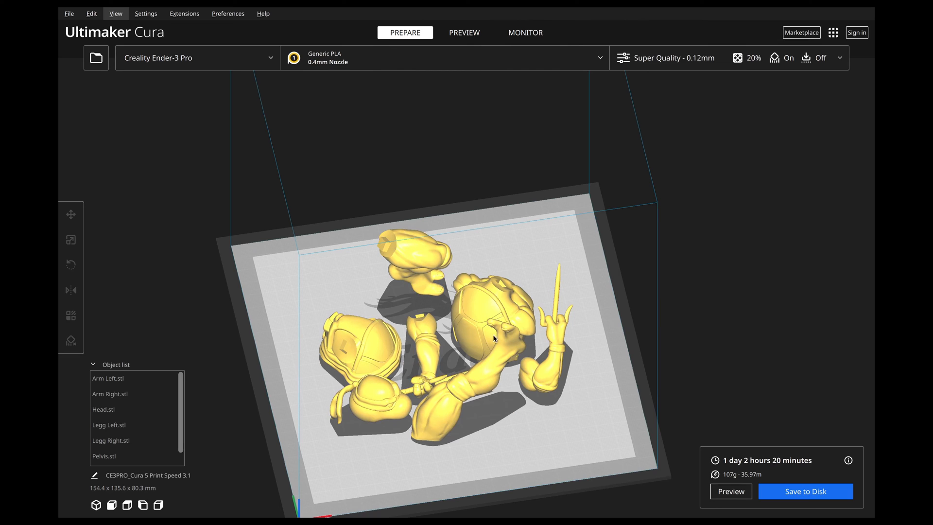
pyautogui.moveTo(704, 464)
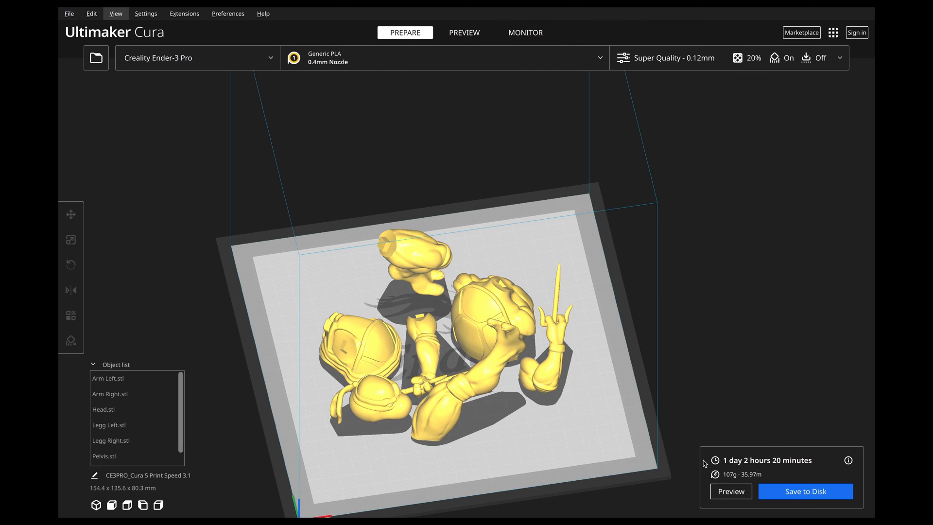
pyautogui.moveTo(748, 428)
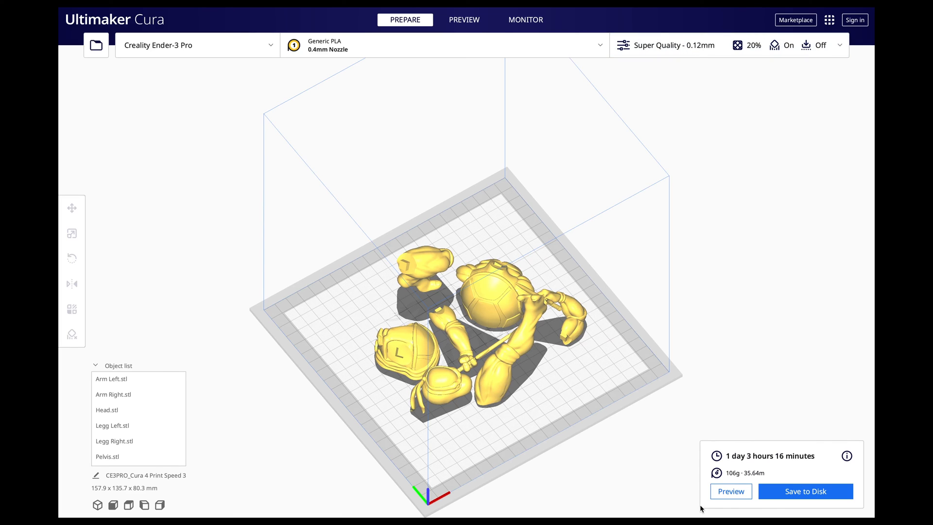
pyautogui.moveTo(784, 466)
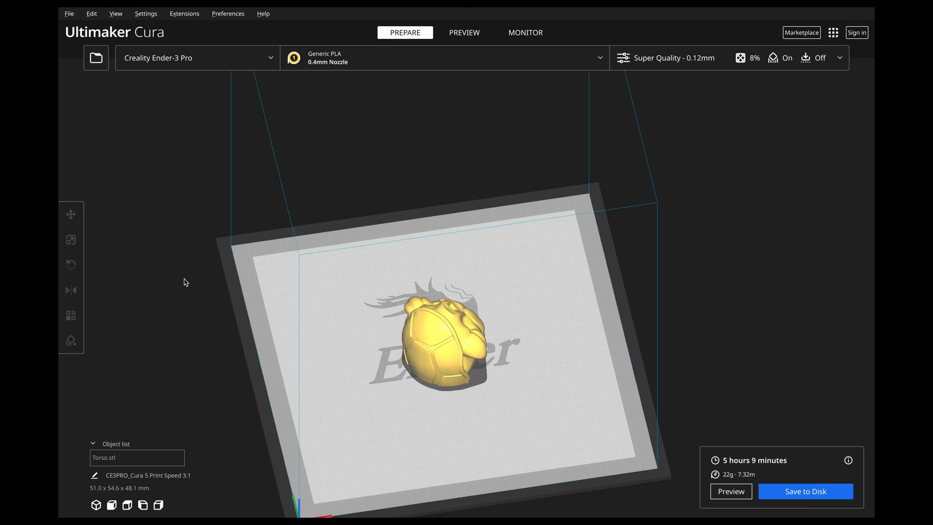
pyautogui.moveTo(162, 324)
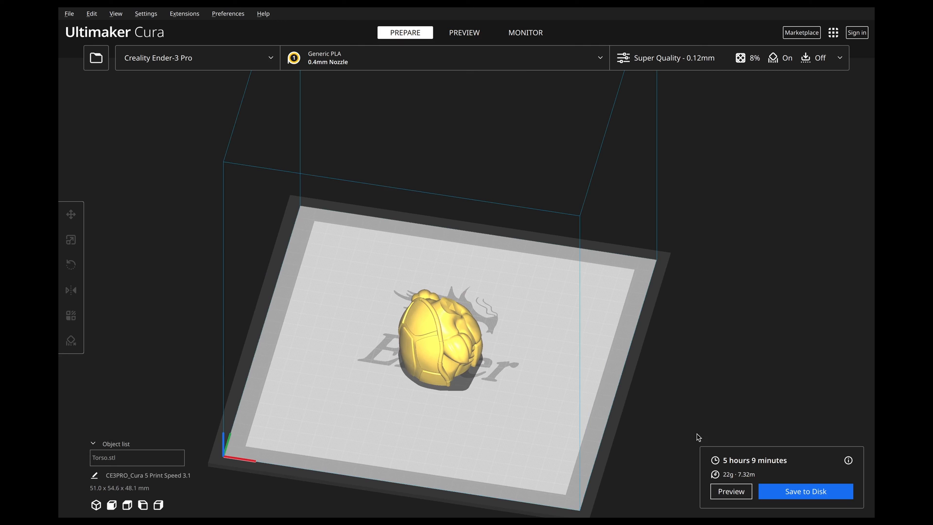
pyautogui.moveTo(496, 313)
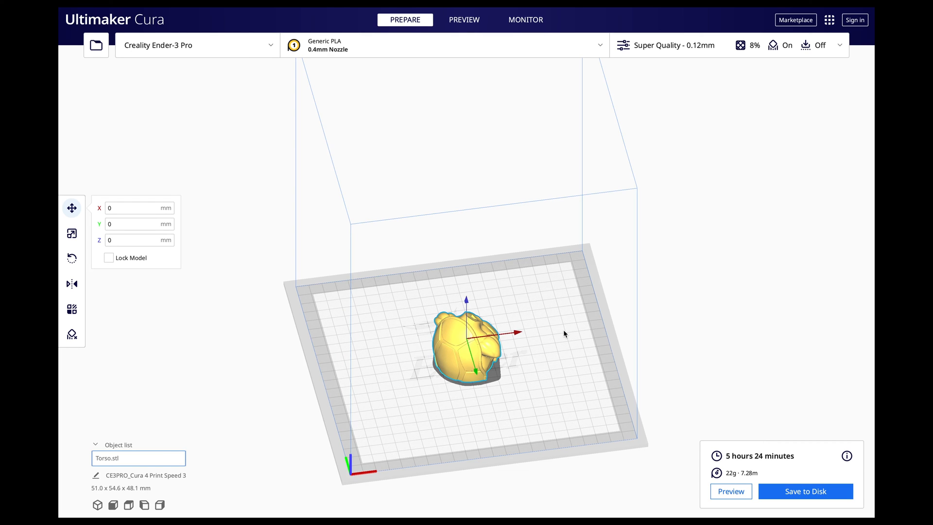
pyautogui.moveTo(565, 361)
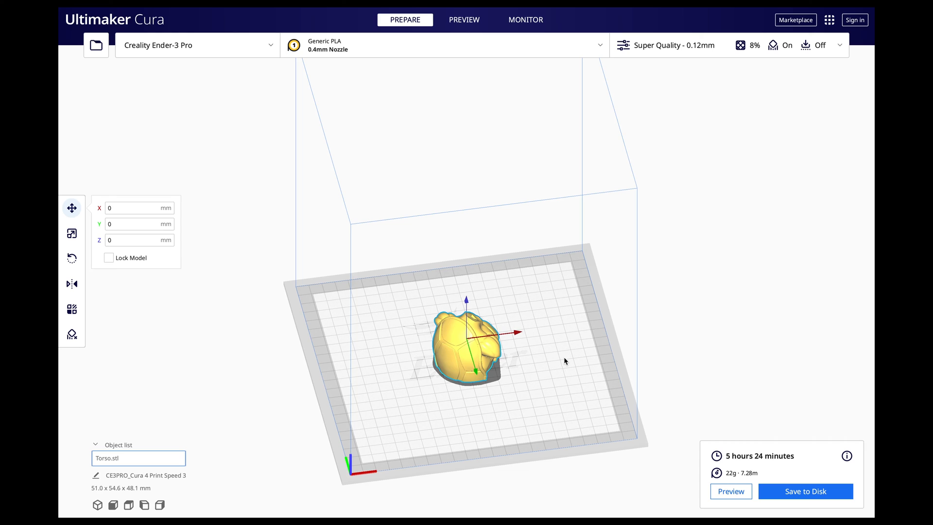